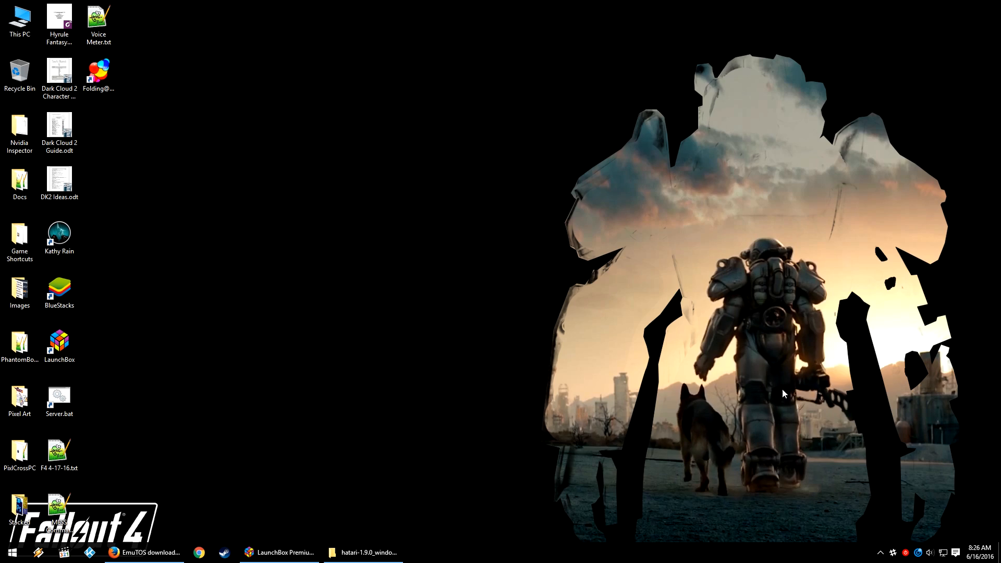
Step: Bring up the LaunchBox library and start the Import ROMs from Files wizard
left_click(278, 553)
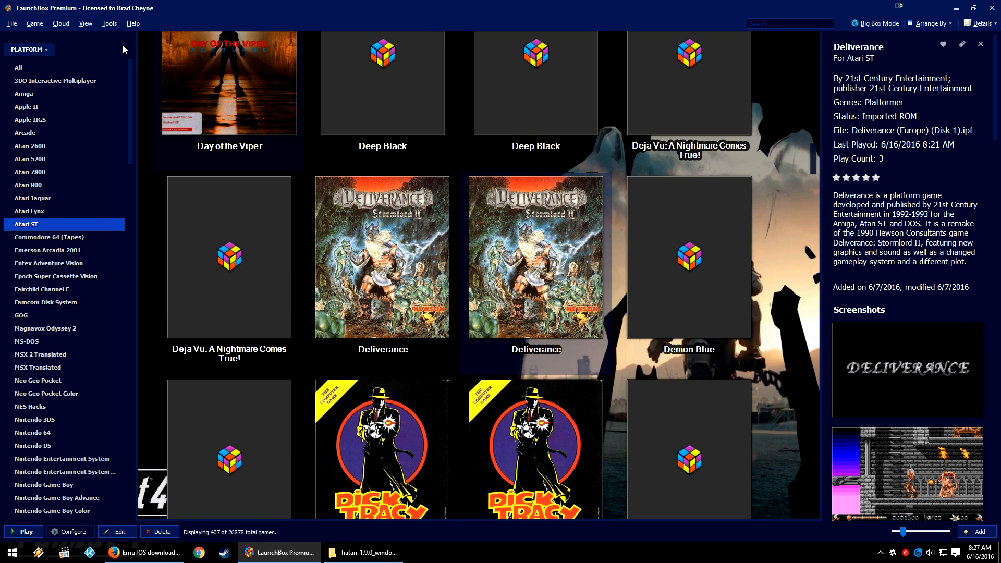
left_click(109, 24)
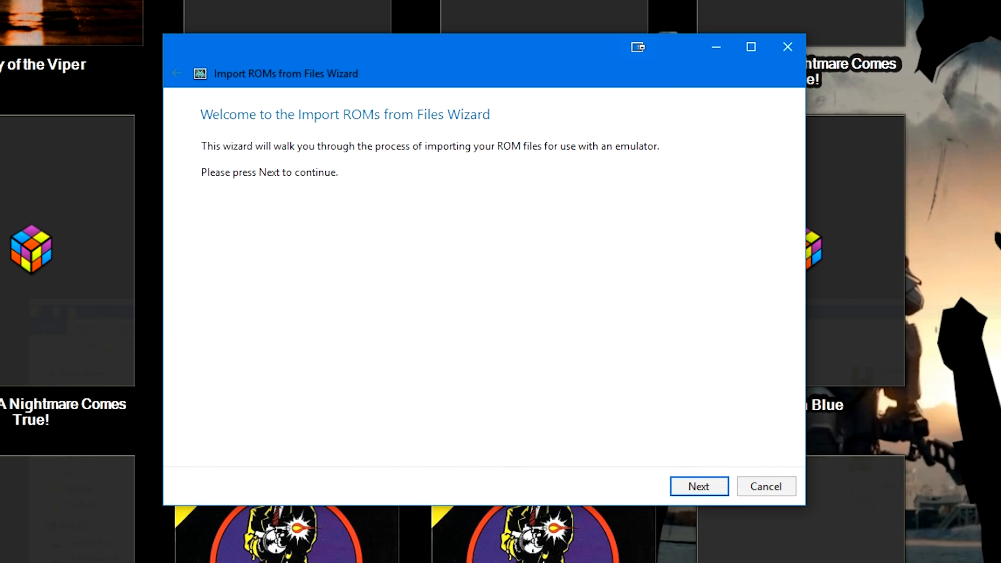
Step: Add all game files from F:\Emulator\Atari ST\Games to the import list
left_click(699, 486)
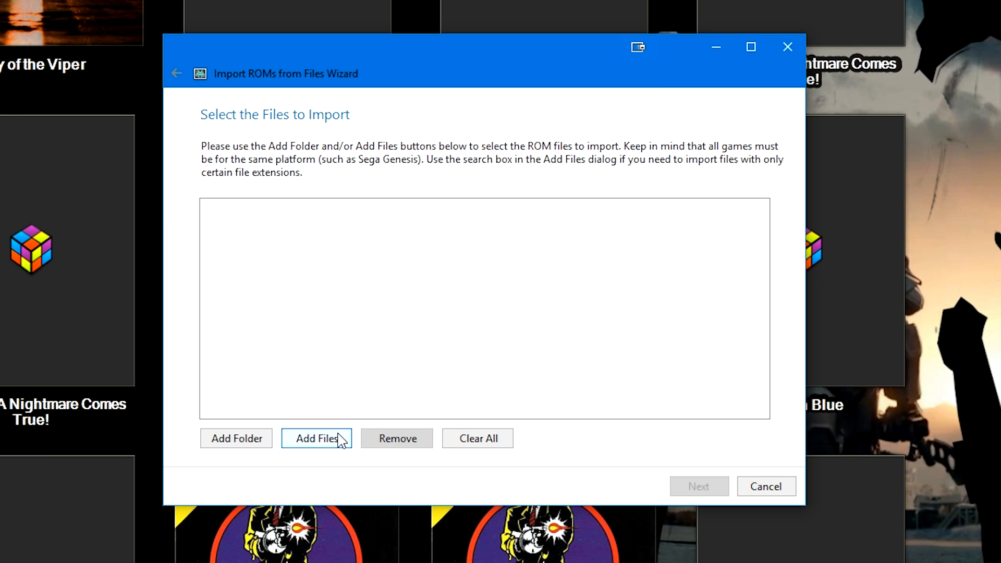
left_click(316, 439)
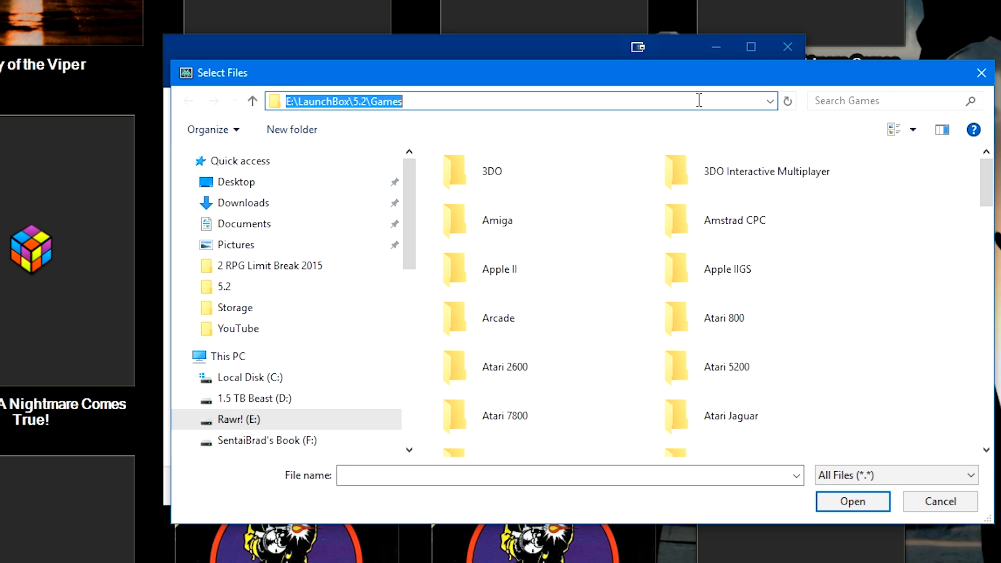
type("F:\\Emulator\\Atari ST\\Games")
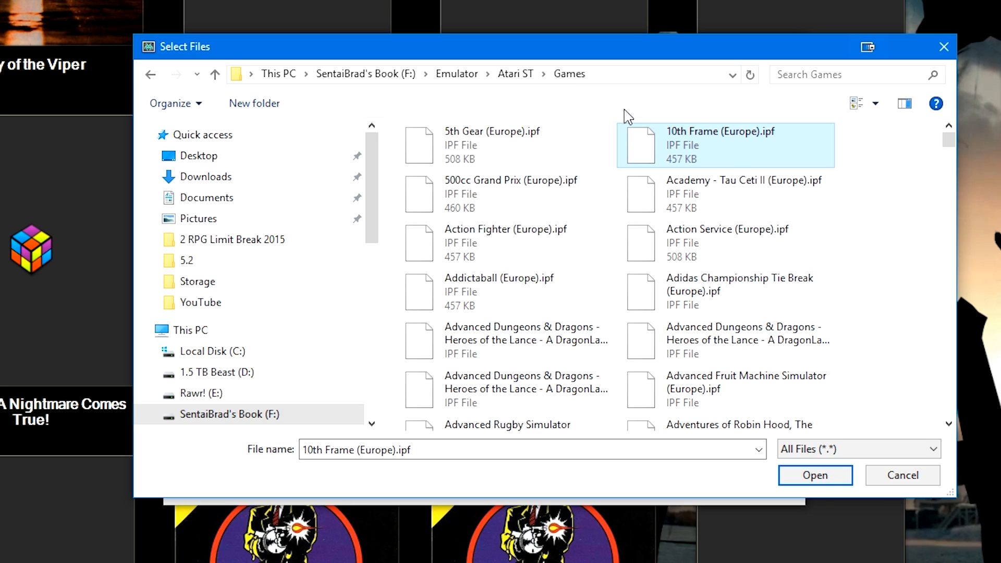
mouse_move(731, 165)
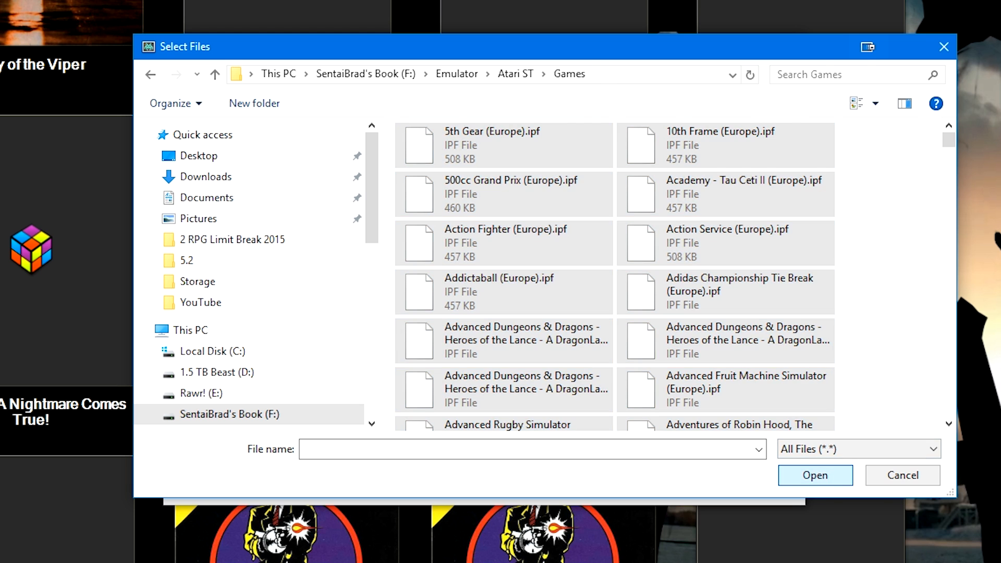
left_click(814, 475)
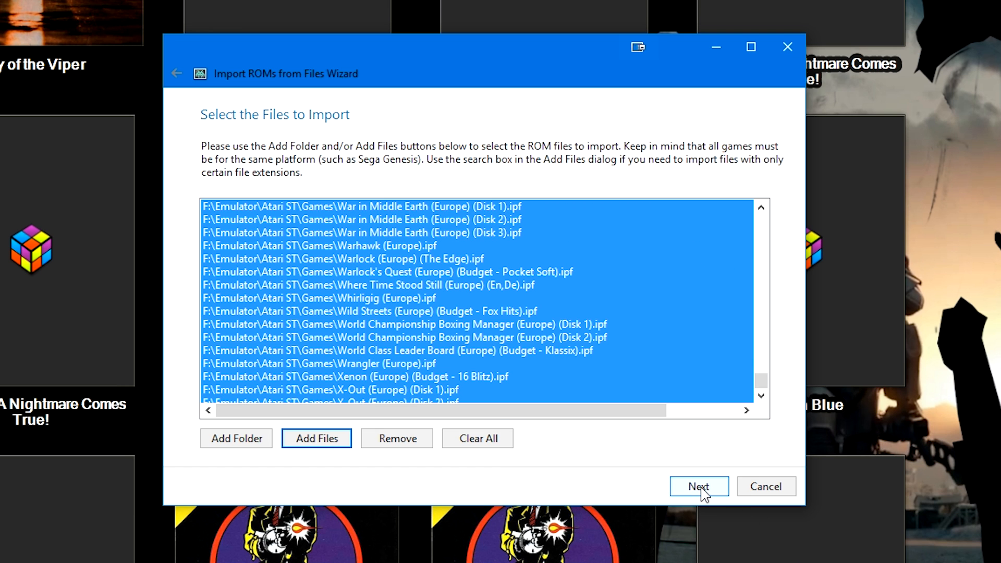
Step: Choose Atari ST as the import platform and continue to the emulator page
left_click(698, 485)
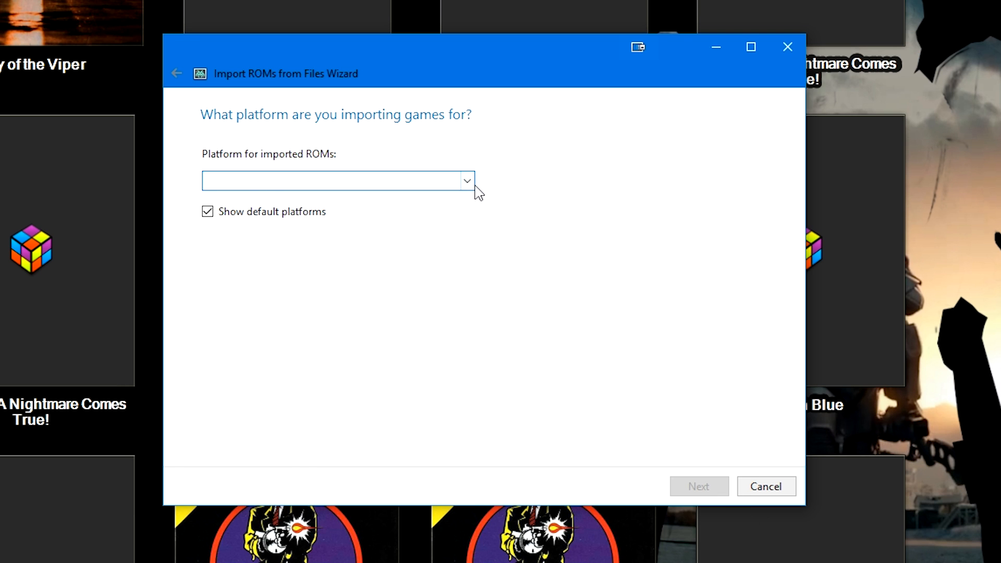
left_click(466, 180)
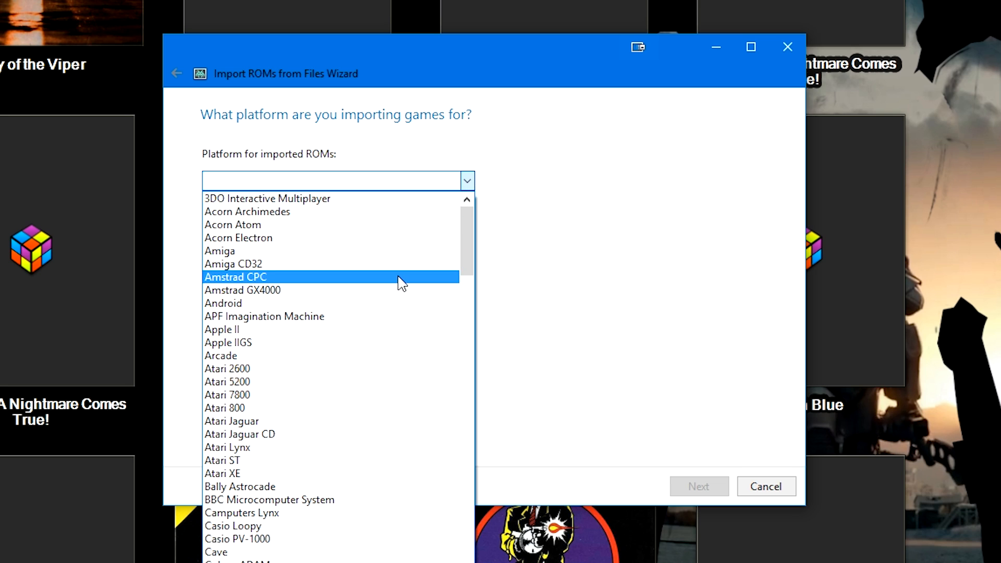
left_click(223, 459)
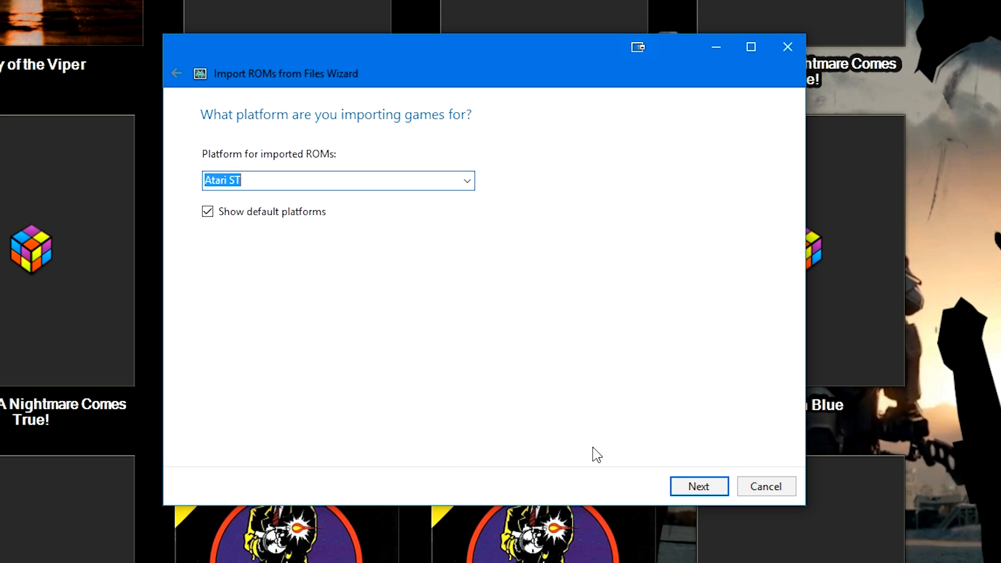
left_click(698, 485)
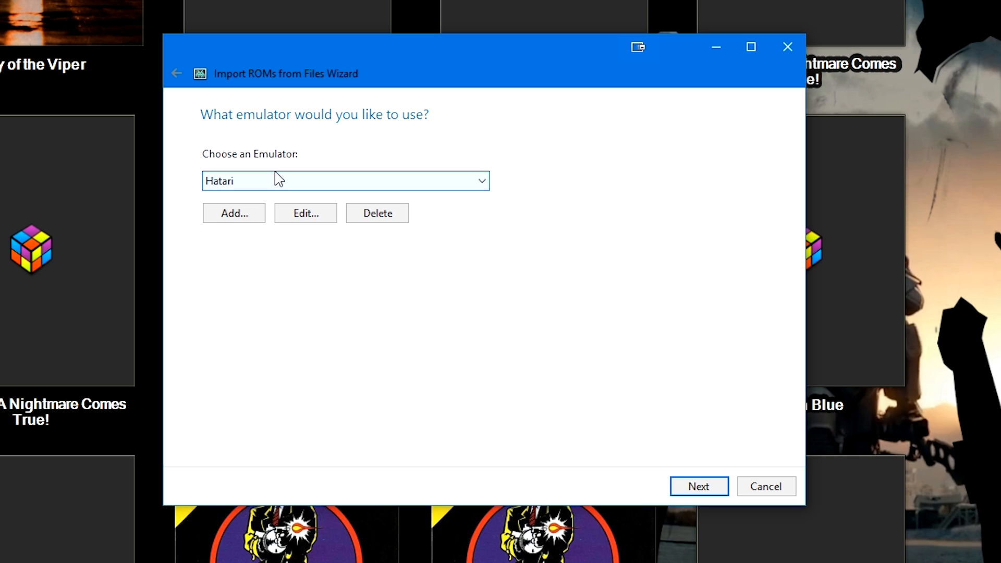
mouse_move(233, 213)
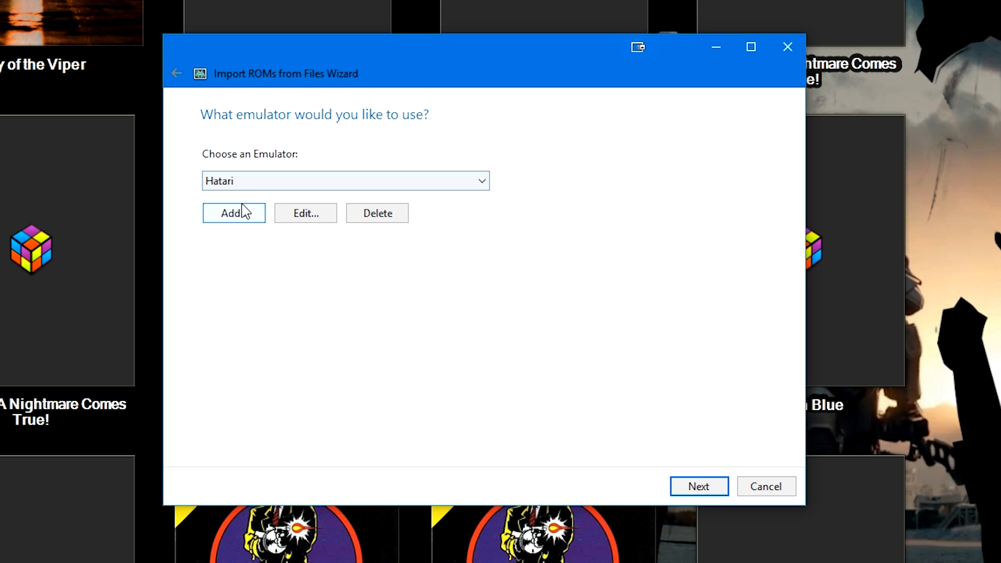
Step: Add a new emulator entry and download hatari-1.9.0_windows64.zip from the 1.9.0 release folder
left_click(305, 213)
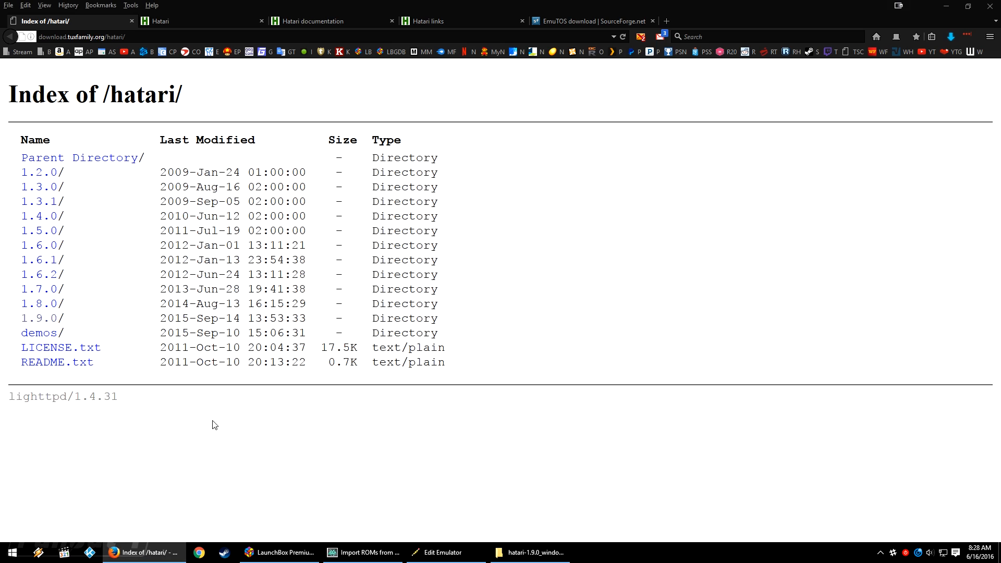
mouse_move(64, 323)
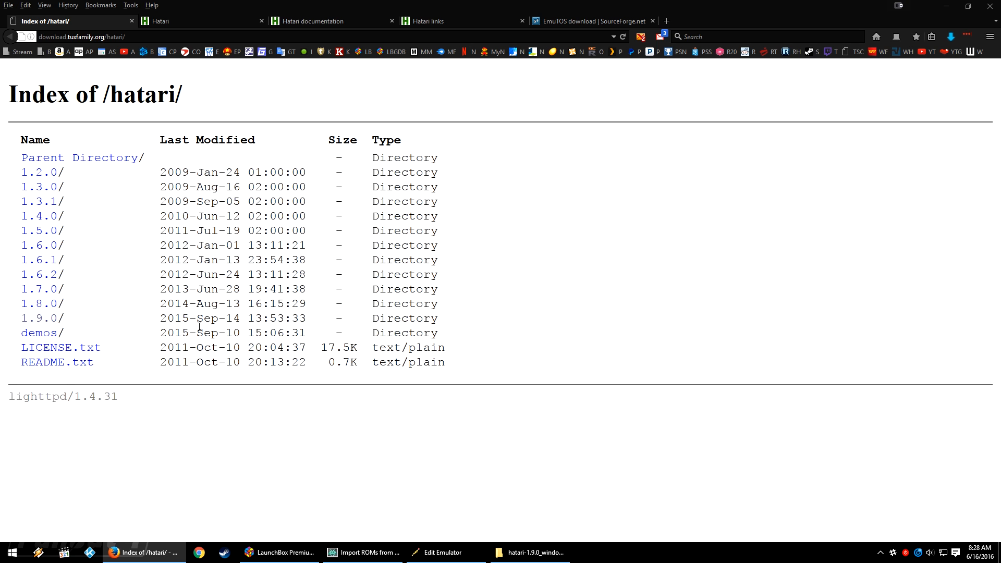
mouse_move(39, 318)
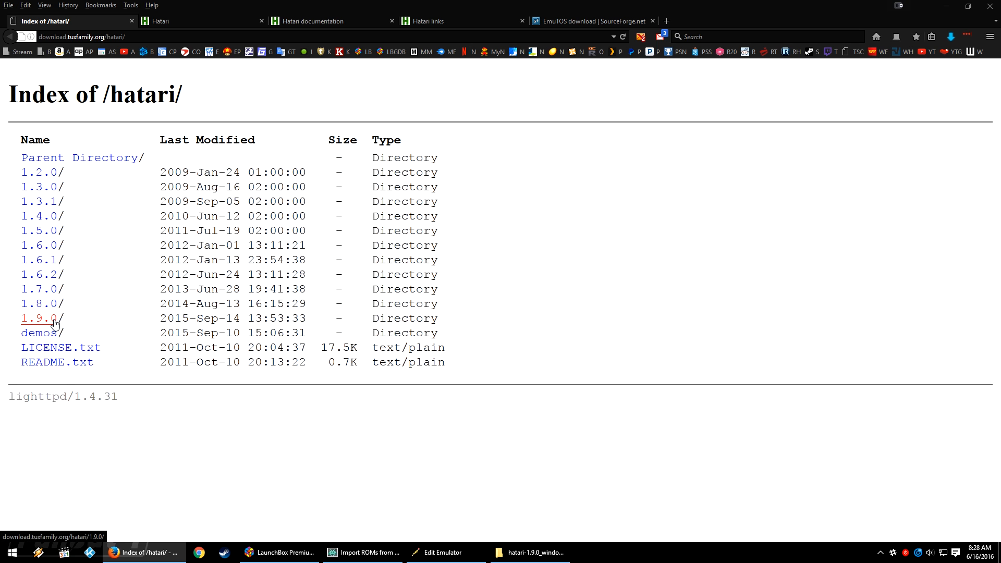
left_click(40, 318)
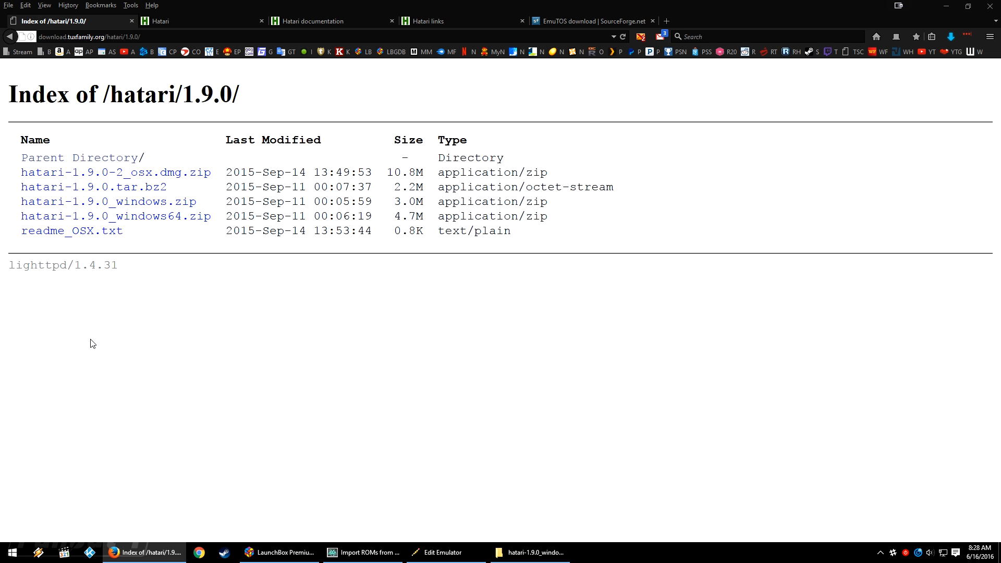
mouse_move(110, 321)
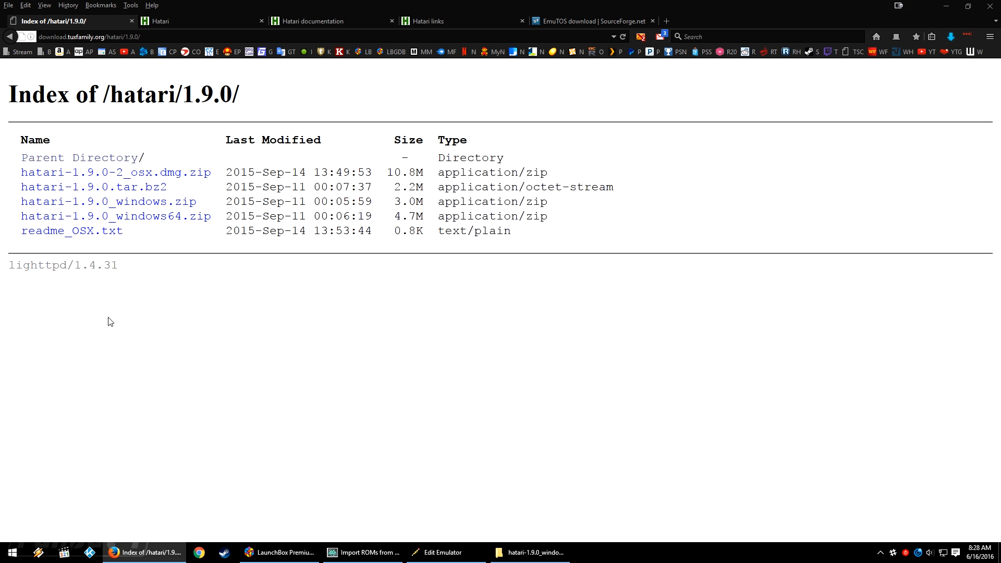
mouse_move(142, 269)
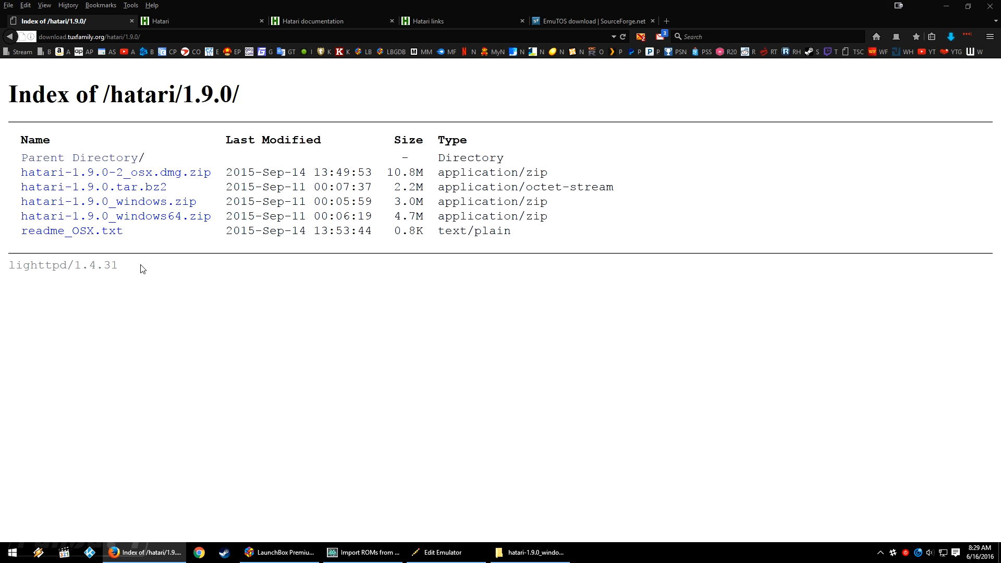
mouse_move(108, 201)
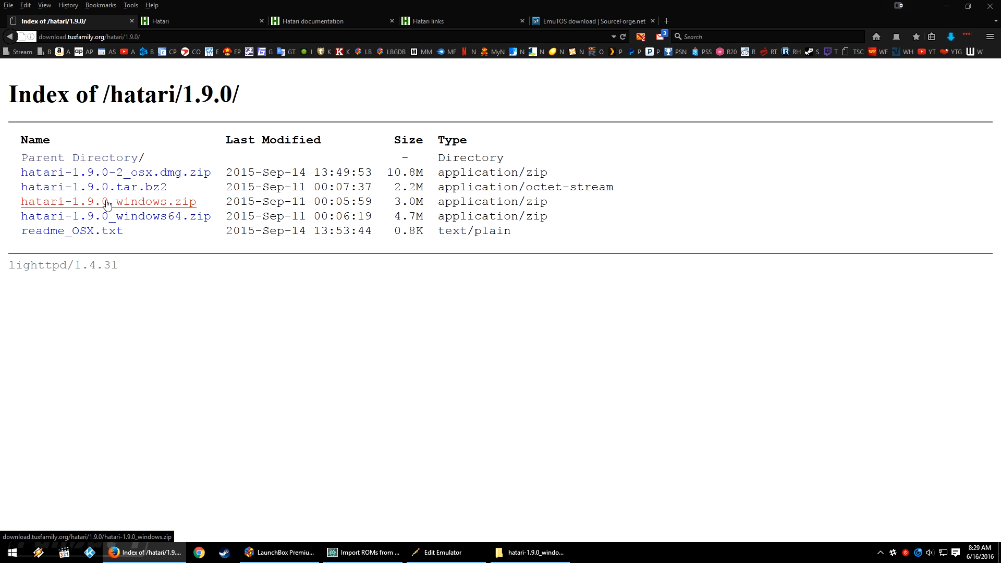
mouse_move(135, 209)
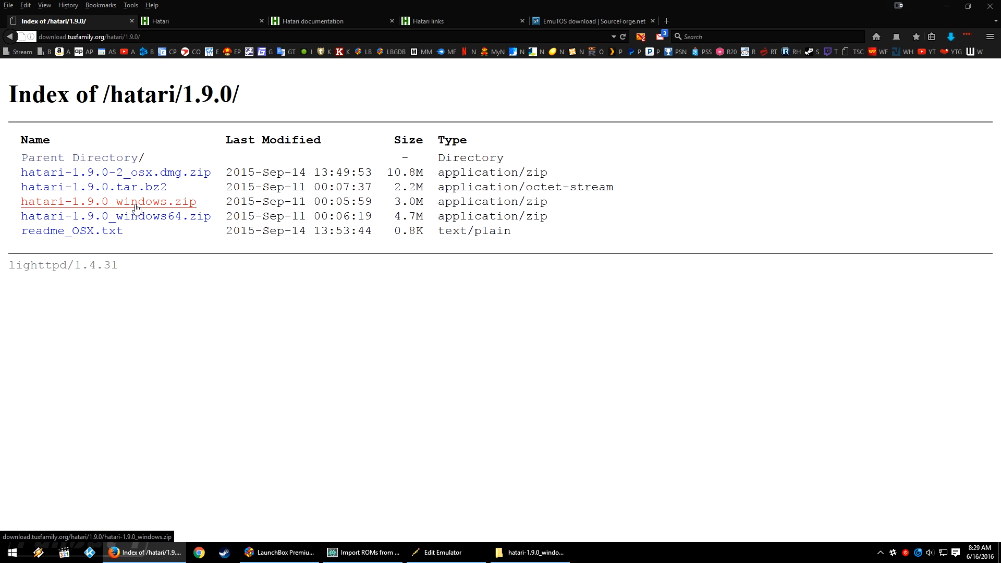
mouse_move(151, 205)
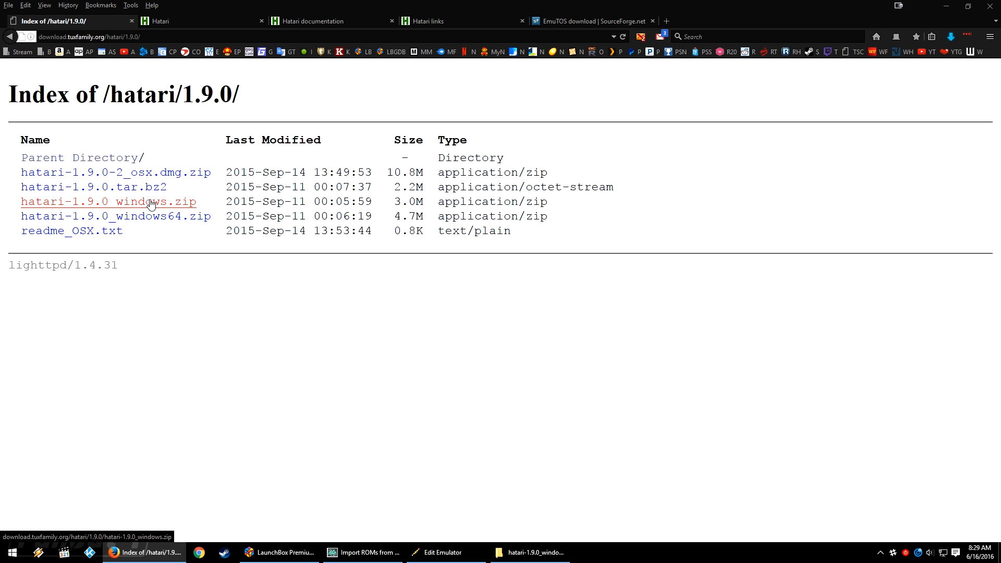
mouse_move(52, 217)
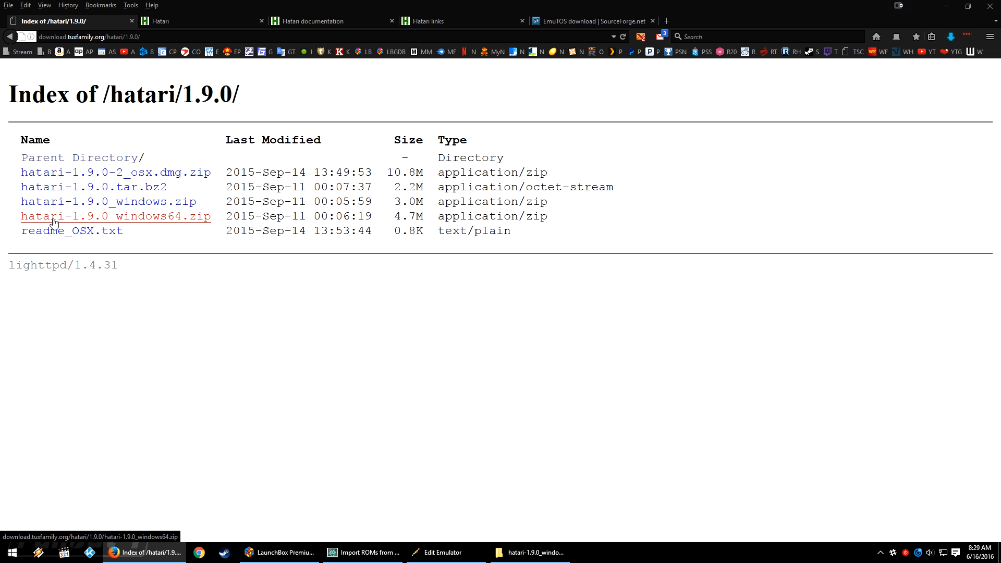
mouse_move(62, 224)
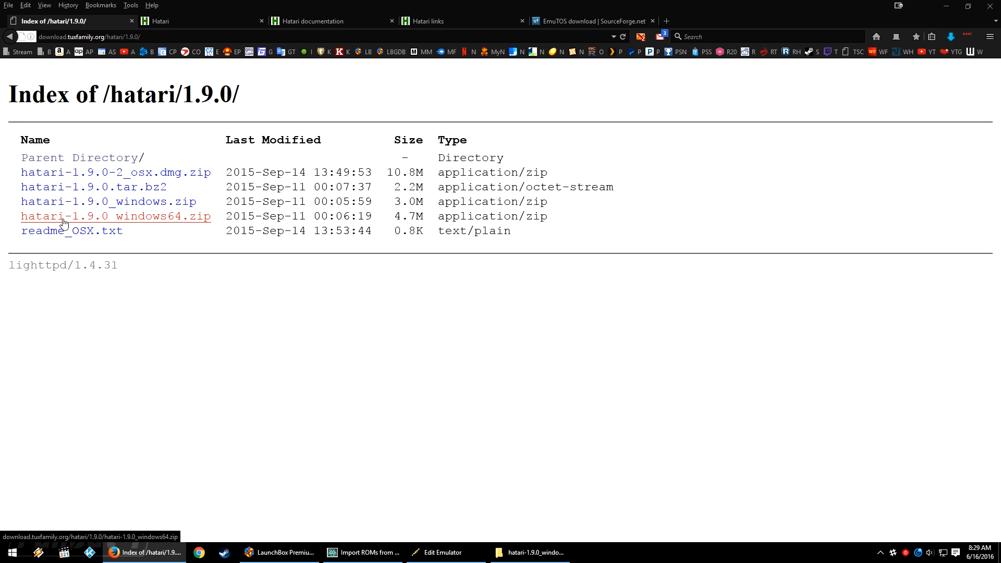
mouse_move(183, 218)
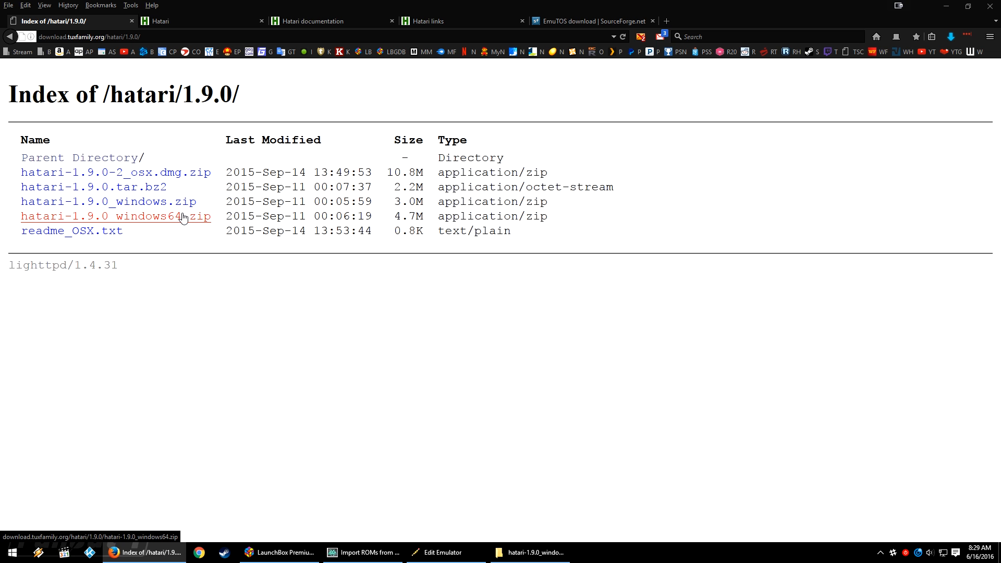
left_click(114, 216)
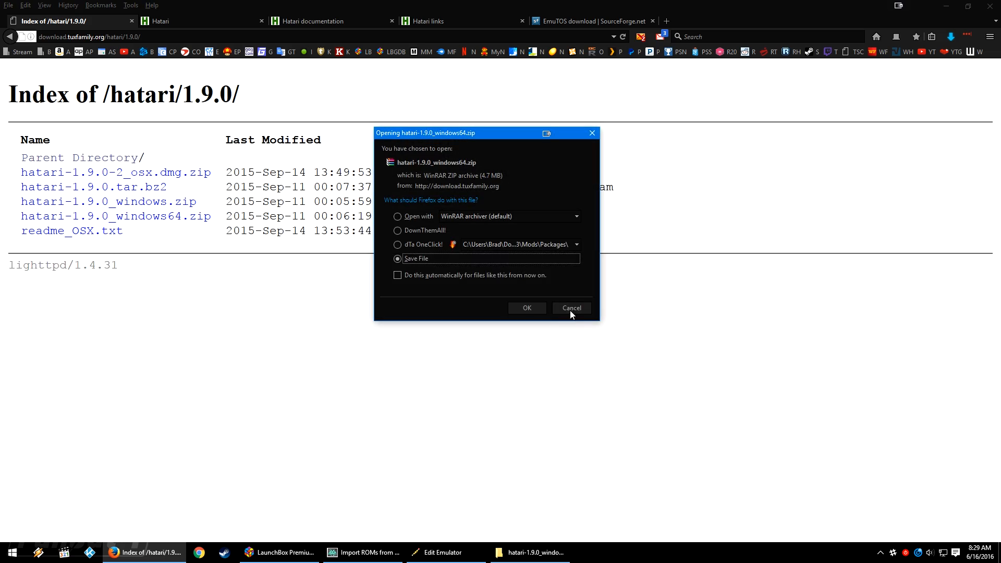
left_click(571, 307)
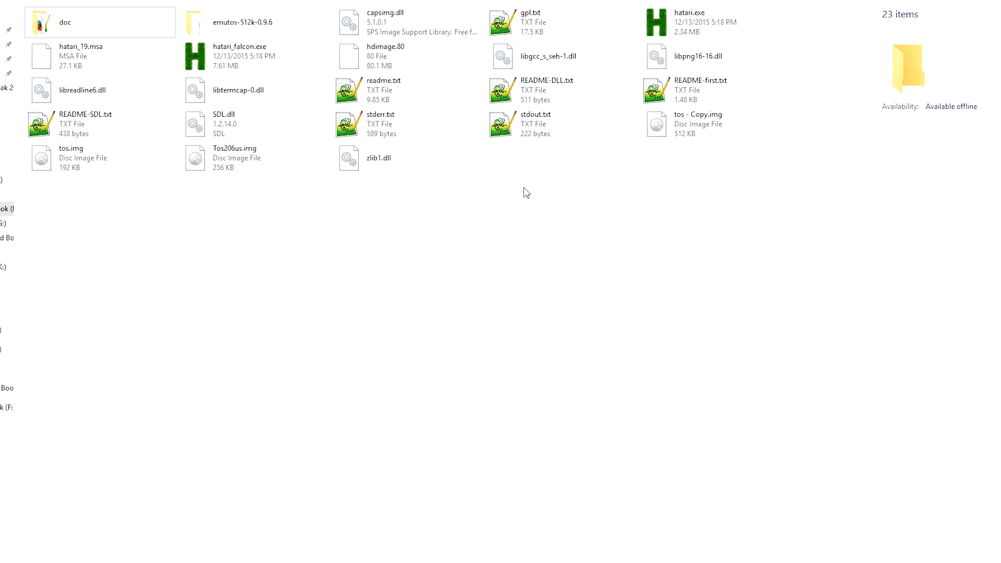
mouse_move(204, 237)
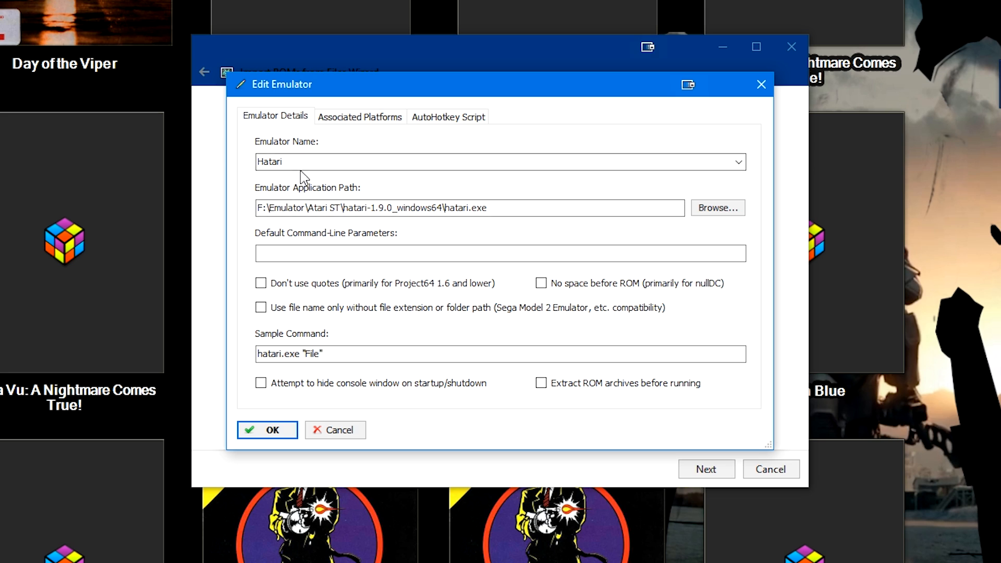
Step: Associate the Hatari emulator entry with Atari ST as its default platform emulator
left_click(300, 161)
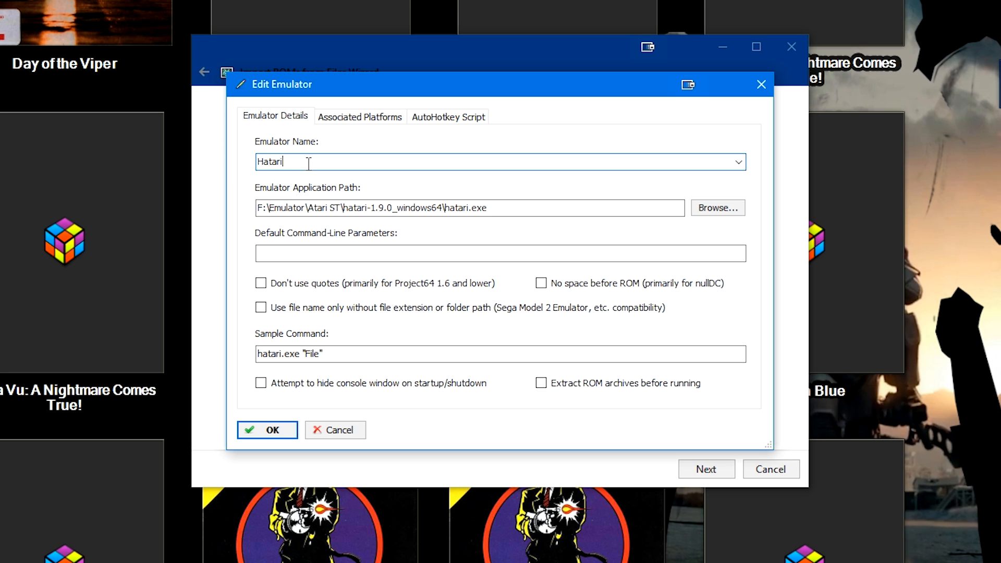
mouse_move(587, 229)
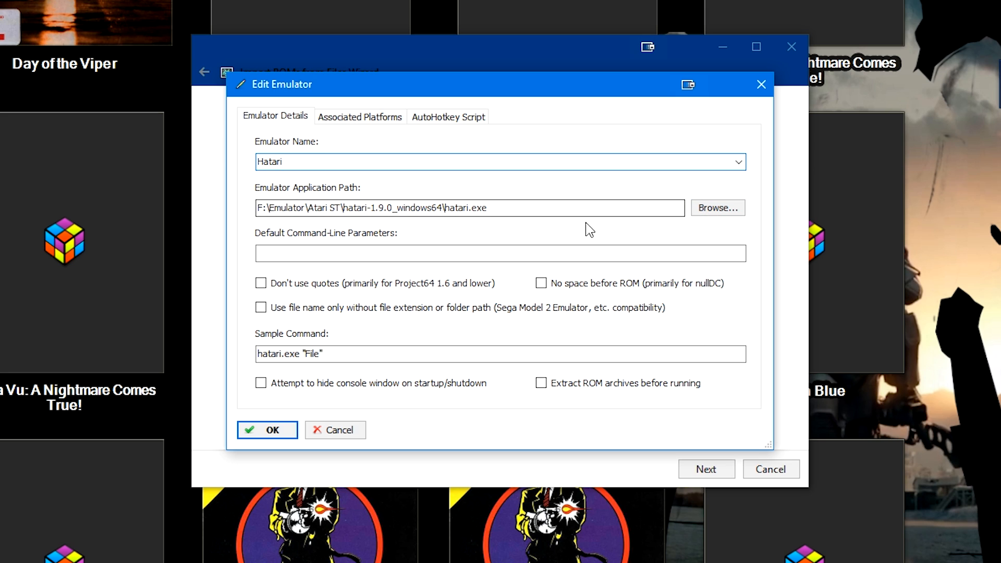
mouse_move(371, 143)
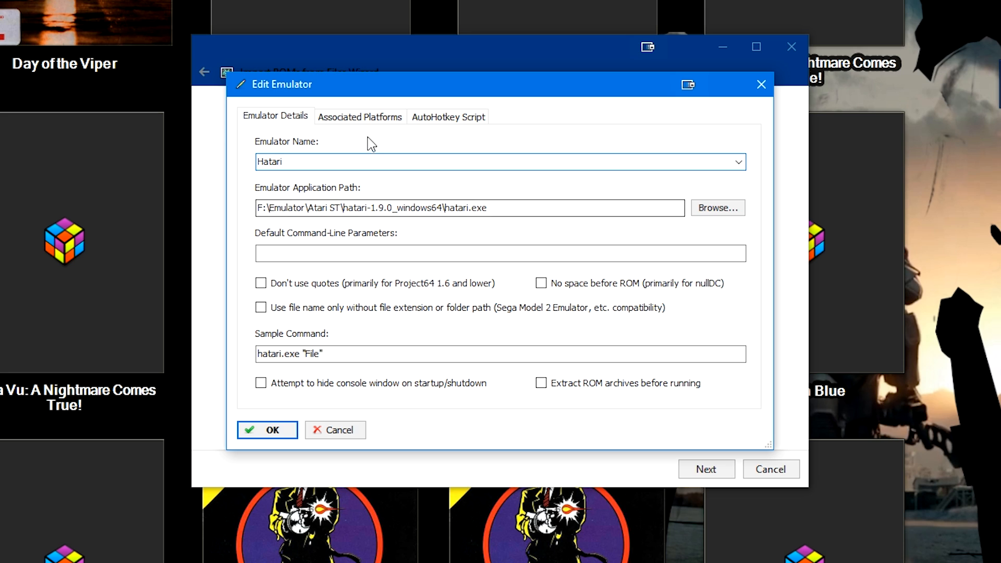
left_click(359, 115)
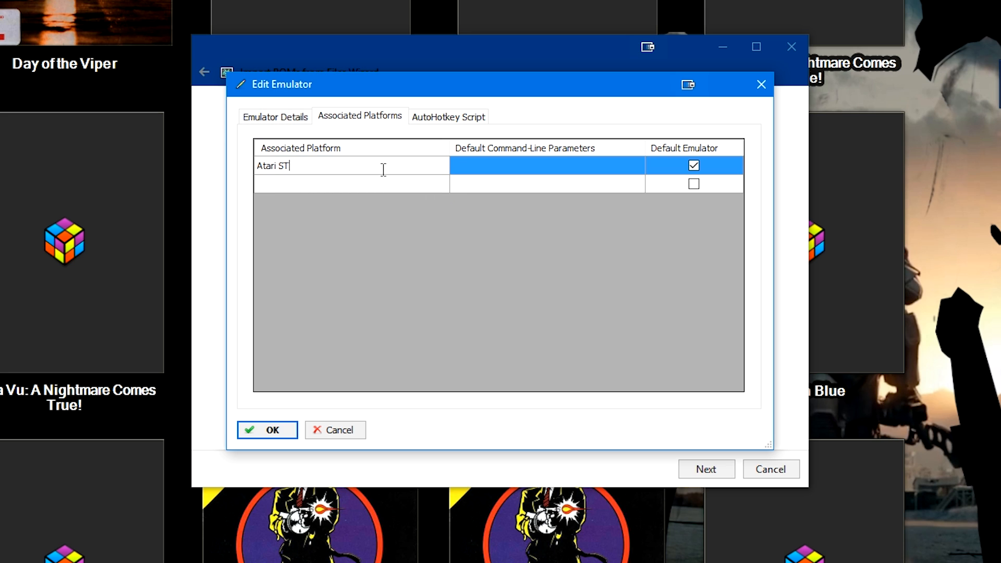
left_click(334, 173)
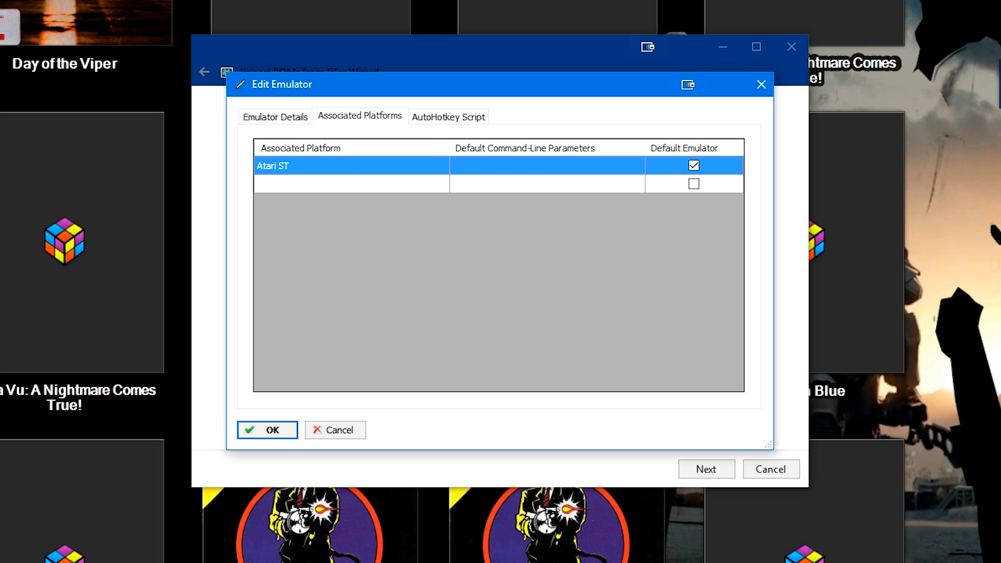
mouse_move(273, 221)
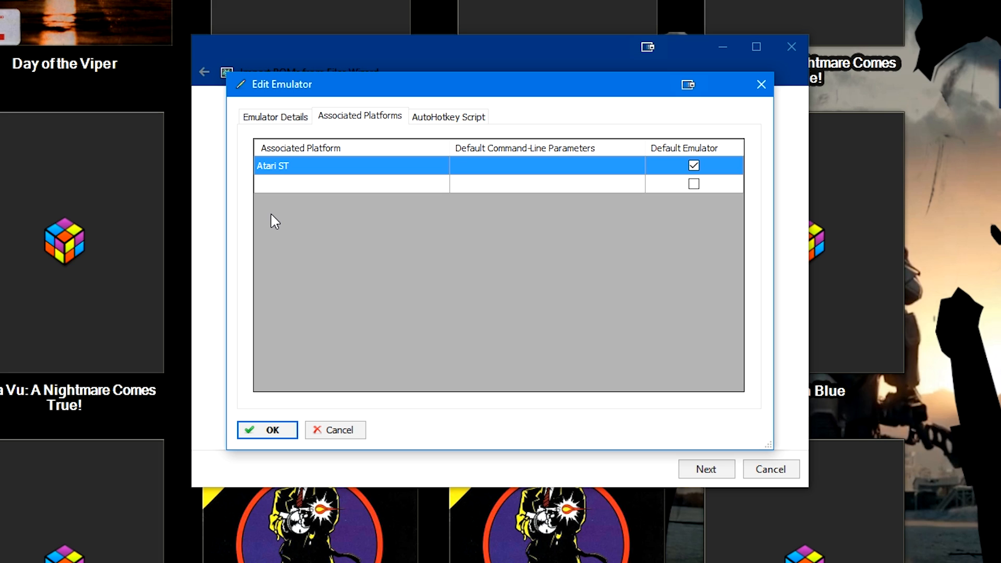
mouse_move(277, 165)
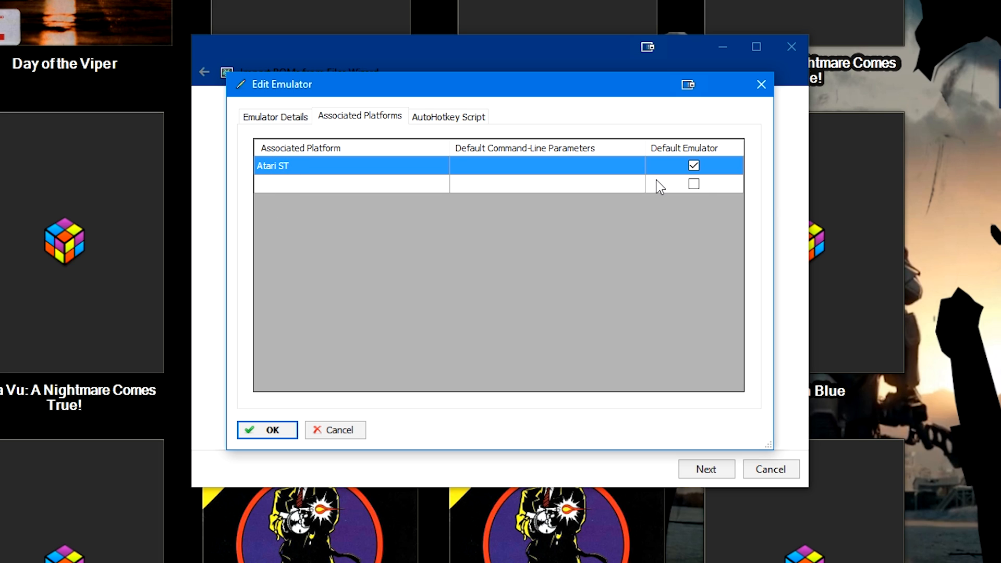
mouse_move(378, 422)
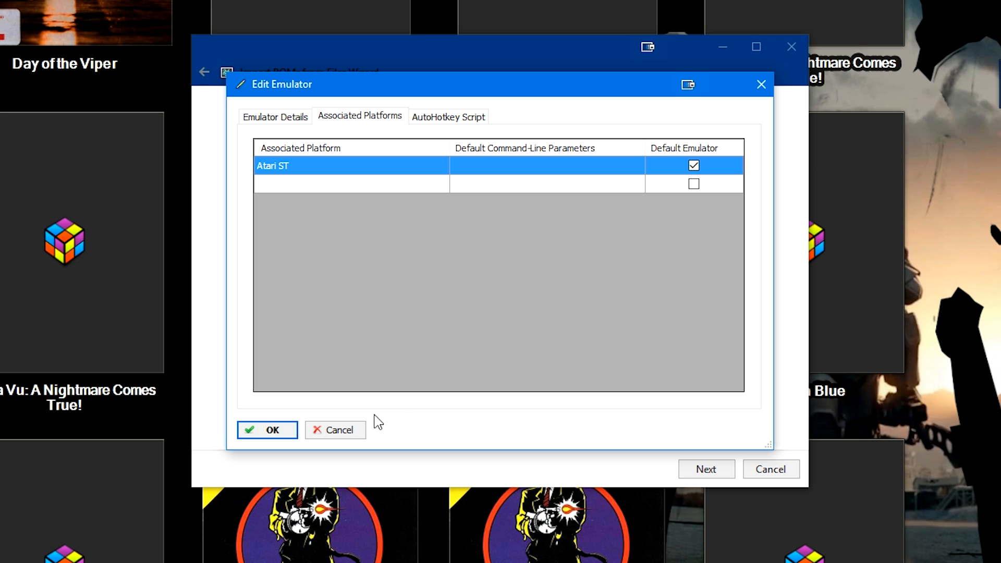
Step: Save the Hatari emulator settings and accept the move/copy and metadata pages
left_click(266, 429)
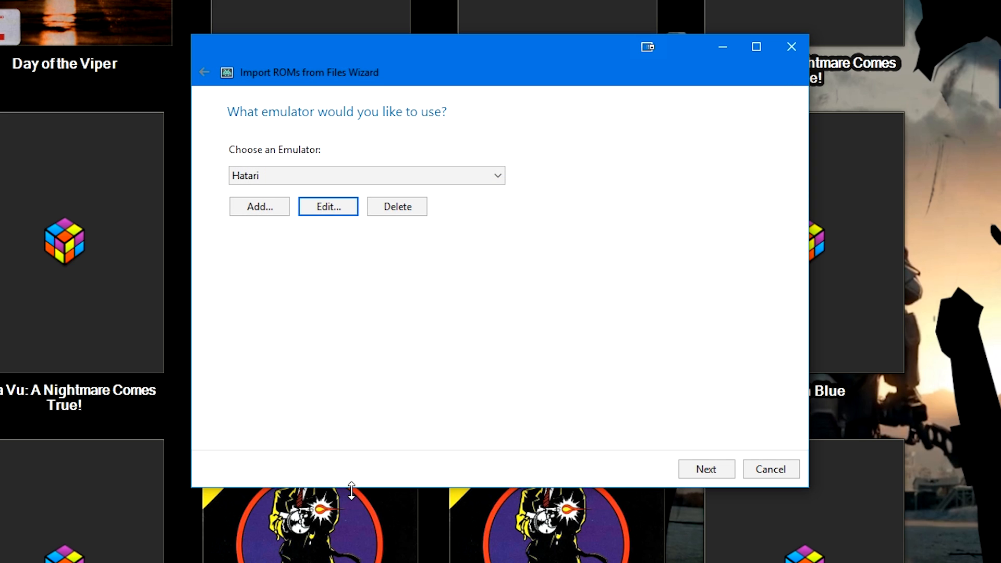
mouse_move(420, 391)
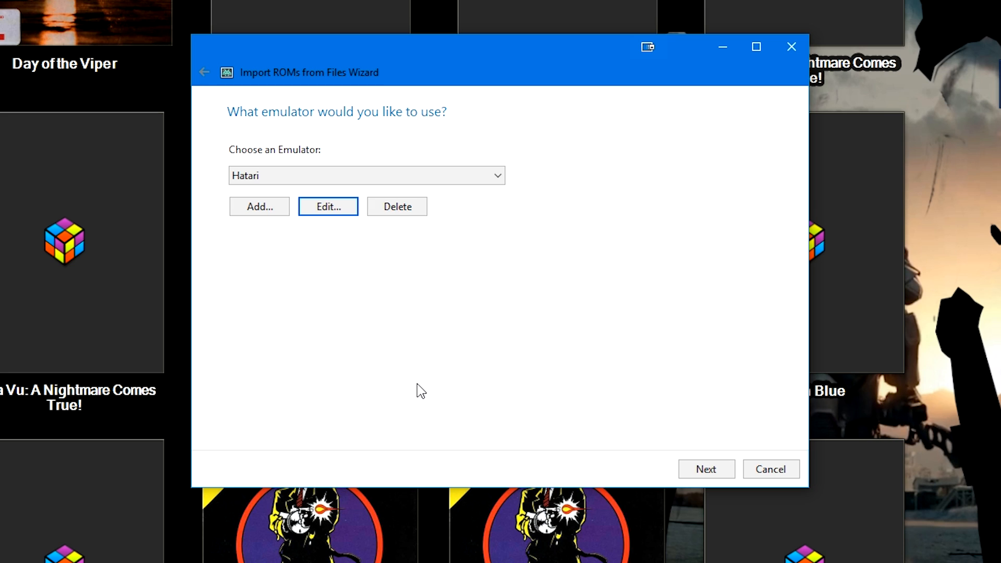
mouse_move(712, 464)
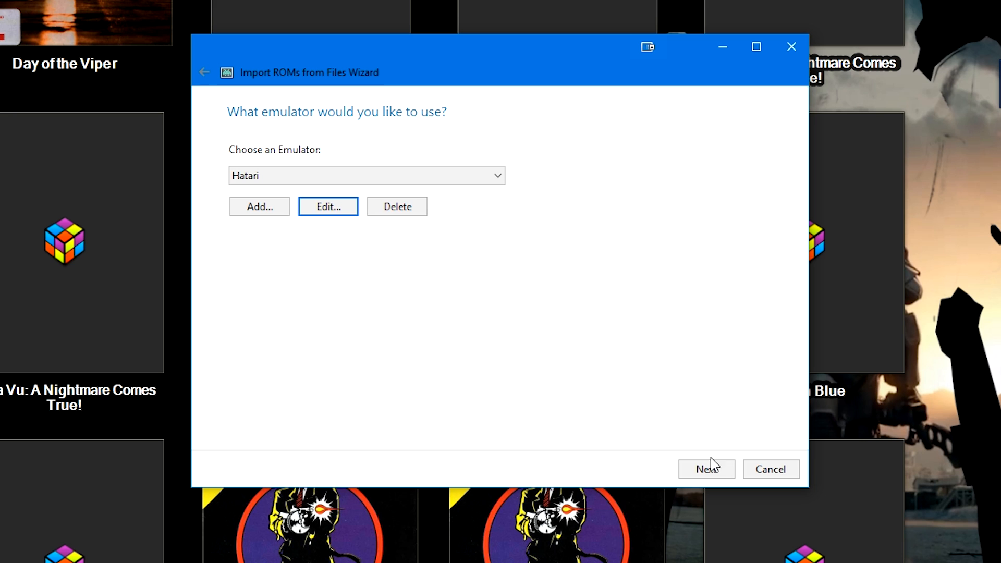
left_click(705, 468)
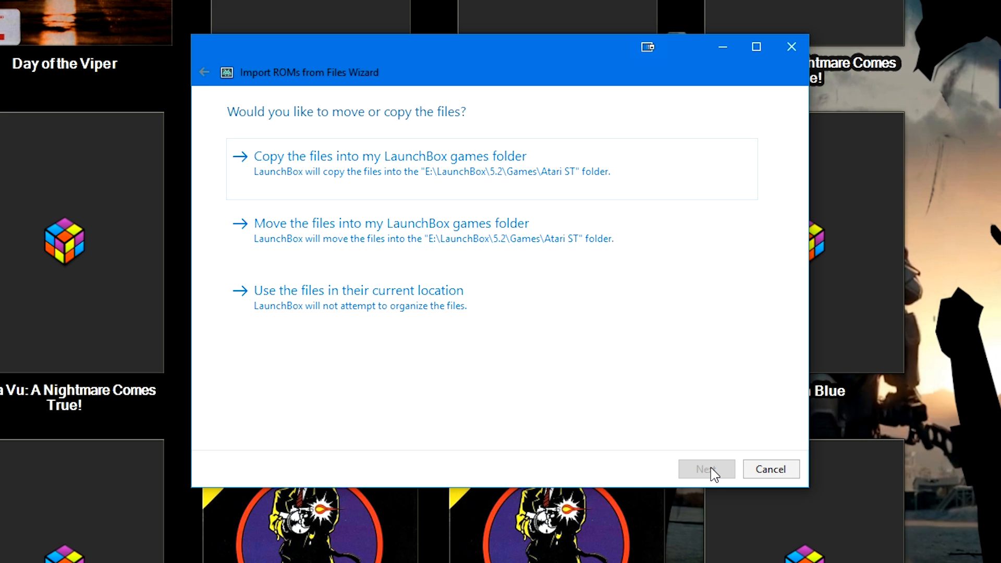
mouse_move(437, 309)
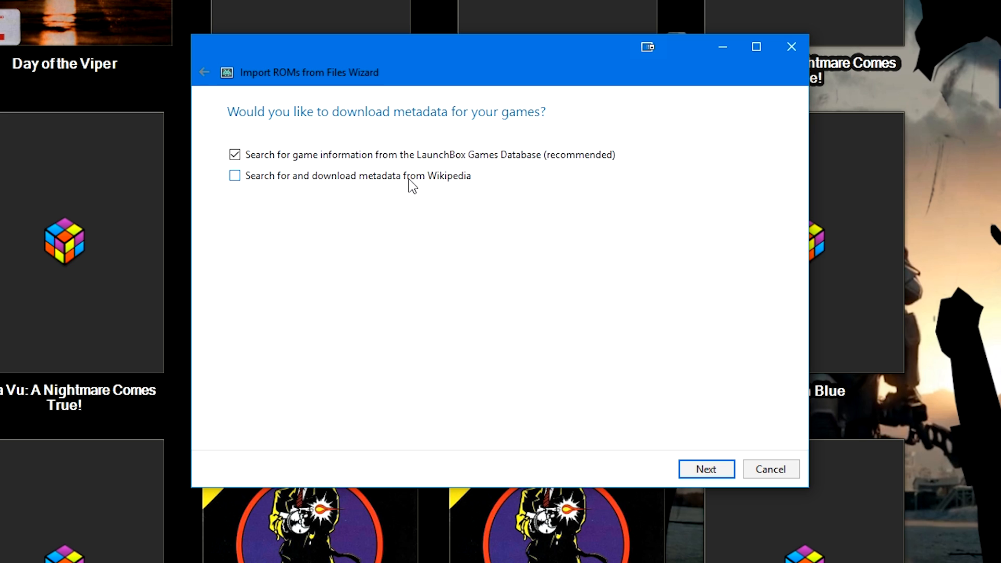
left_click(706, 468)
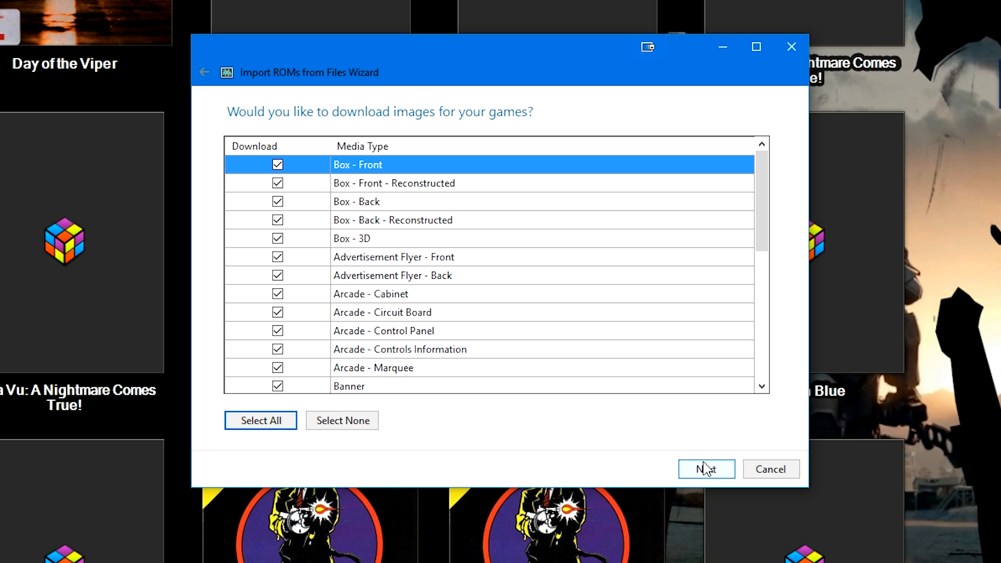
Step: Review the image types list, keep all checked, and continue to EmuMovies media
scroll("down", 3)
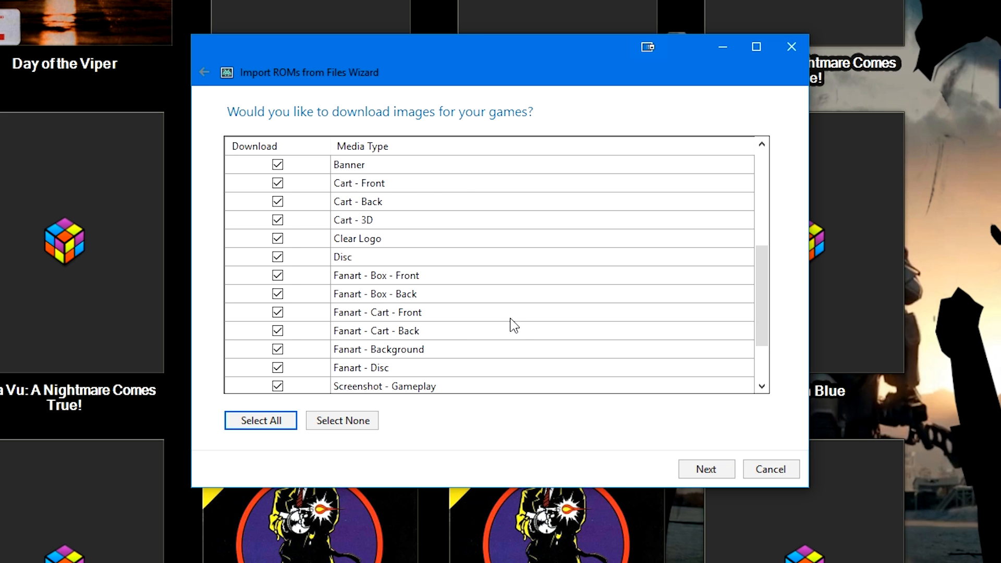
scroll("up", 3)
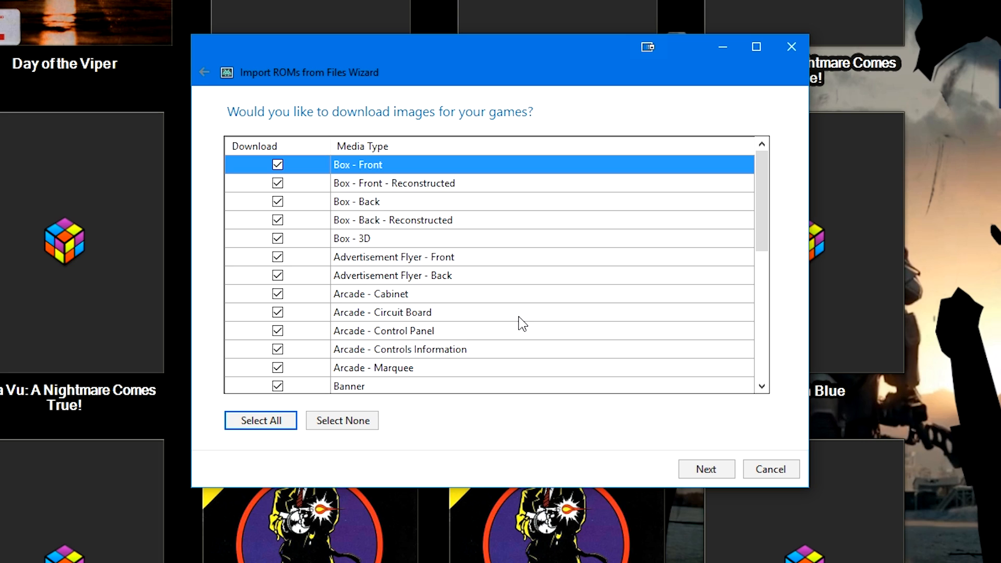
mouse_move(503, 315)
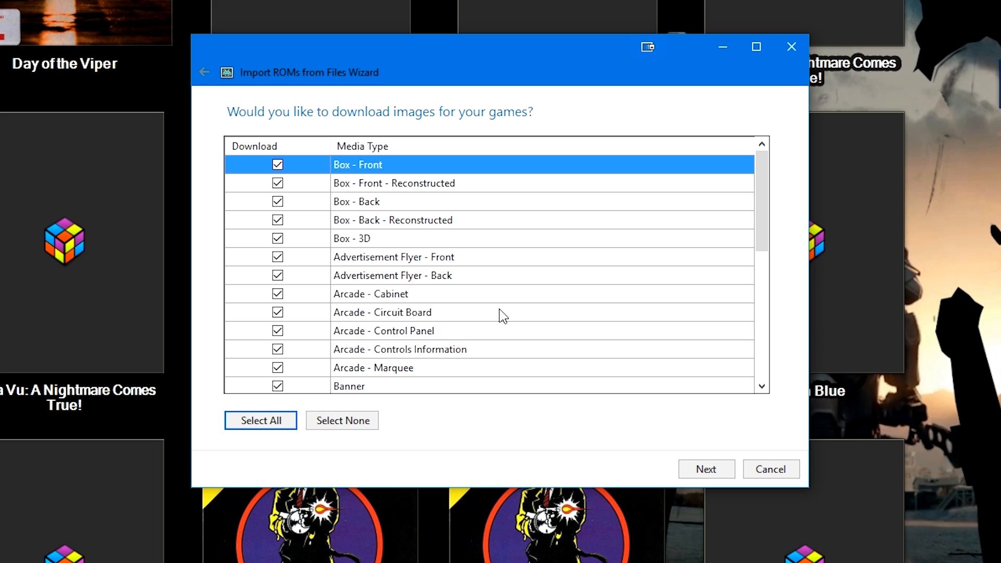
mouse_move(490, 313)
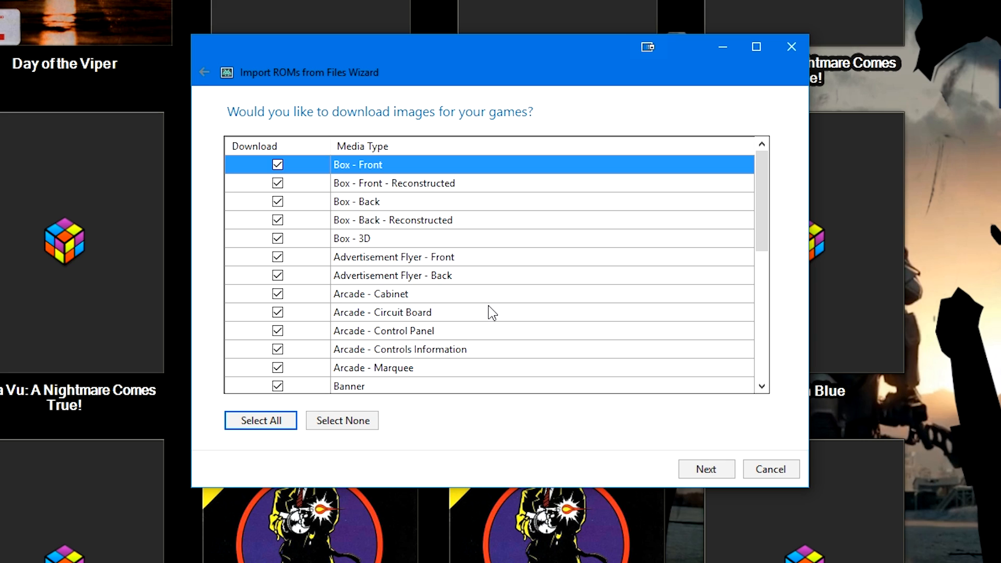
scroll("down", 3)
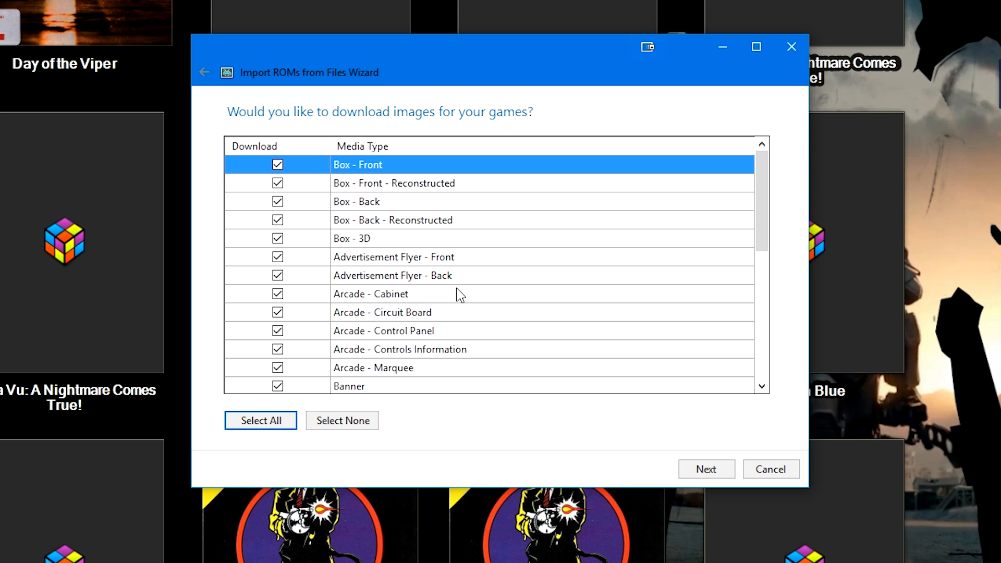
scroll("down", 3)
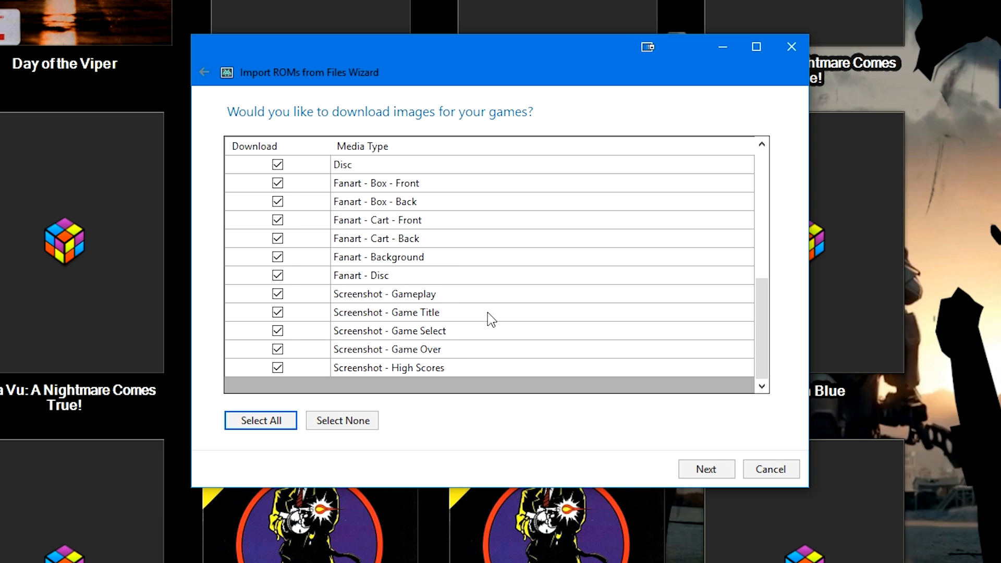
scroll("down", 3)
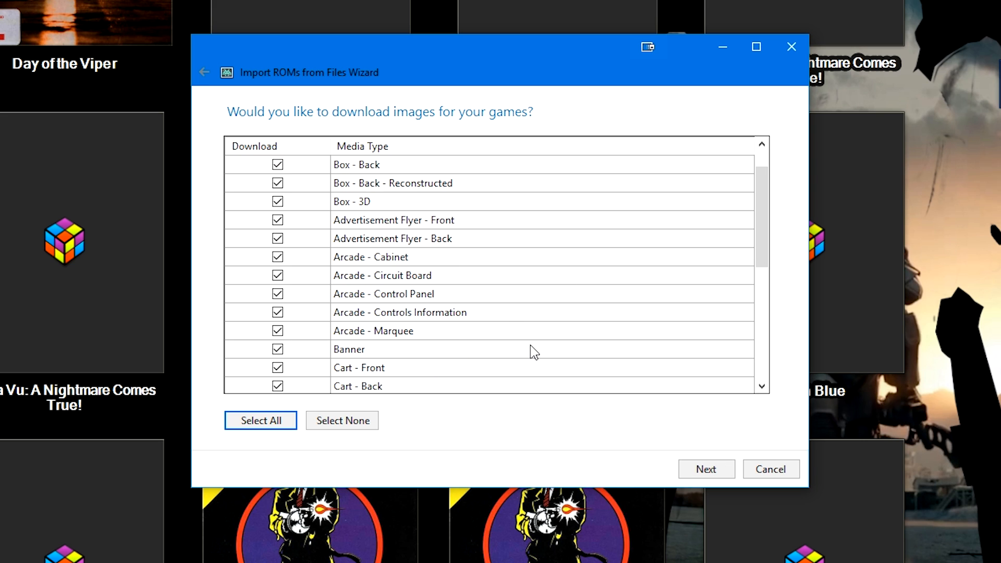
left_click(706, 468)
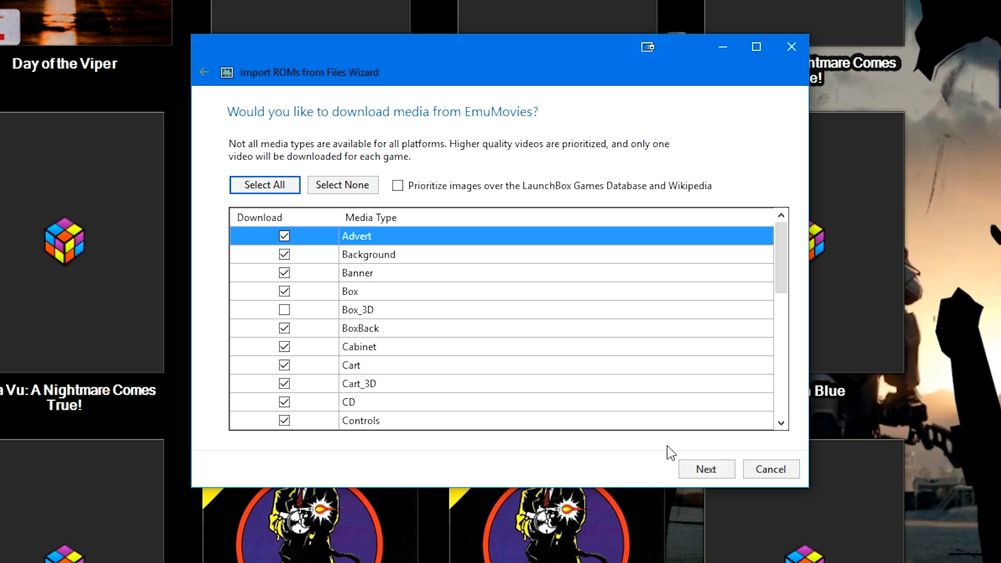
mouse_move(393, 153)
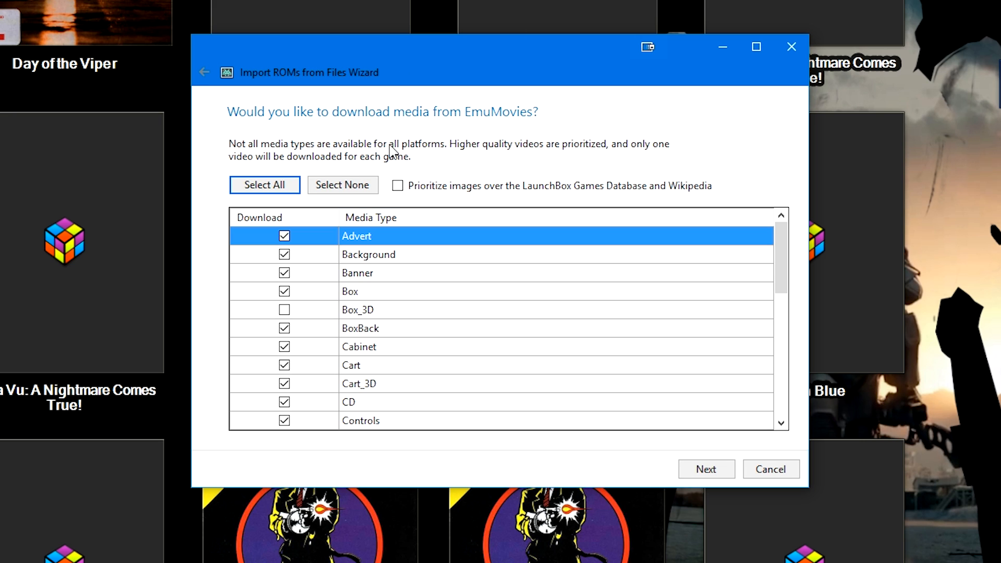
Step: Include Box_3D in the EmuMovies media and accept the custom import options
left_click(284, 309)
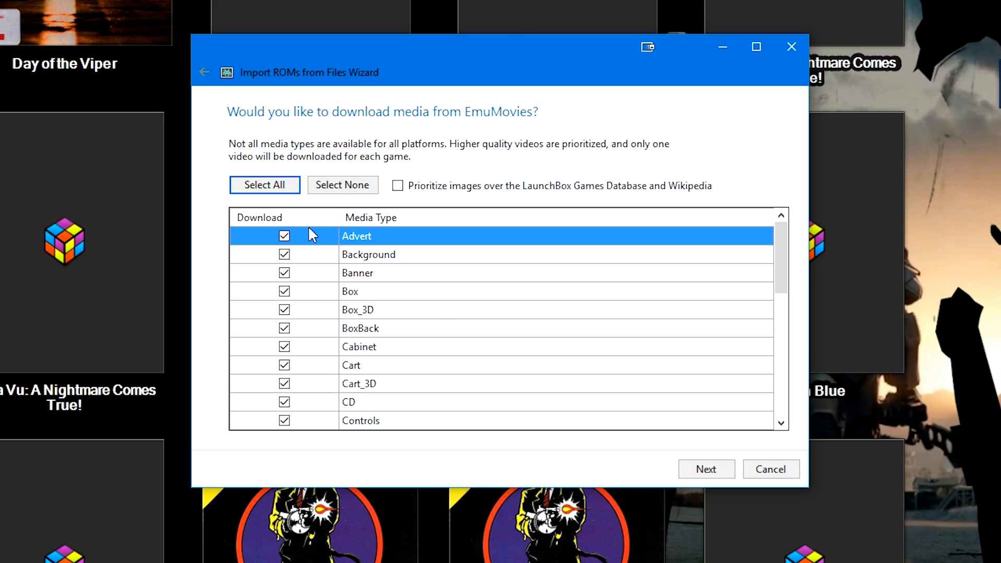
left_click(704, 468)
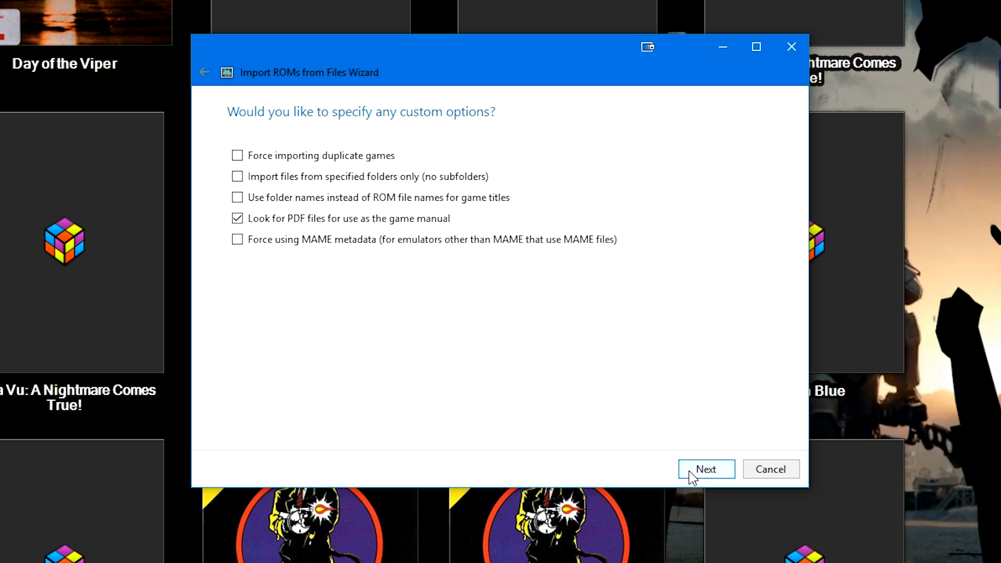
left_click(704, 468)
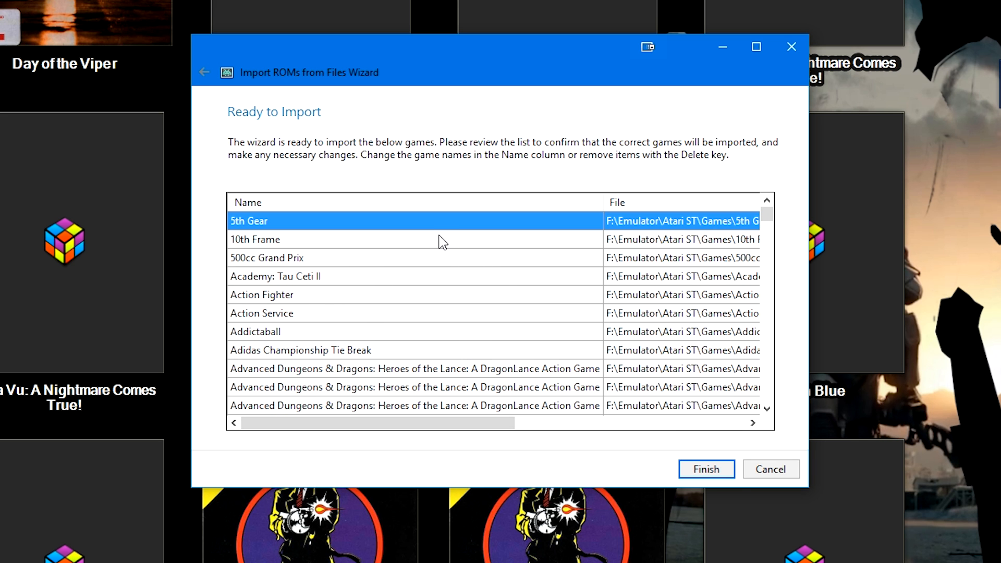
mouse_move(320, 300)
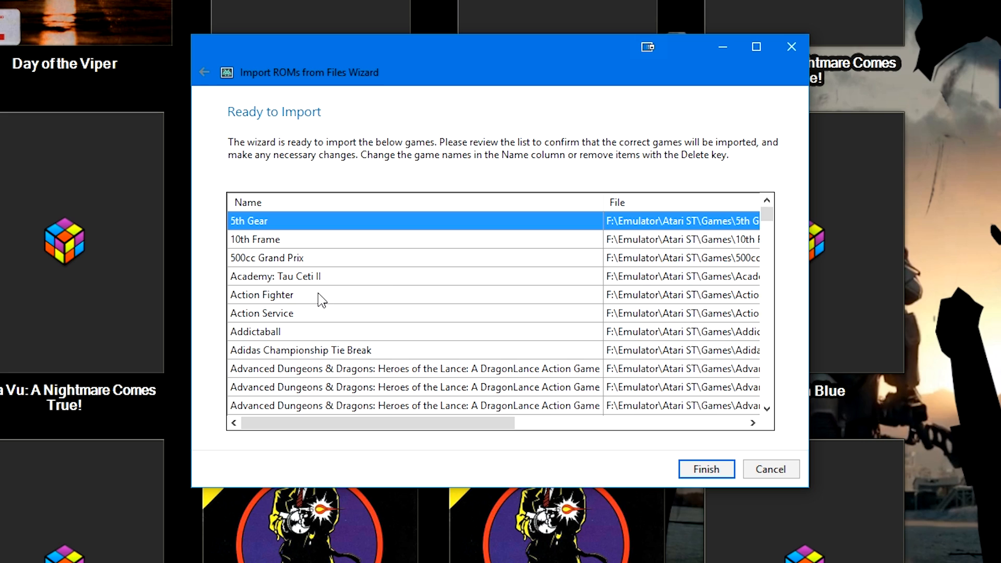
mouse_move(337, 262)
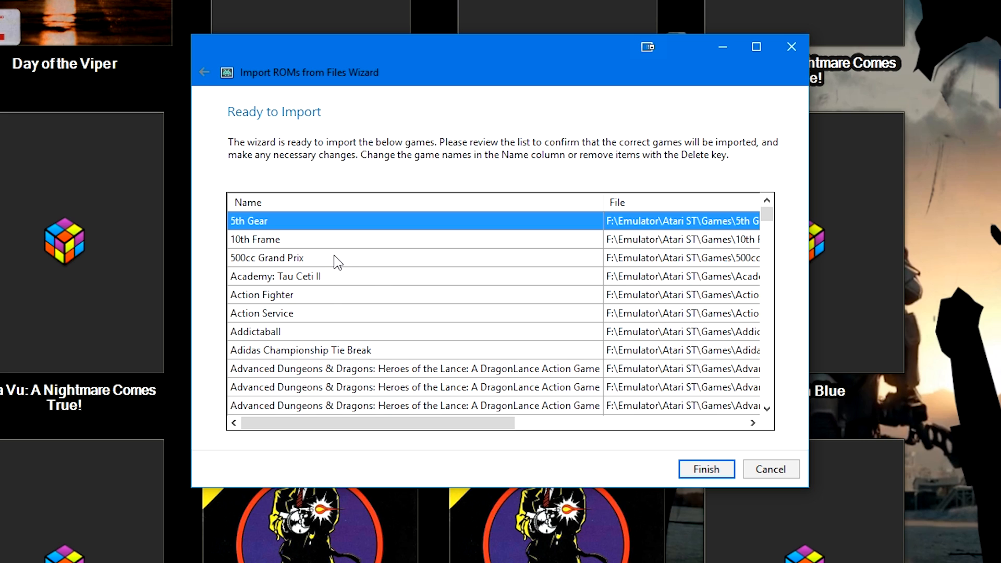
mouse_move(333, 264)
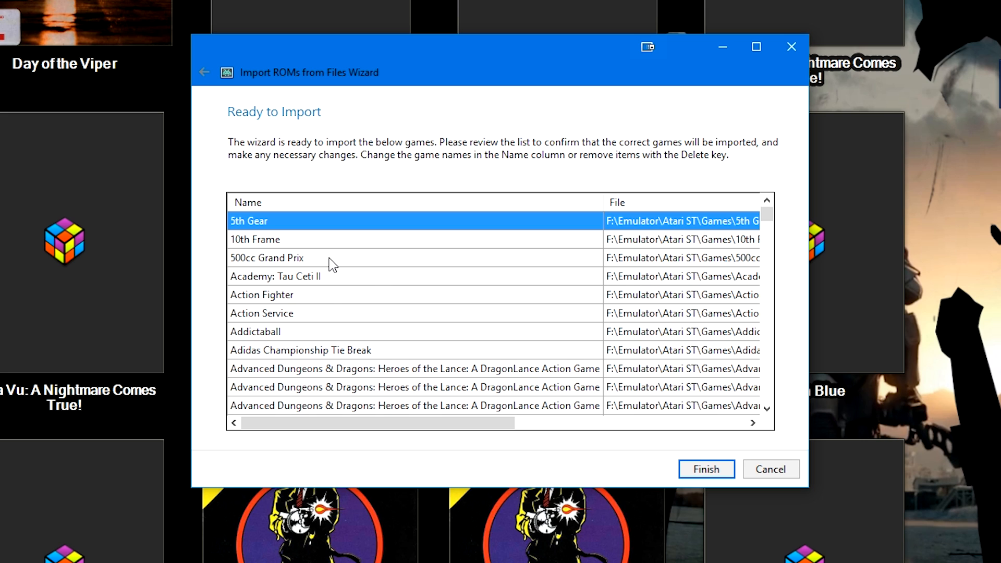
Step: Select the 10th Frame entry in the Ready to Import list for removal
left_click(682, 258)
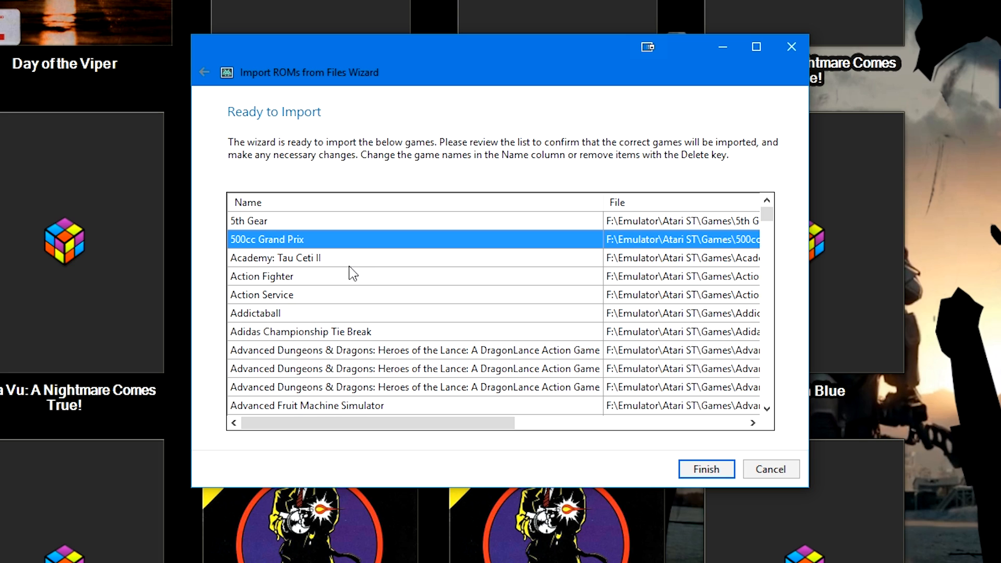
mouse_move(357, 266)
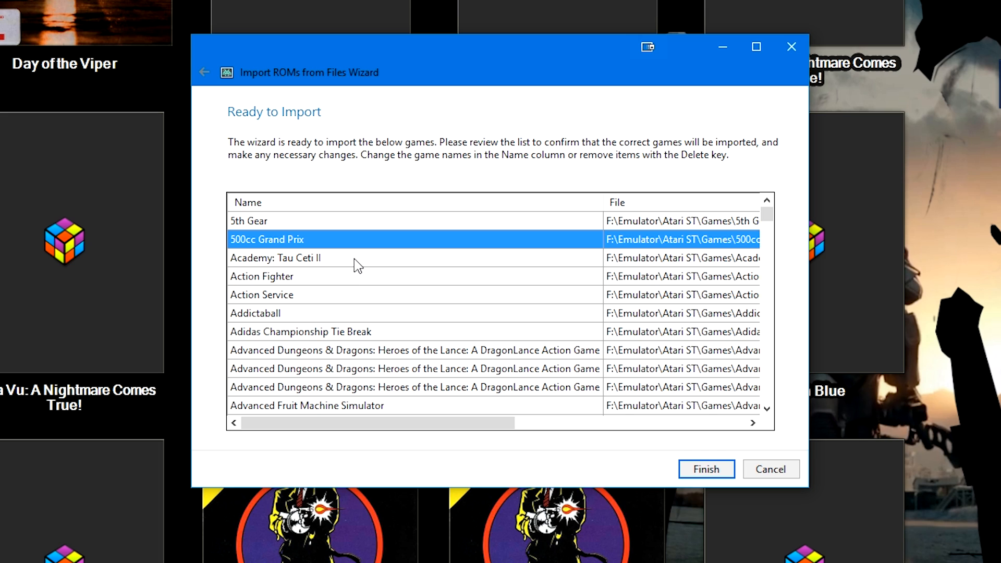
mouse_move(553, 437)
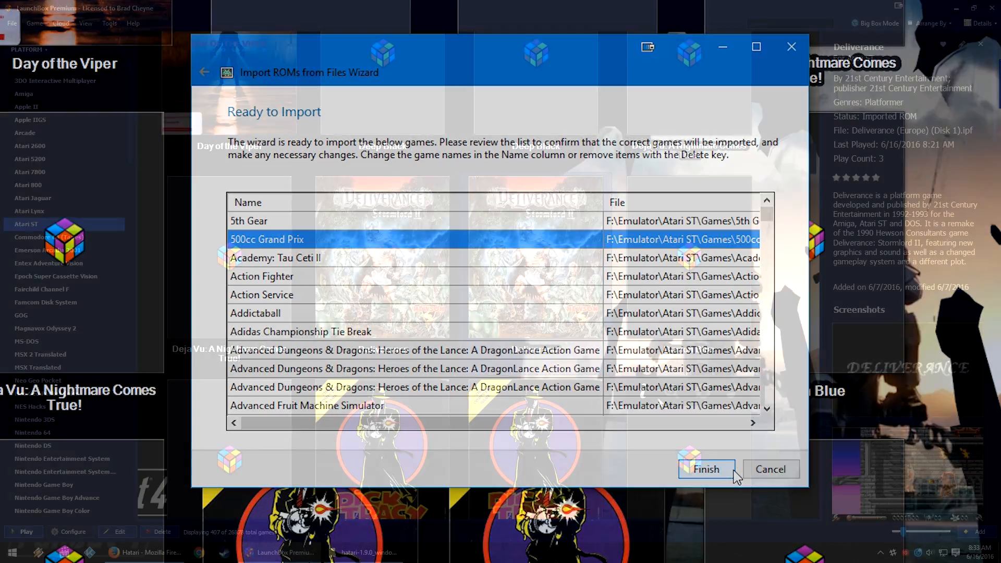
left_click(705, 469)
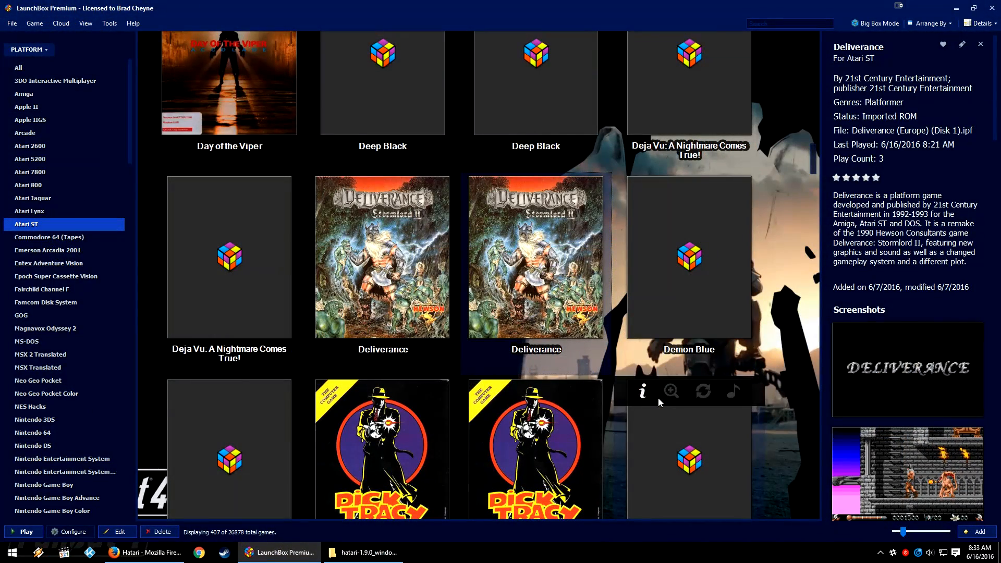
mouse_move(666, 335)
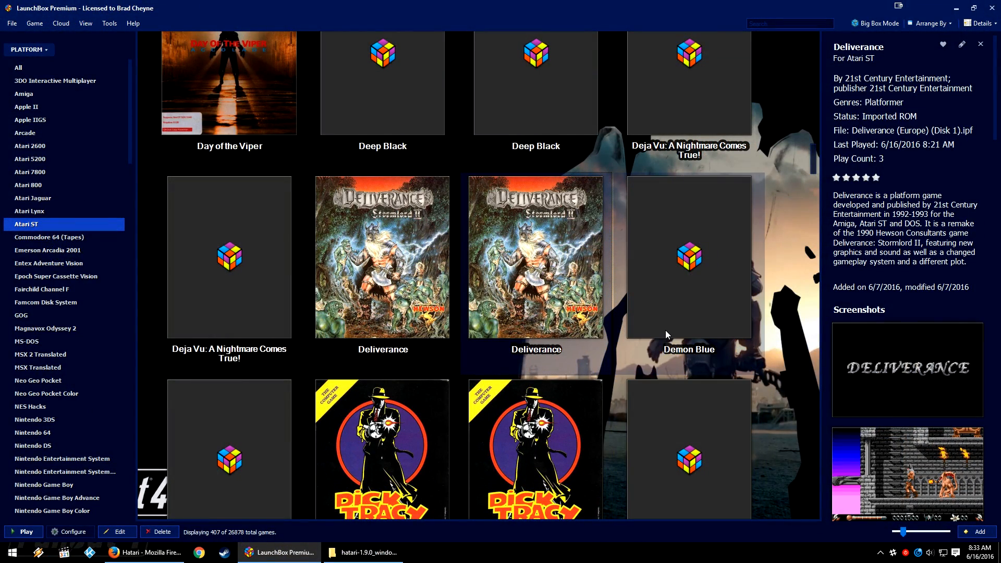
mouse_move(646, 334)
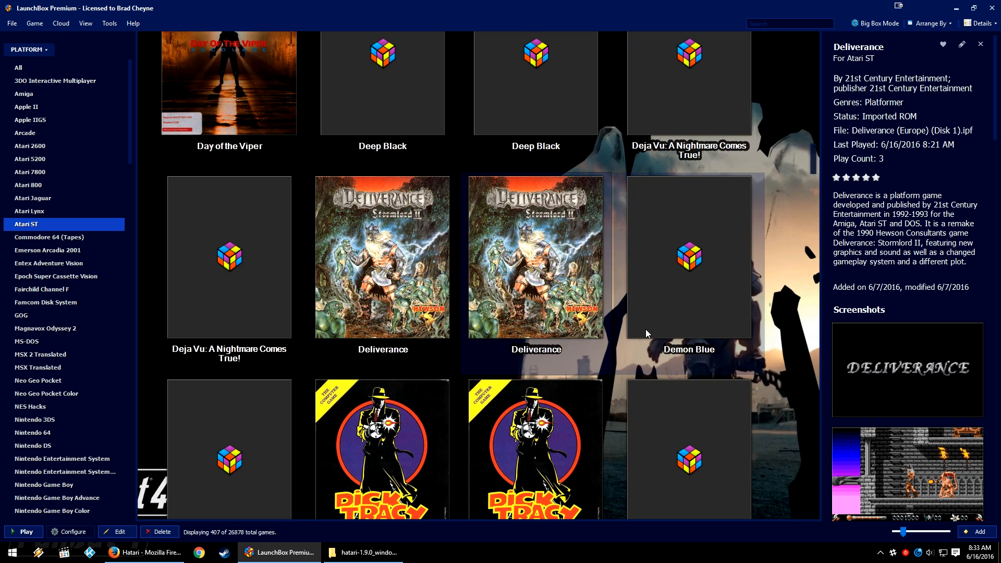
scroll("down", 3)
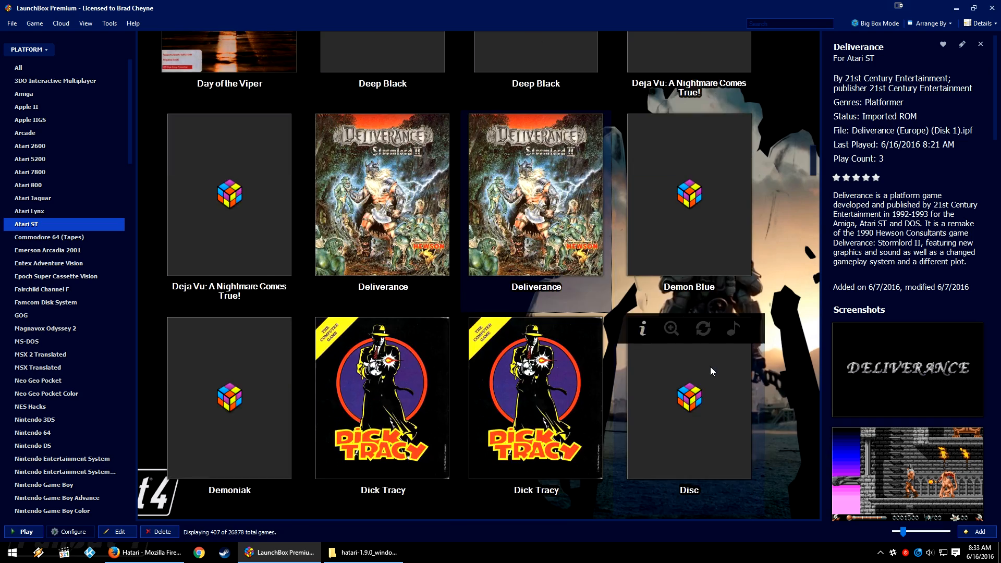
scroll("down", 3)
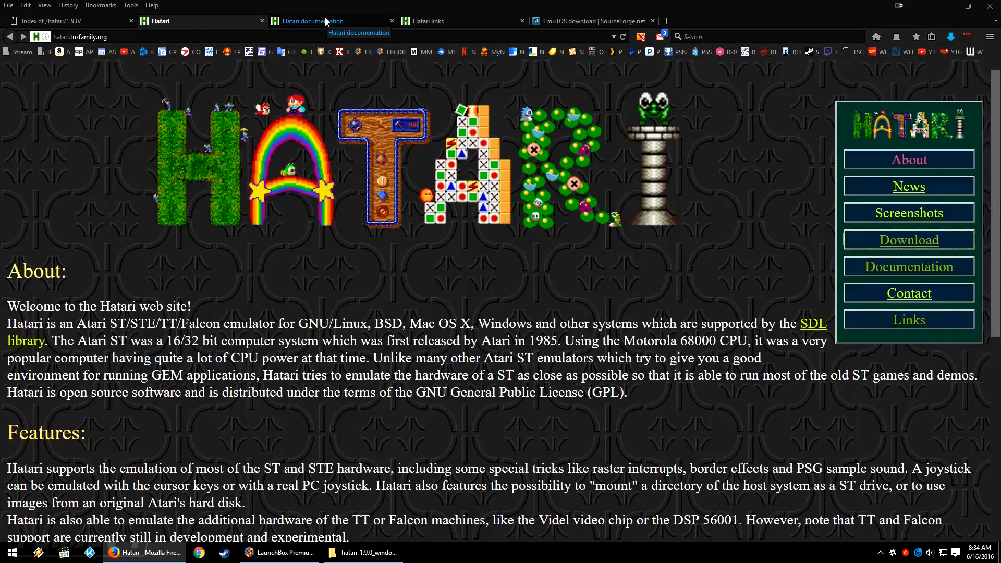
Step: Switch to the Hatari homepage tab showing the TOS image or EmuTOS requirement
left_click(425, 21)
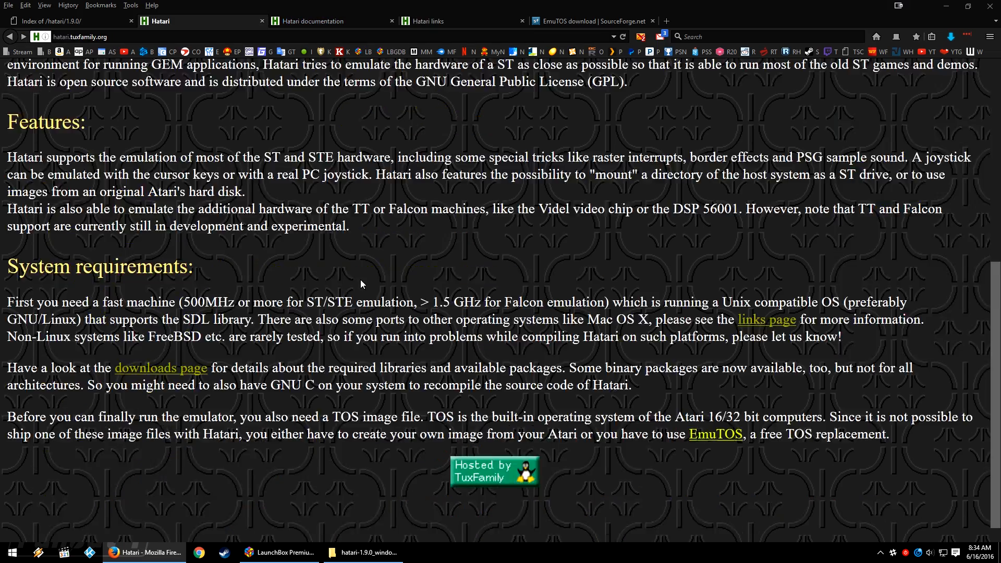
mouse_move(535, 248)
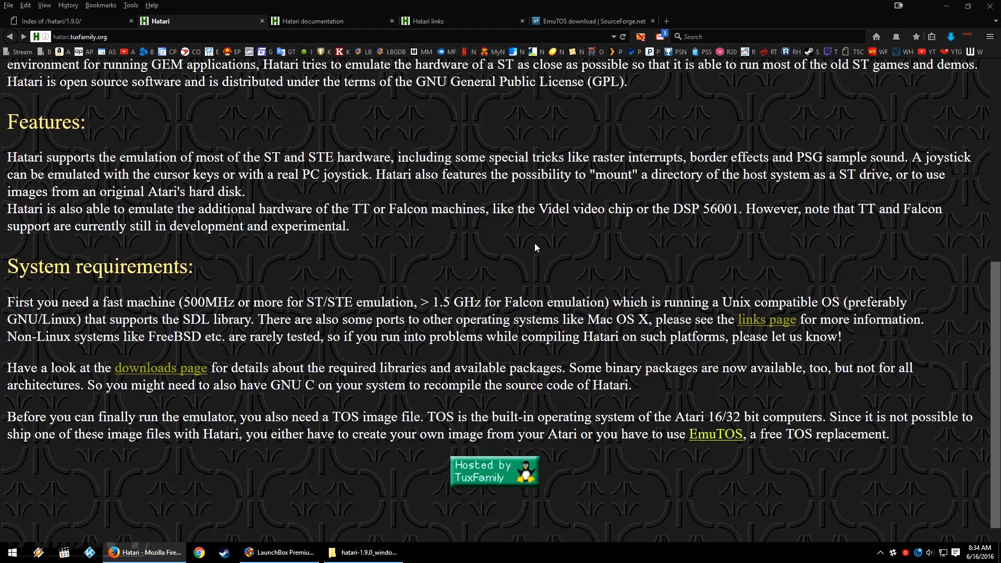
mouse_move(627, 476)
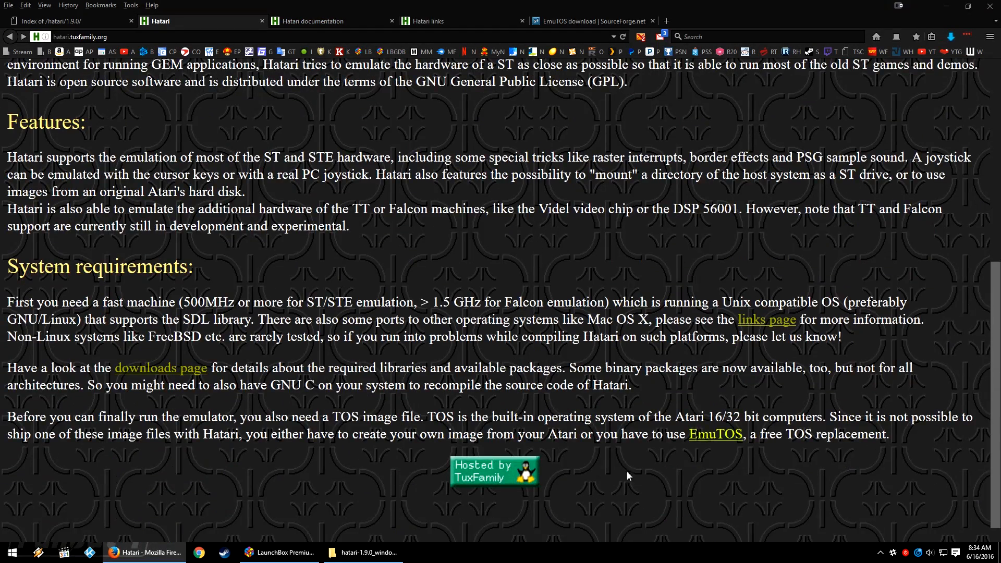
mouse_move(715, 434)
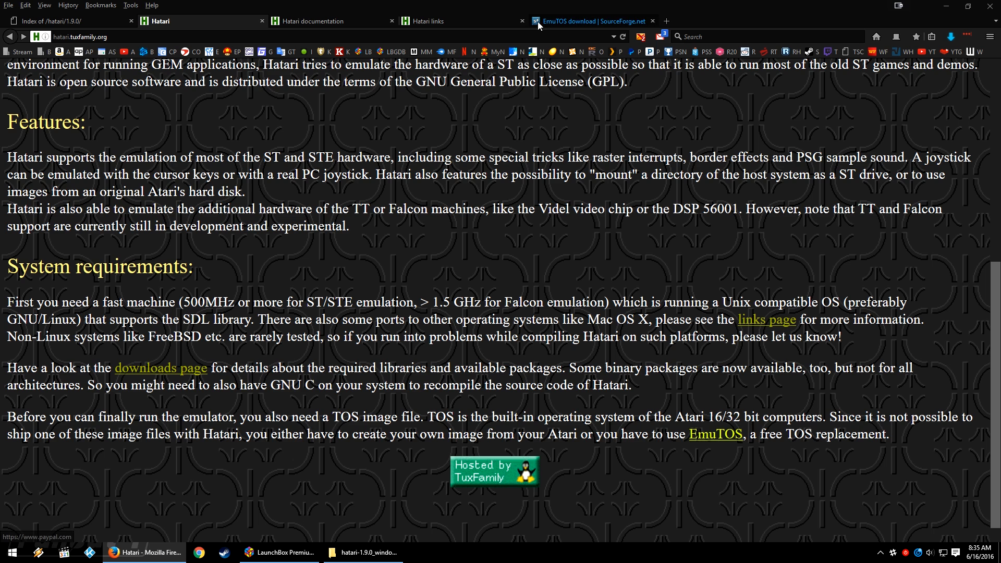
Step: View the EmuTOS SourceForge page, close its desktop screenshot, and show the Hatari folder
left_click(586, 21)
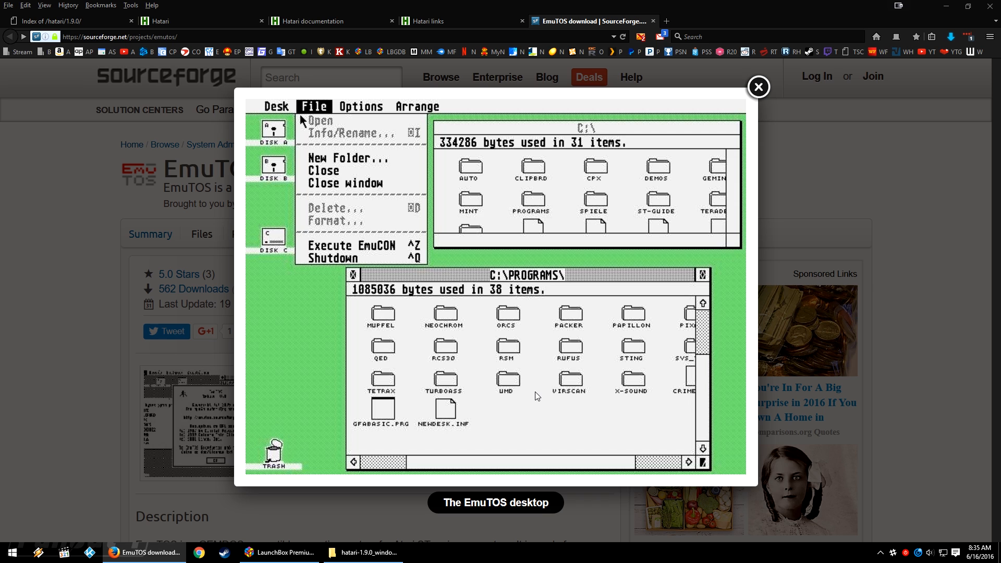
mouse_move(516, 370)
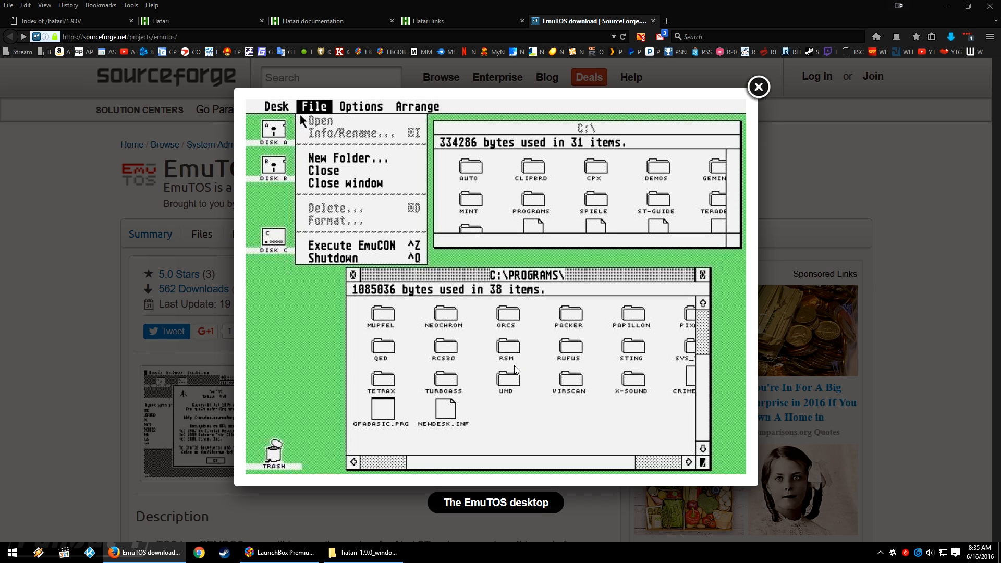
mouse_move(96, 367)
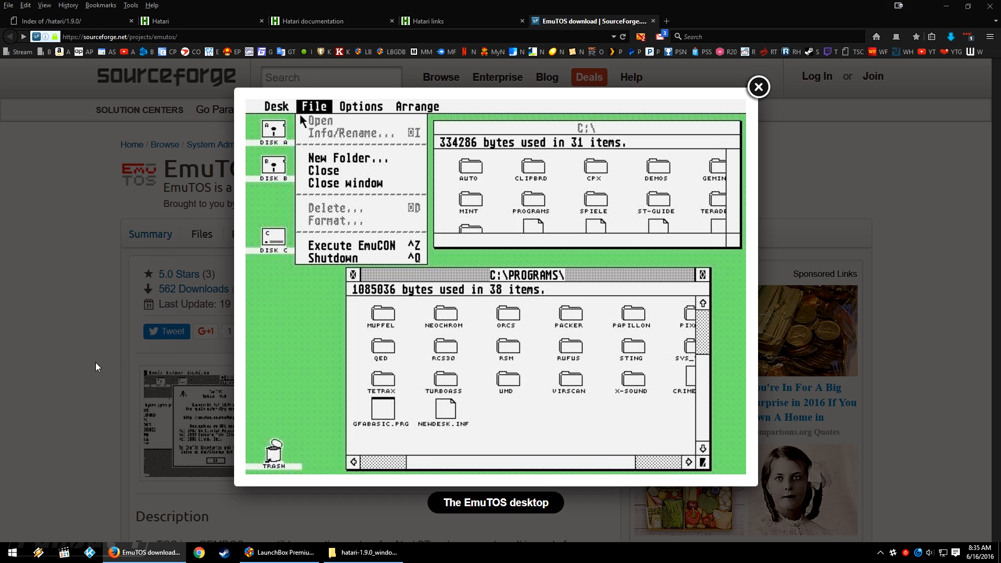
left_click(757, 87)
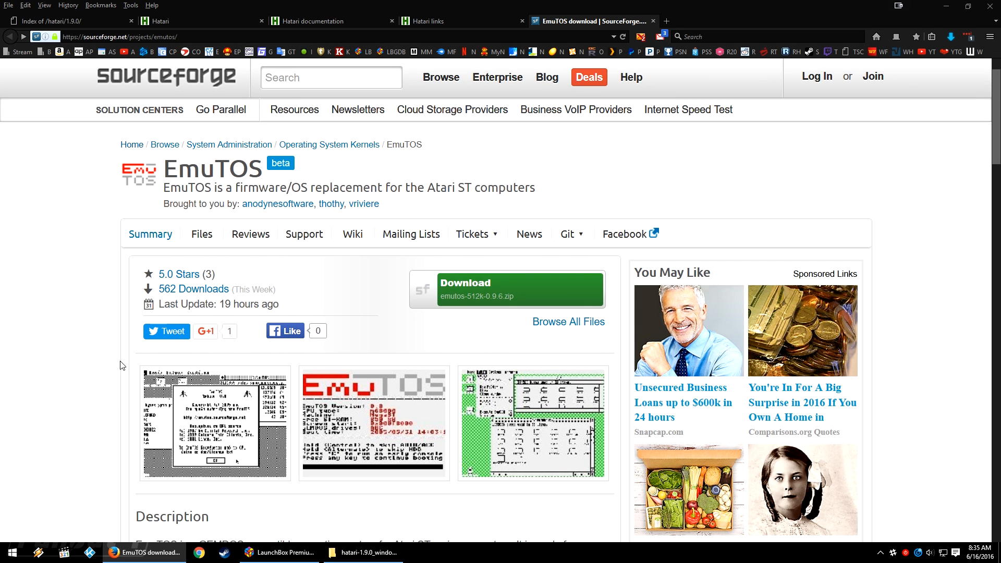
left_click(361, 552)
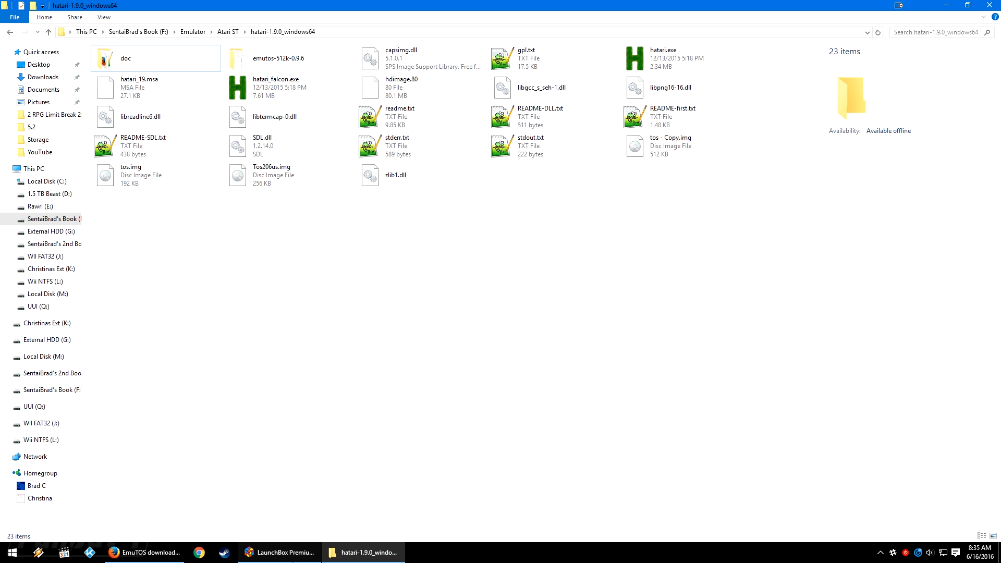
Step: Highlight EmuTOS's recent update date, start its download, then select the emutos-512k-0.9.6 folder in Hatari
left_click(142, 552)
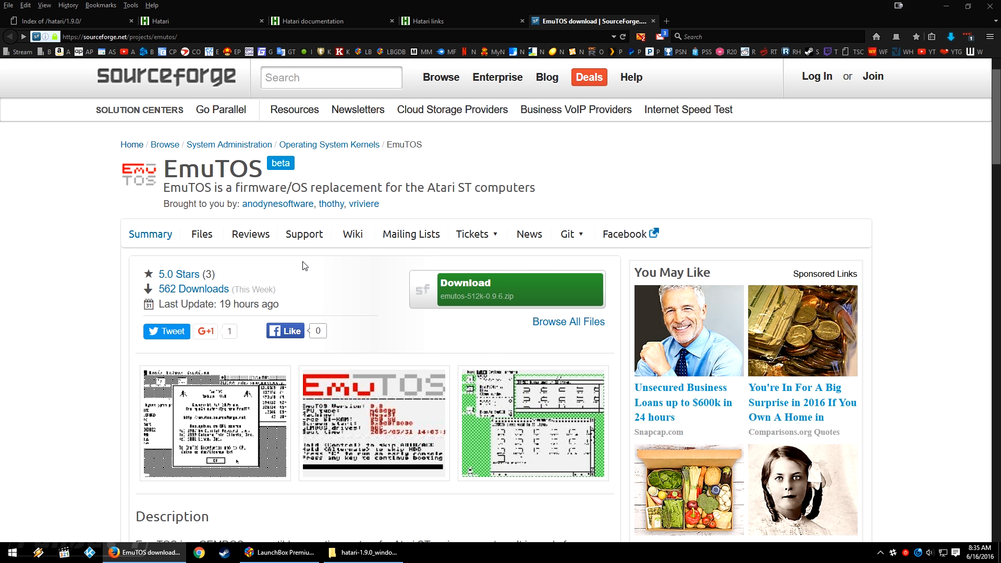
mouse_move(199, 299)
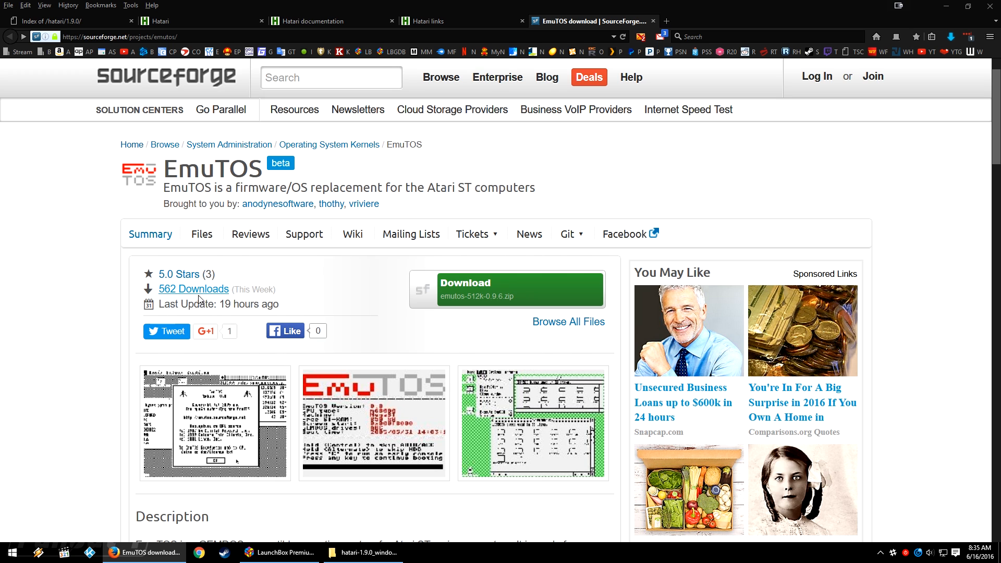
triple_click(216, 303)
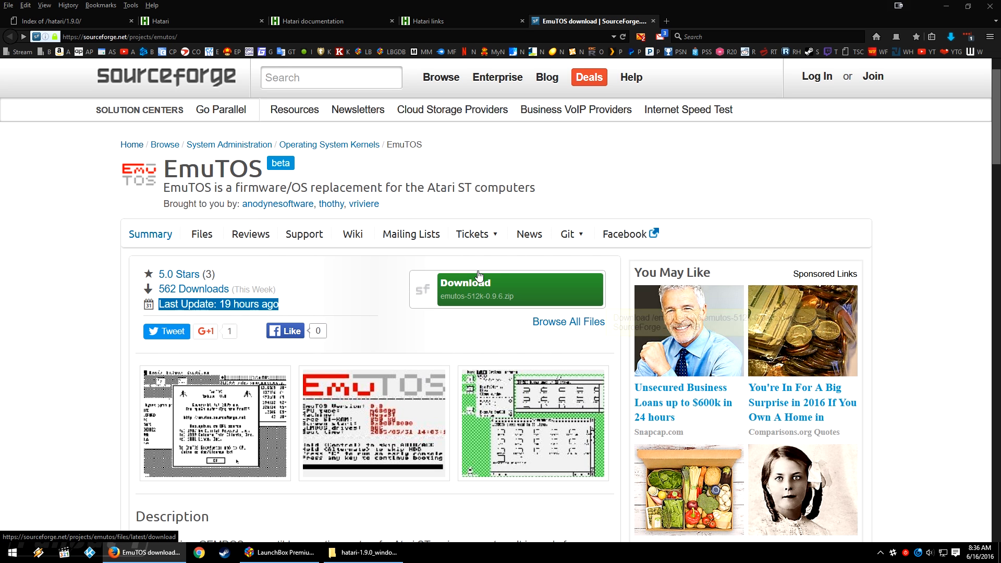
left_click(362, 552)
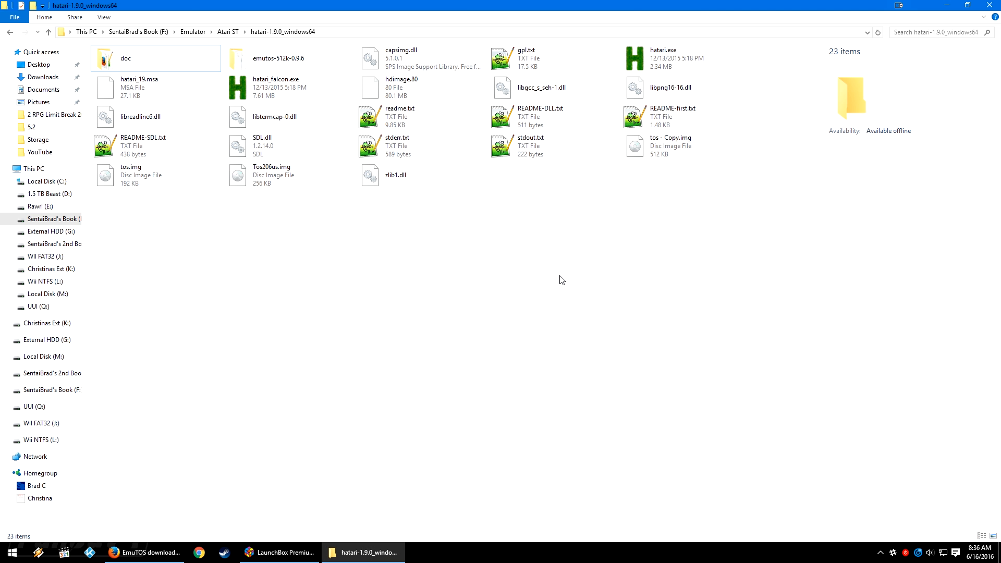
mouse_move(457, 119)
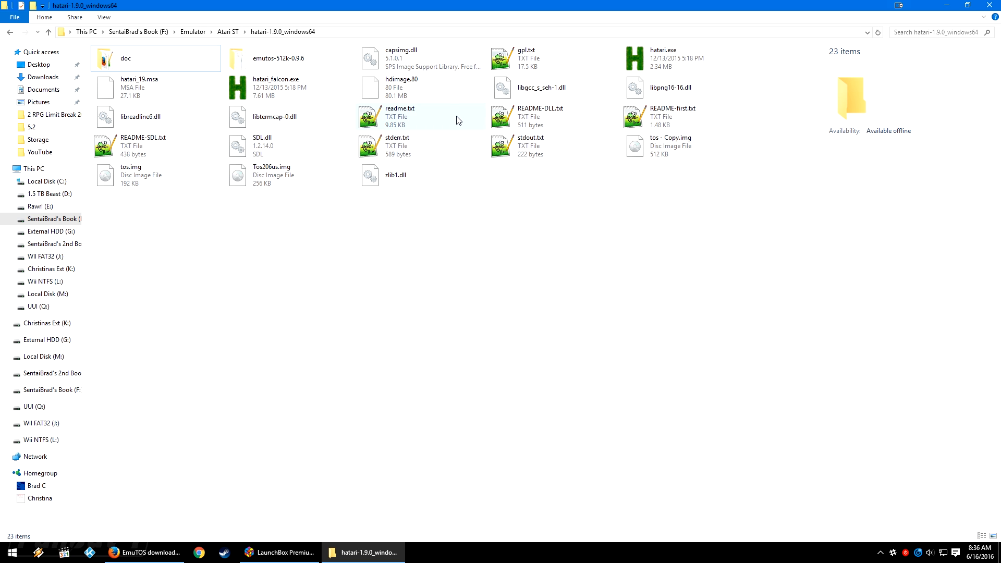
left_click(280, 58)
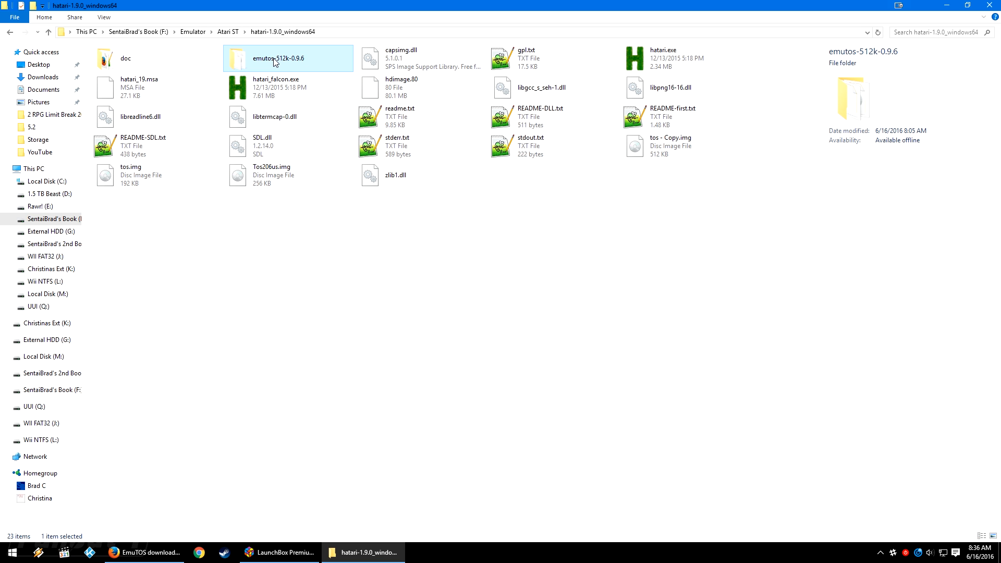
Step: Enter the emutos-512k-0.9.6 folder and view its readme.txt
double_click(279, 58)
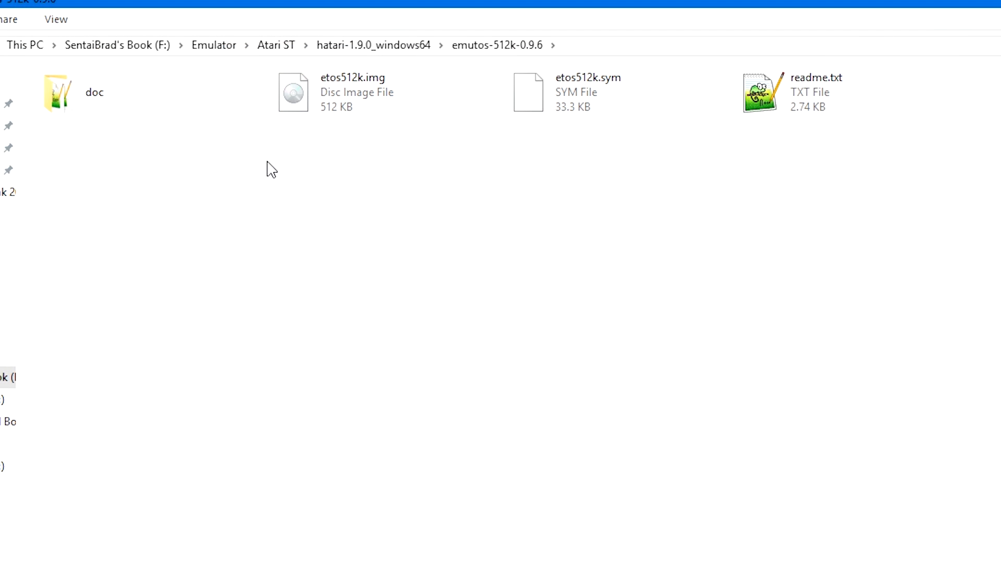
left_click(94, 92)
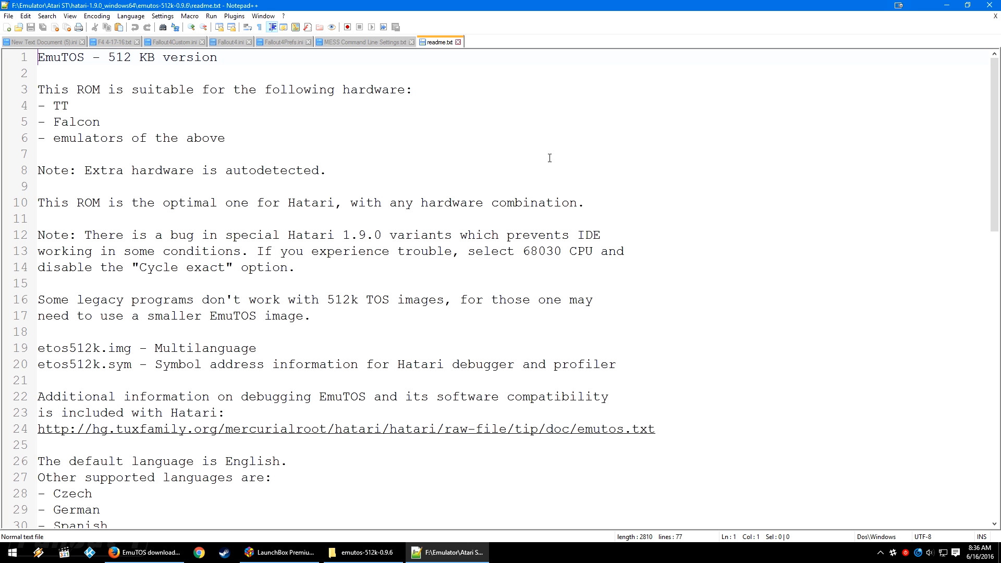
mouse_move(553, 150)
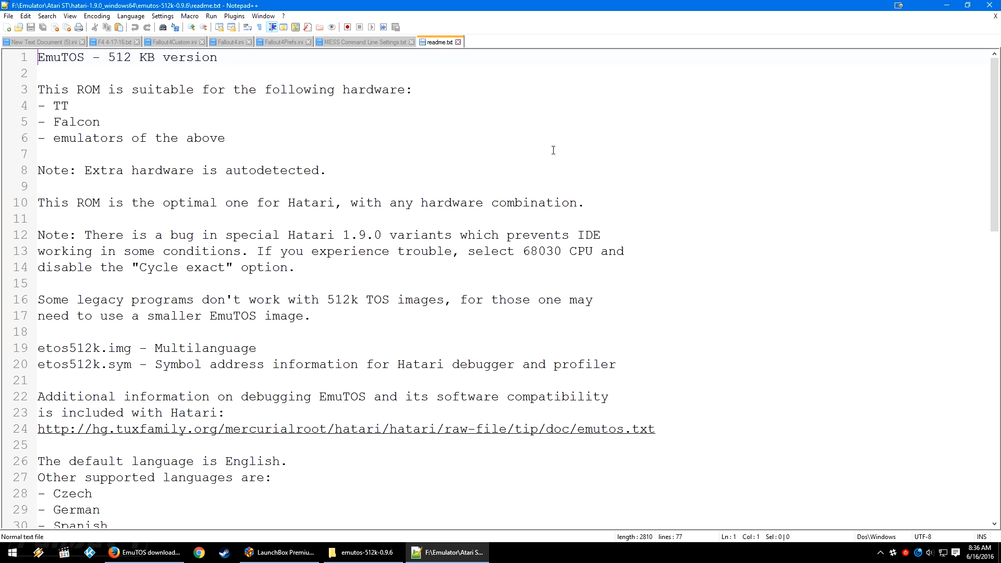
Step: Scroll the EmuTOS readme down to its closing lines about docs and the team website
scroll("down", 3)
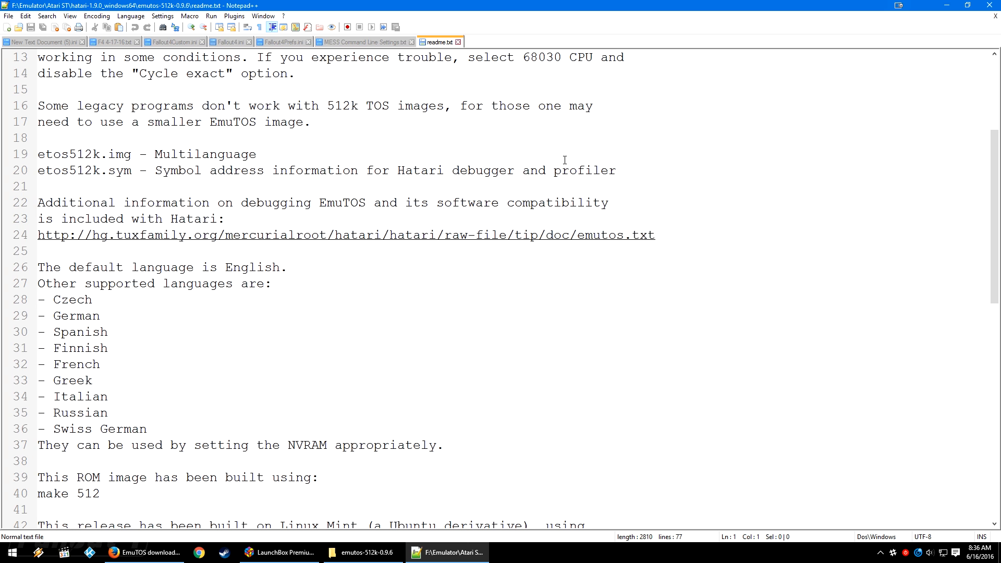
scroll("down", 3)
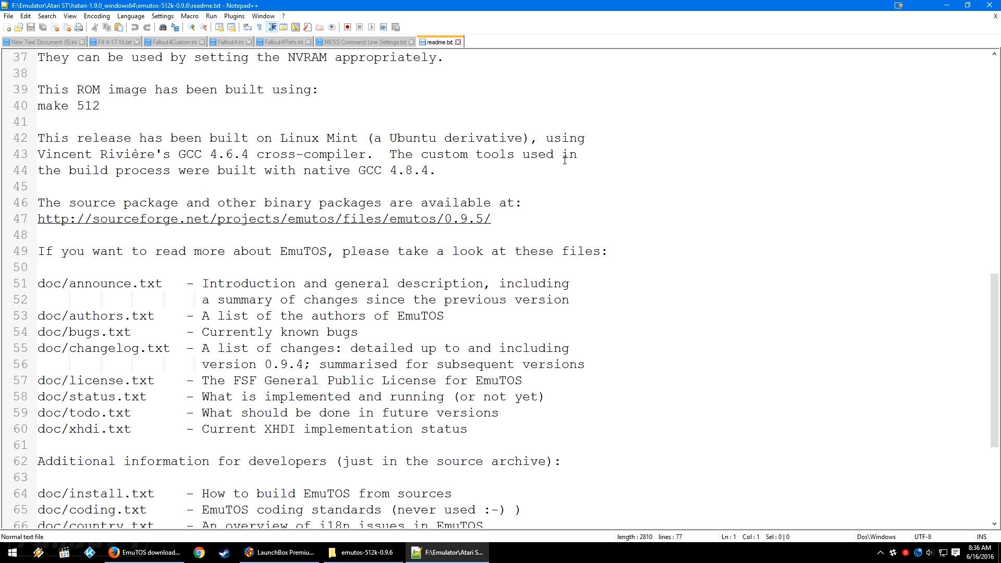
scroll("down", 3)
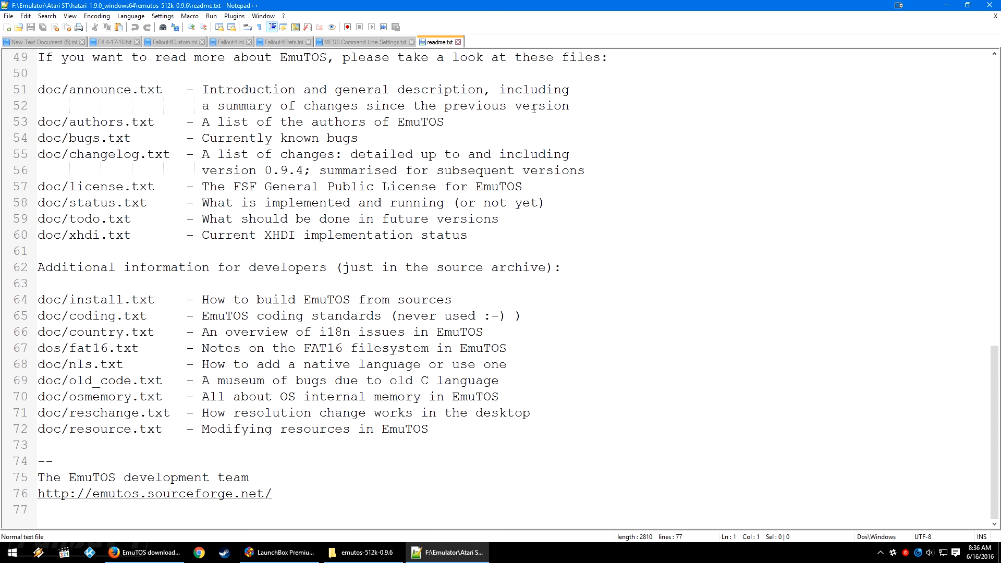
mouse_move(455, 42)
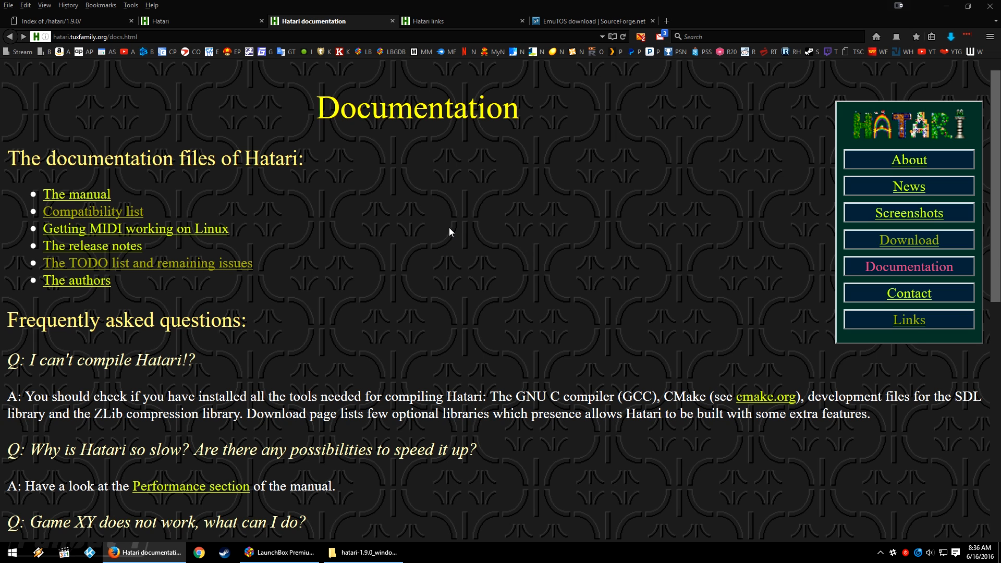
Step: Glance at the Hatari links page, then return to the Hatari documentation tab
left_click(447, 21)
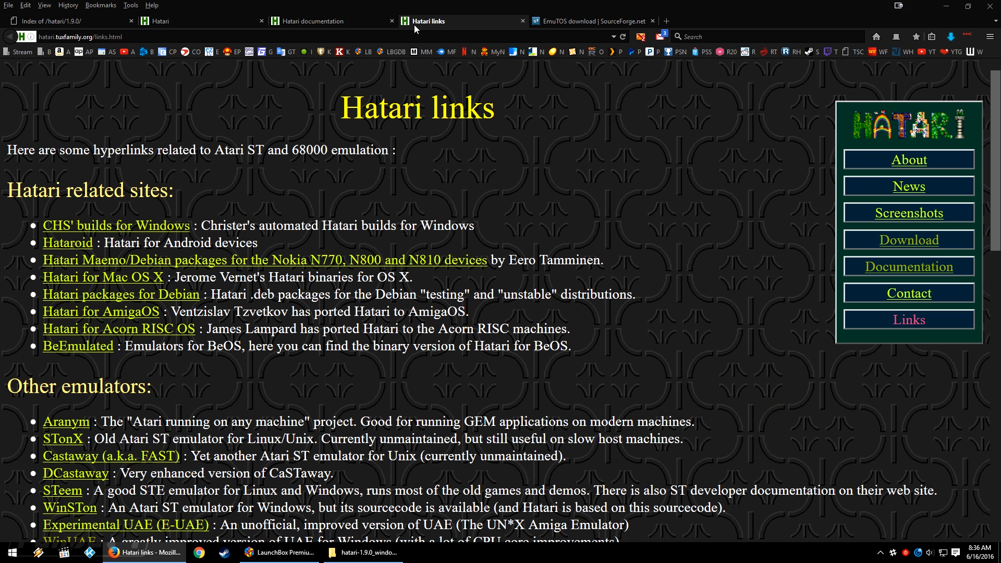
mouse_move(391, 52)
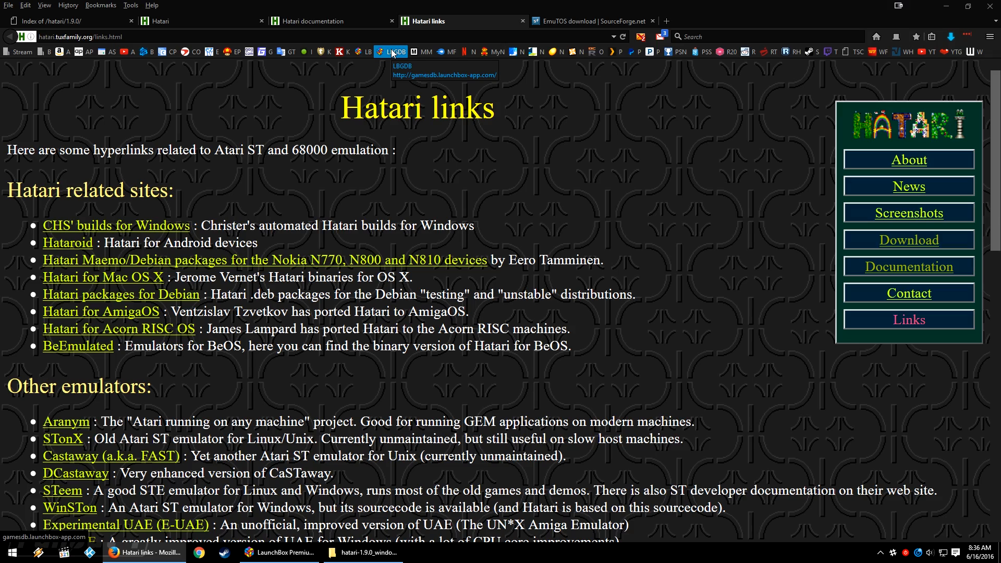
scroll("down", 3)
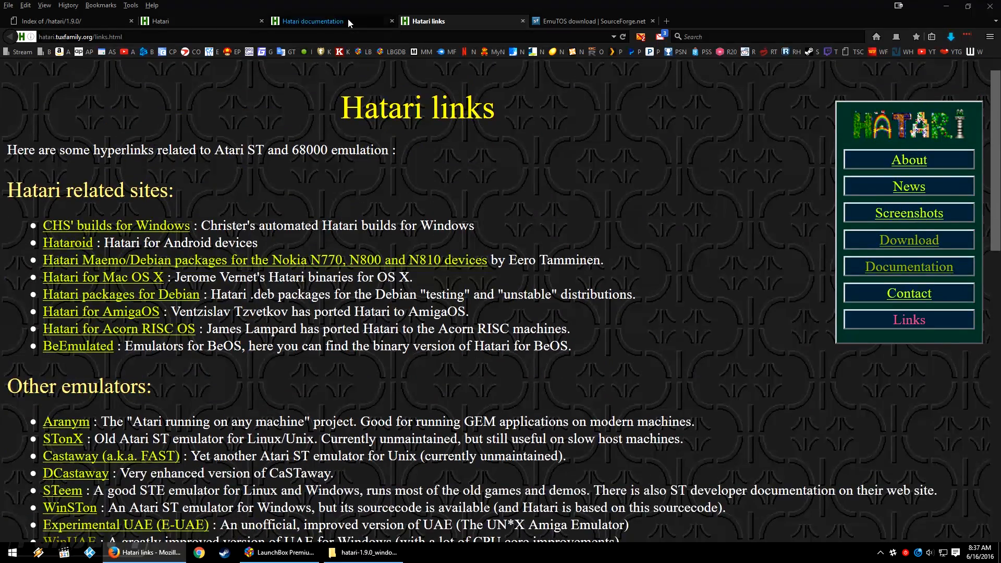
left_click(908, 266)
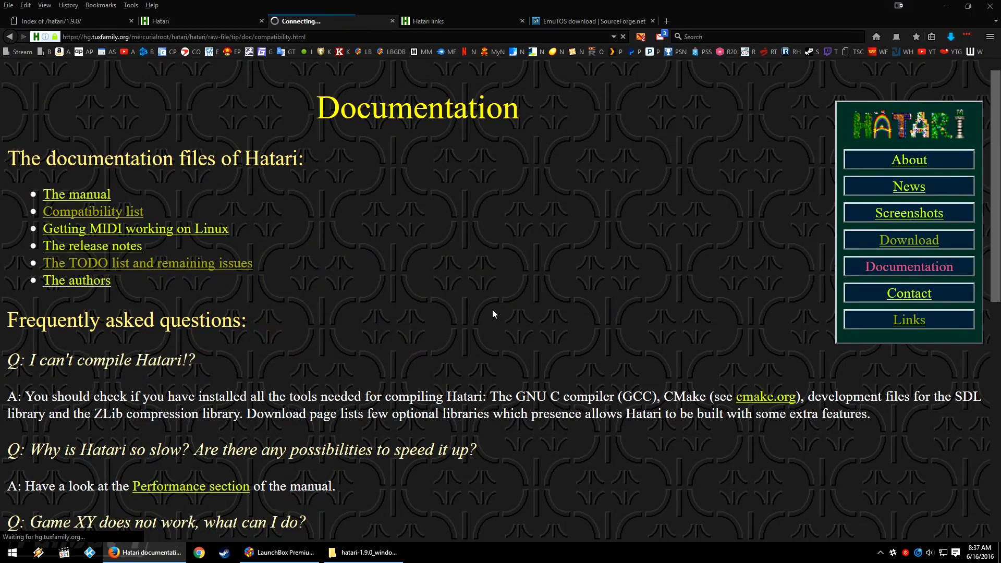
Step: Browse the compatibility list's ST games table and highlight the TOS note for Garfield Winter's Tail
left_click(93, 212)
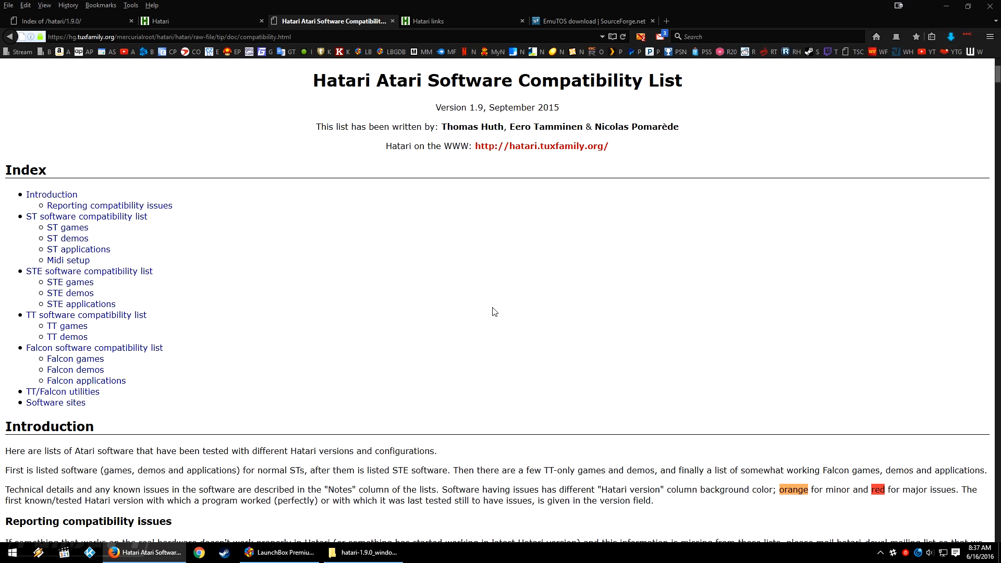
mouse_move(140, 258)
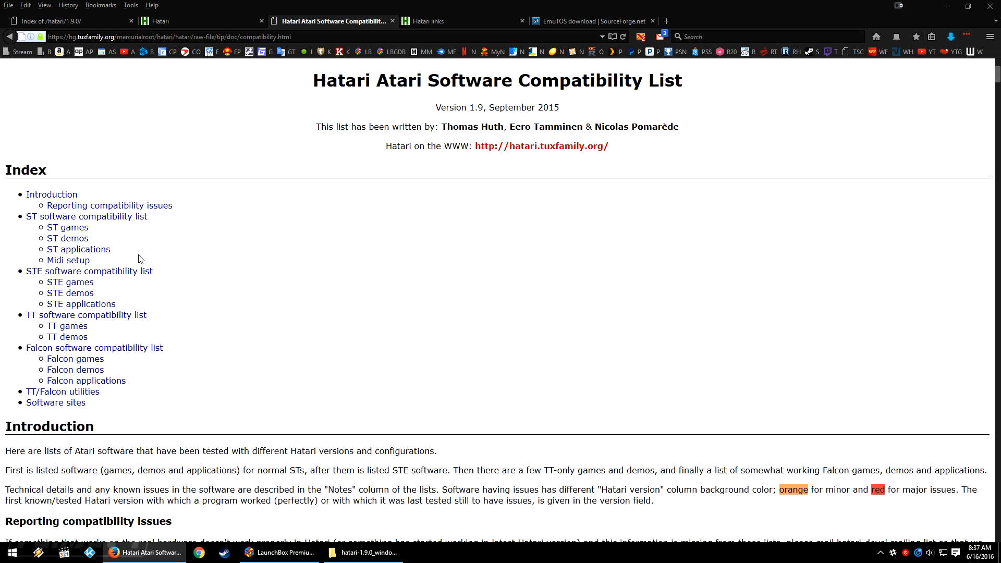
mouse_move(66, 249)
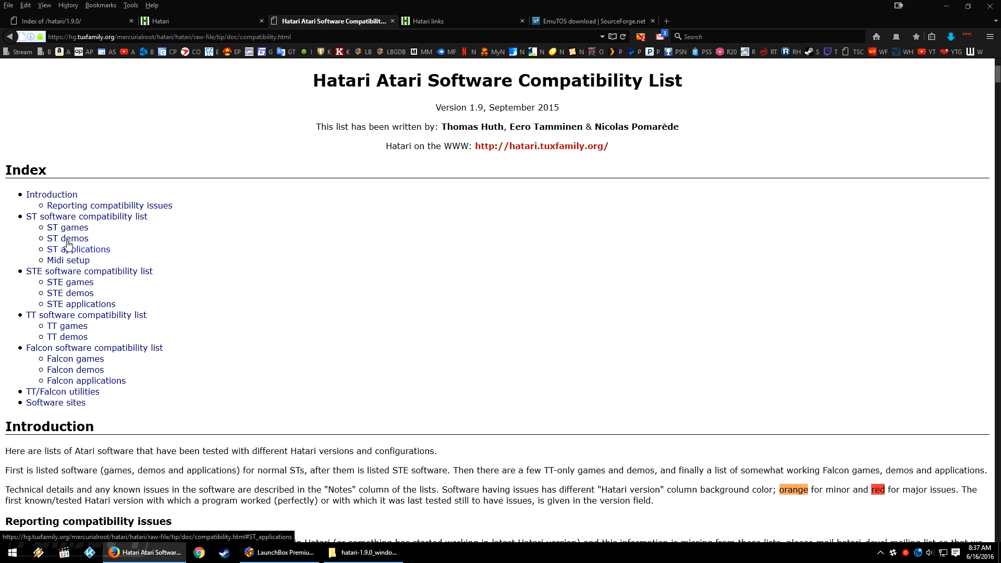
mouse_move(123, 237)
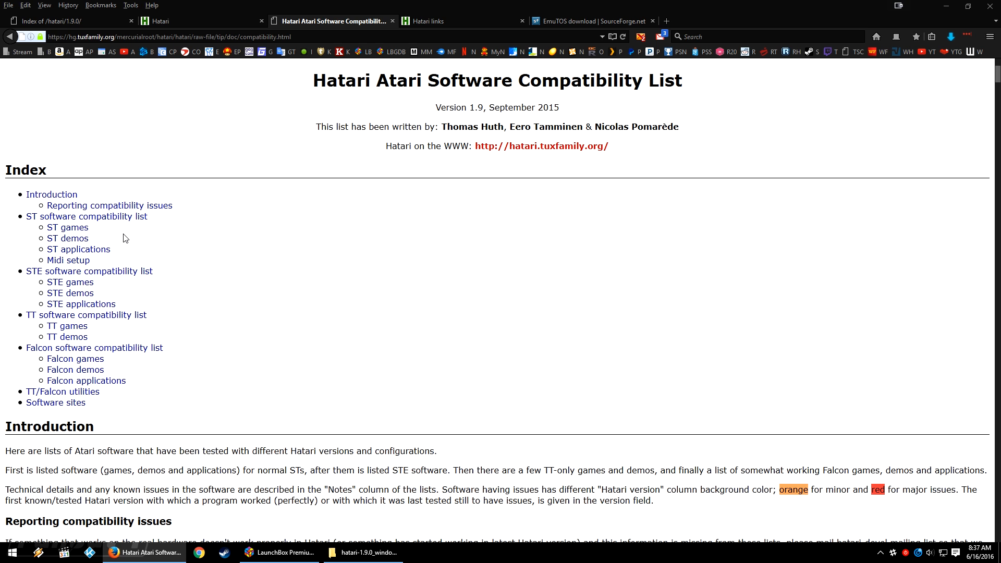
left_click(67, 238)
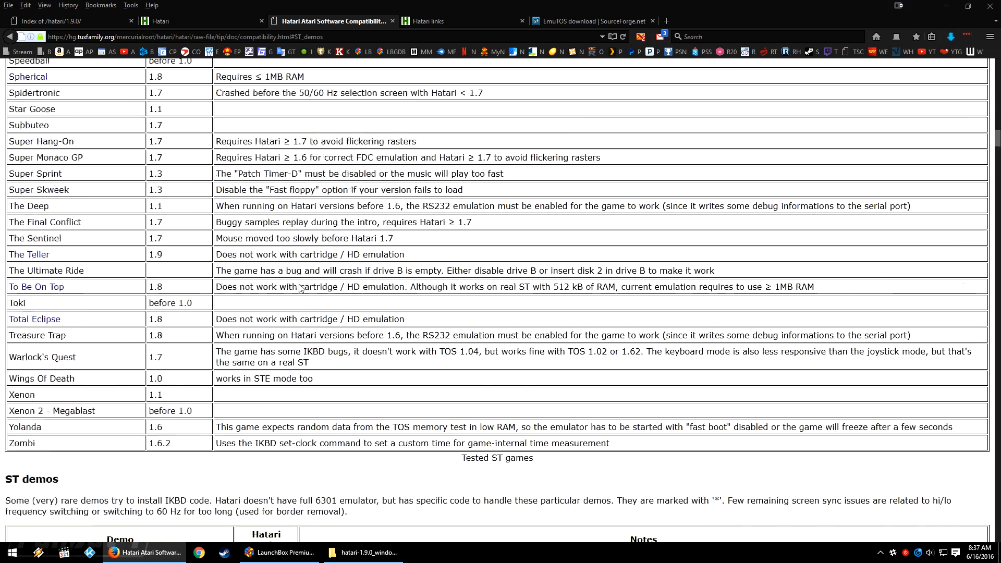
scroll("up", 3)
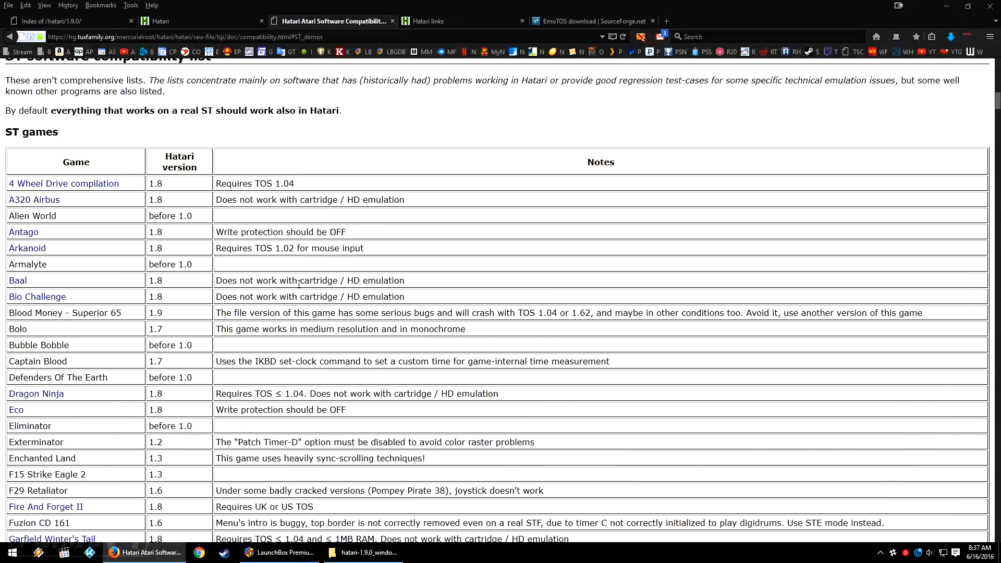
scroll("down", 3)
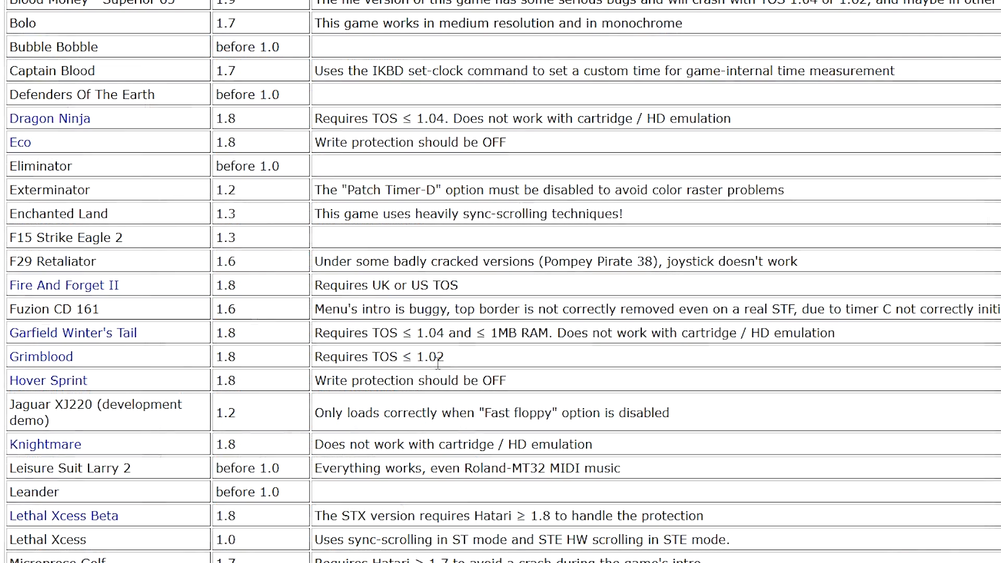
mouse_move(121, 337)
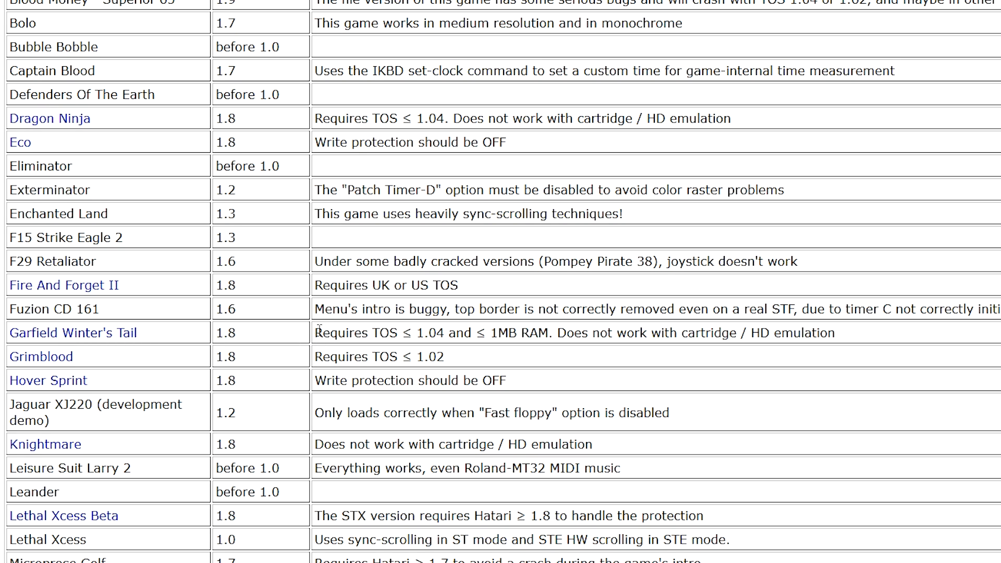
double_click(376, 332)
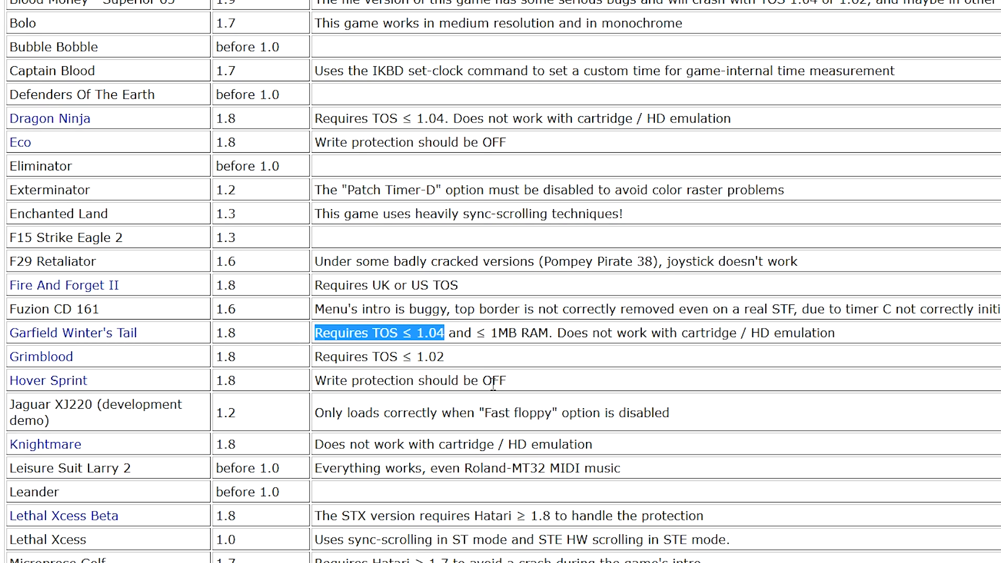
mouse_move(491, 383)
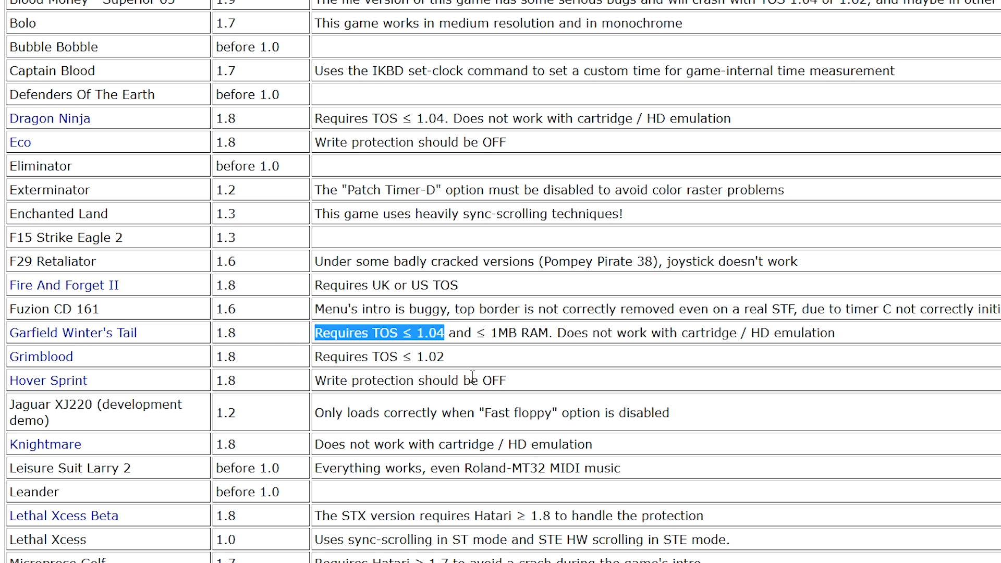
mouse_move(179, 335)
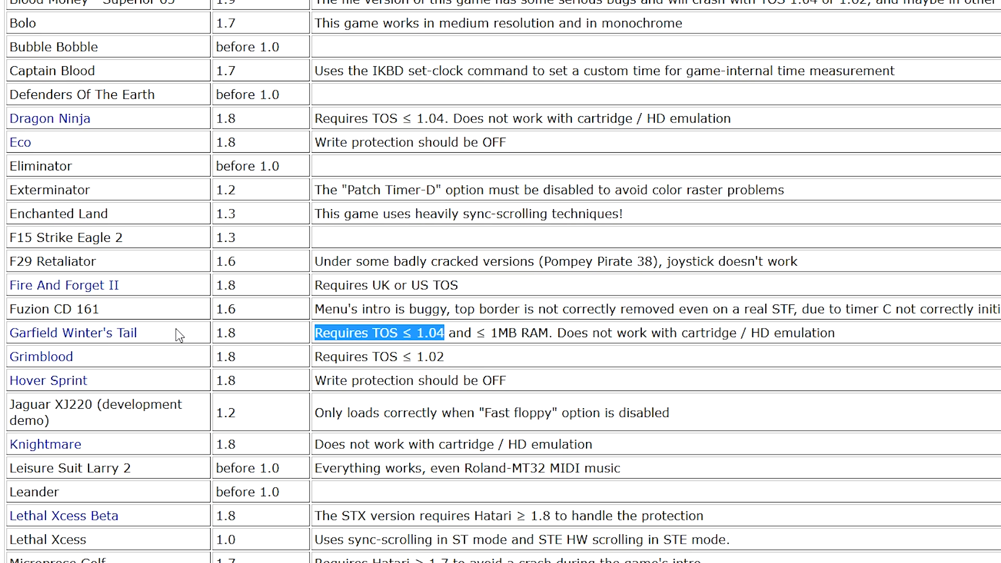
left_click(444, 355)
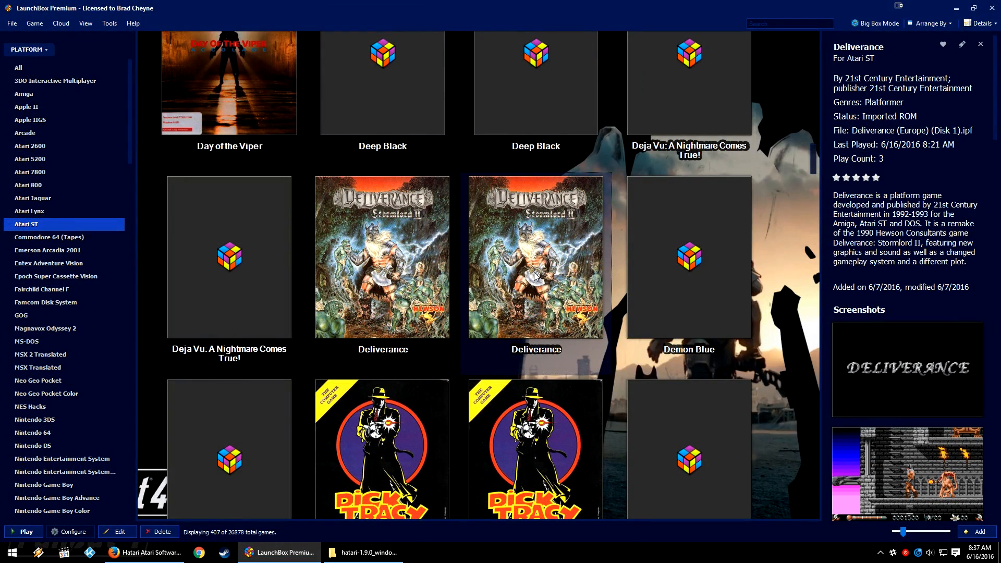
mouse_move(536, 271)
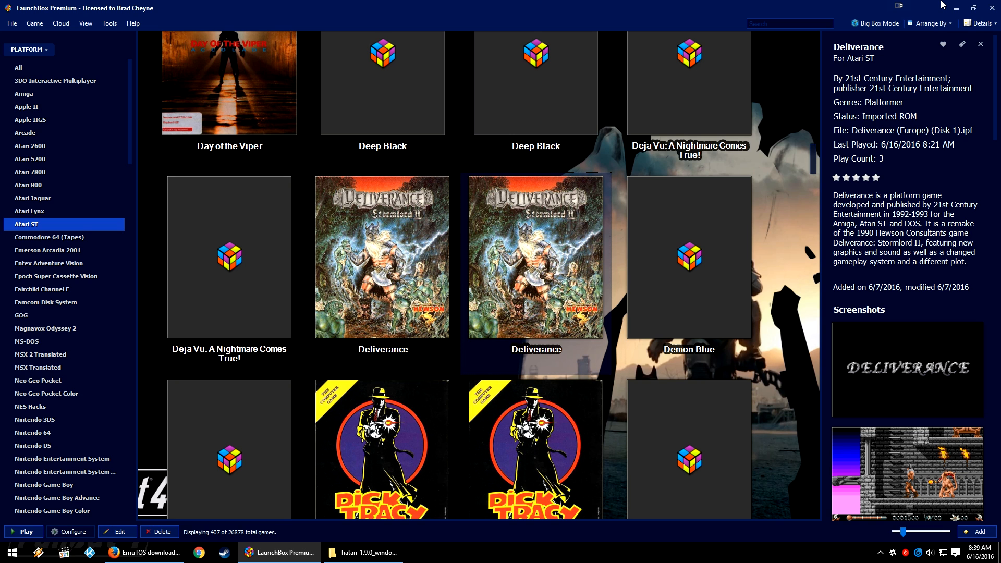
Step: Bring up the options menu for the Deliverance tile in the Atari ST library
right_click(535, 255)
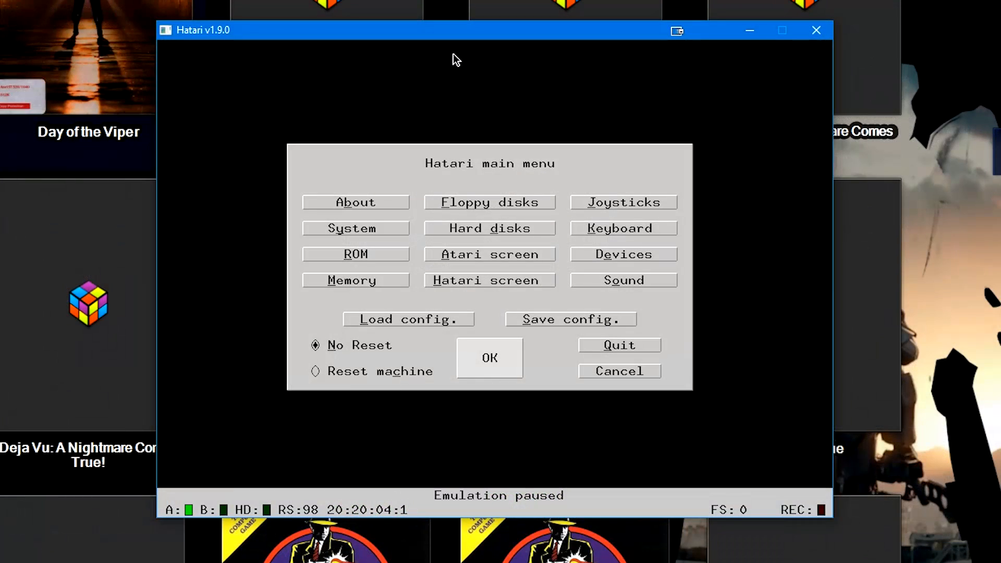
mouse_move(331, 294)
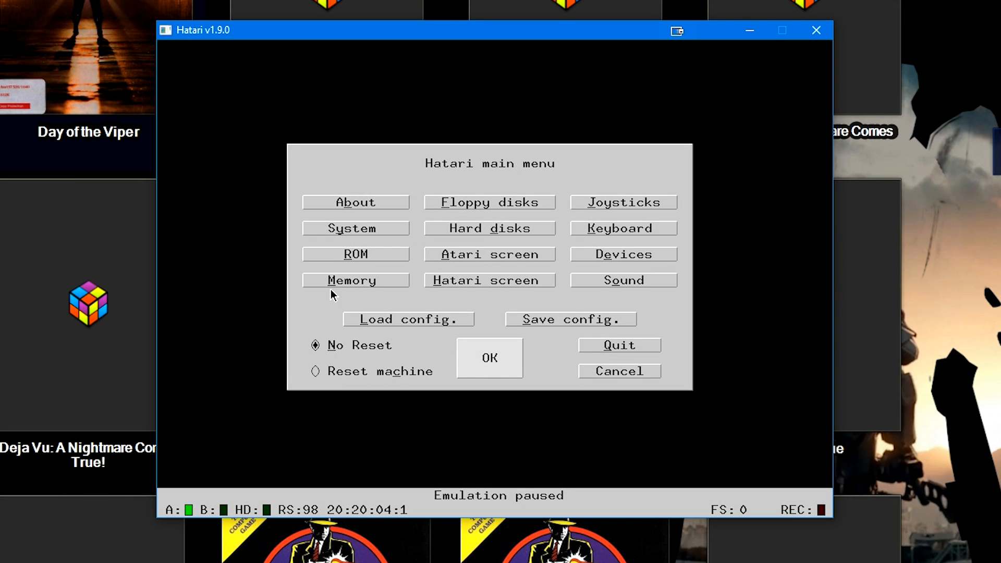
mouse_move(404, 240)
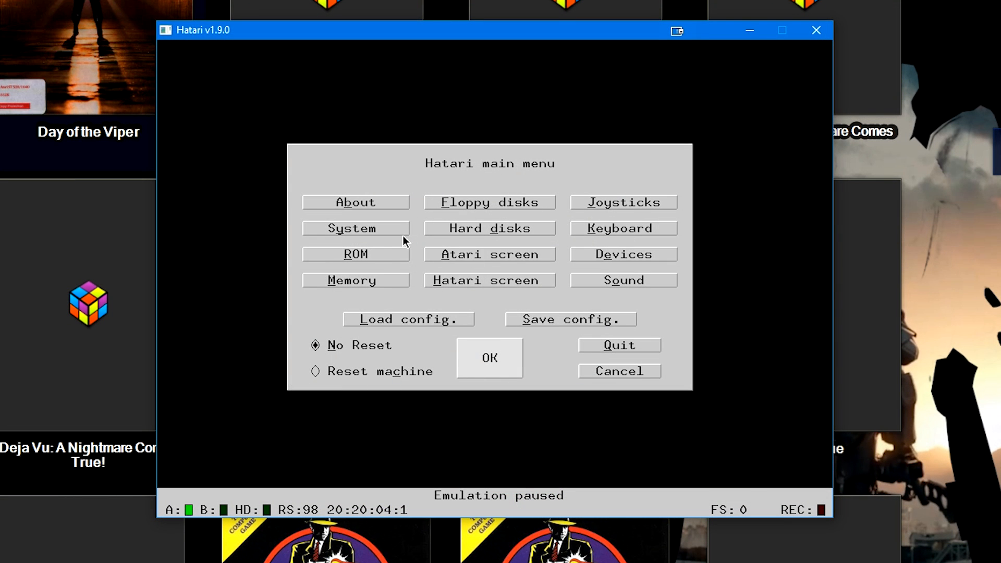
Step: In System settings, set the machine type to ST and return to the main menu
left_click(355, 228)
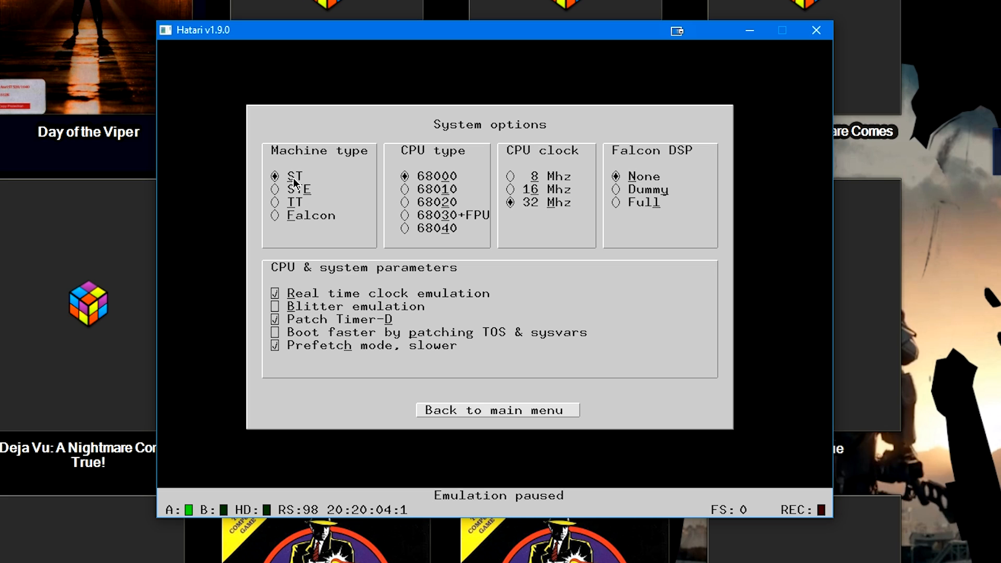
mouse_move(447, 180)
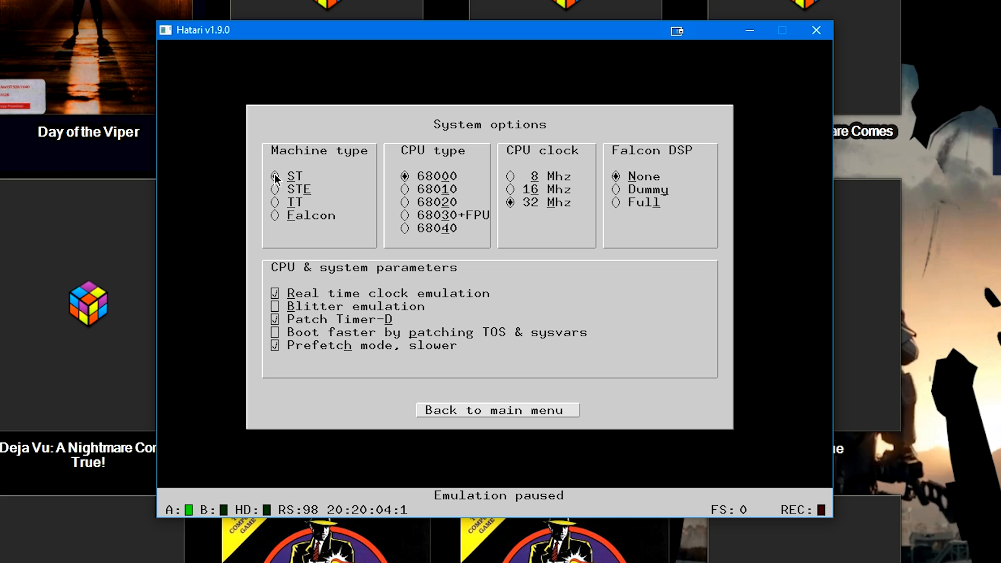
left_click(274, 176)
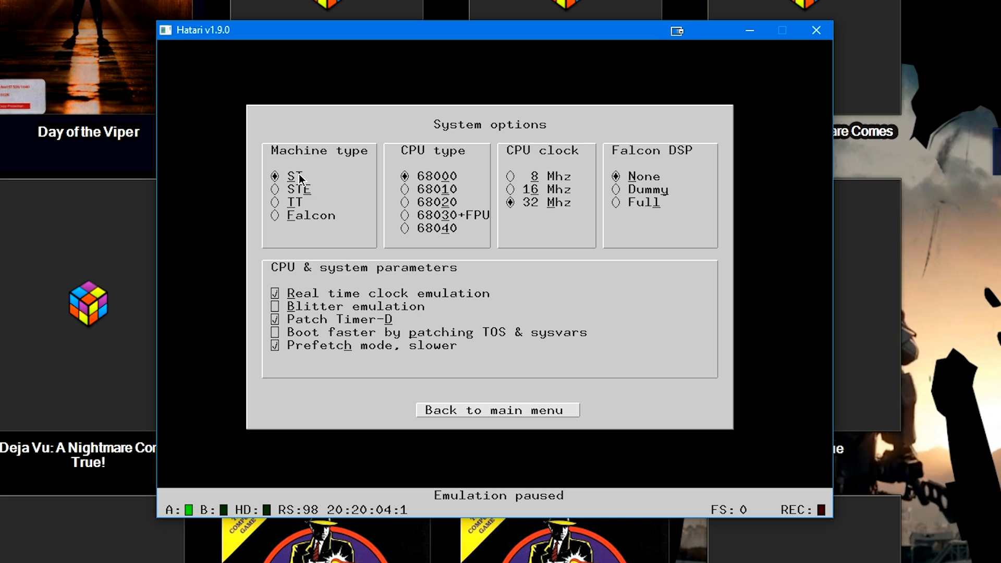
mouse_move(564, 217)
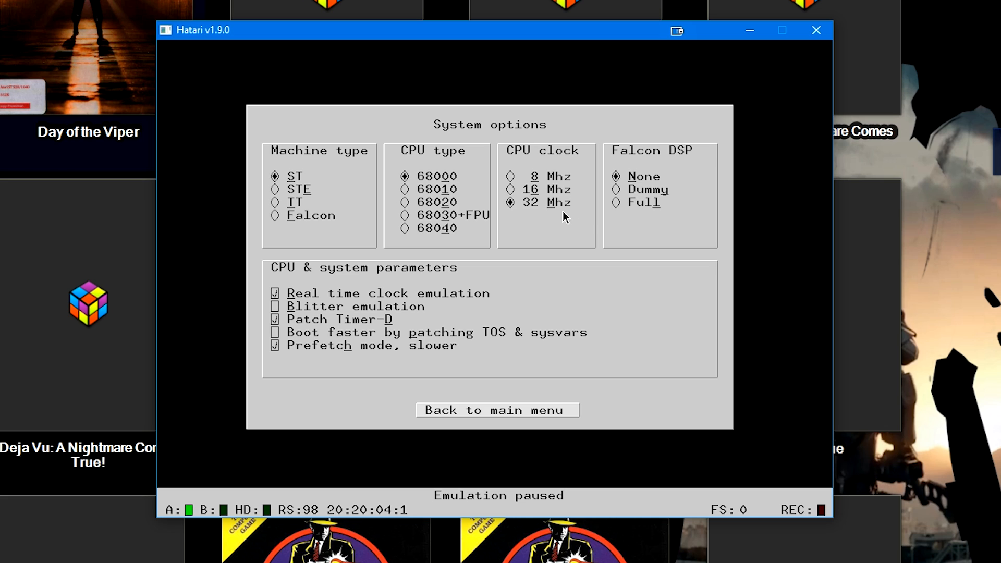
mouse_move(465, 291)
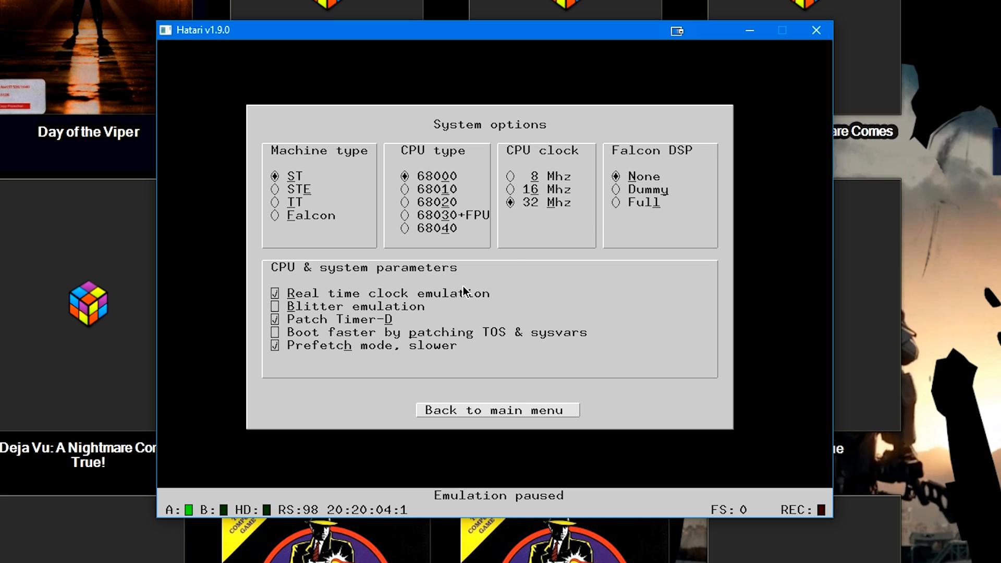
mouse_move(444, 303)
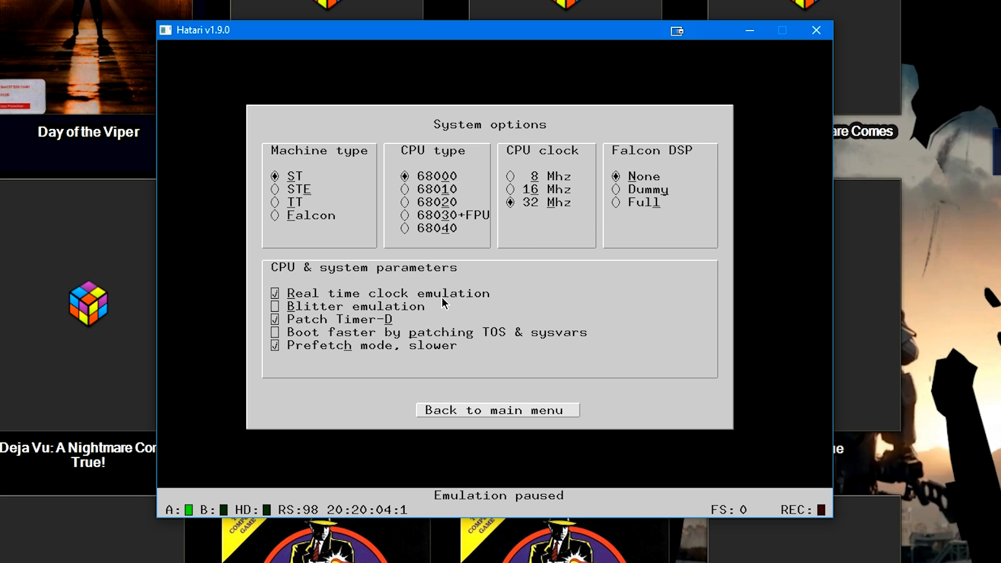
mouse_move(616, 290)
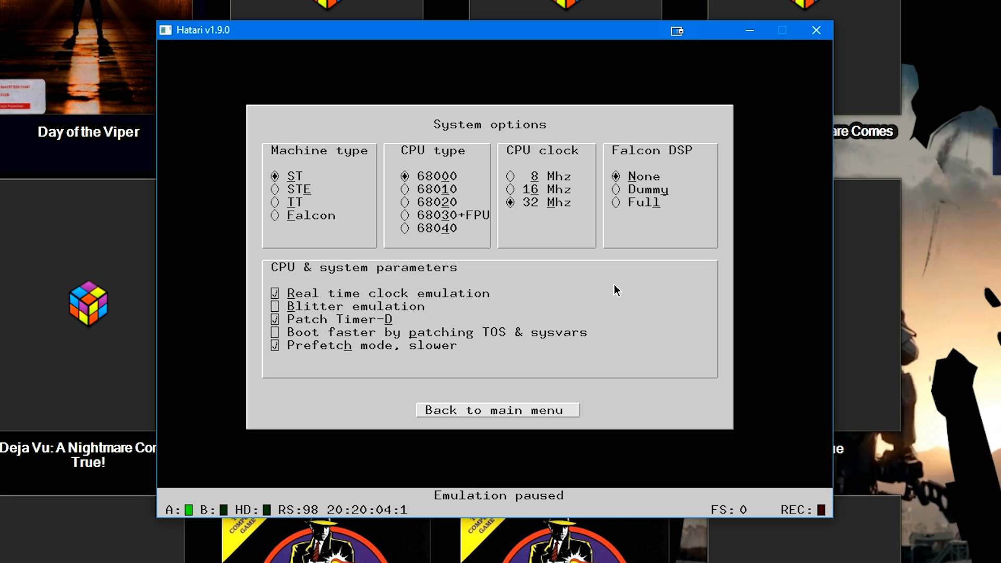
mouse_move(524, 409)
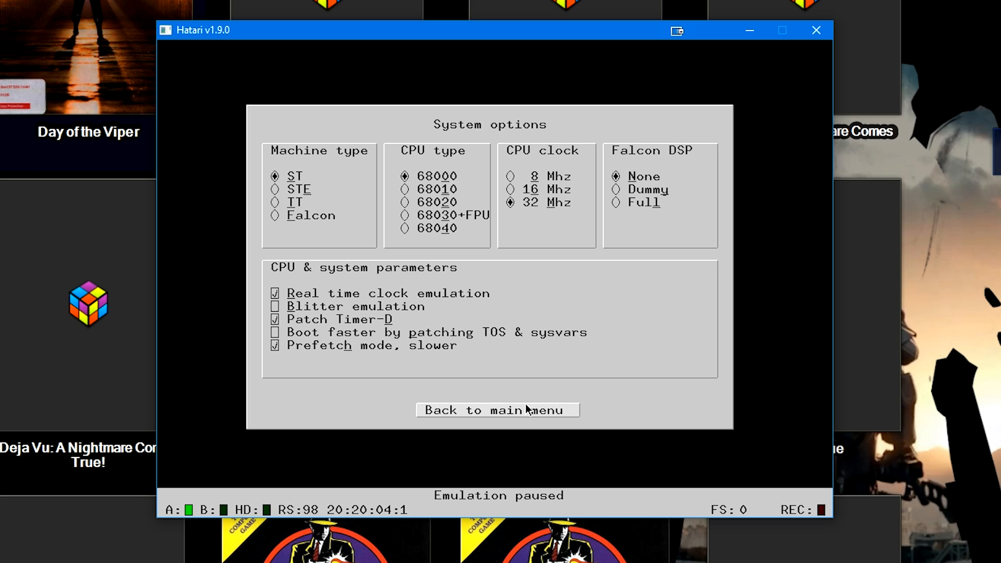
mouse_move(420, 177)
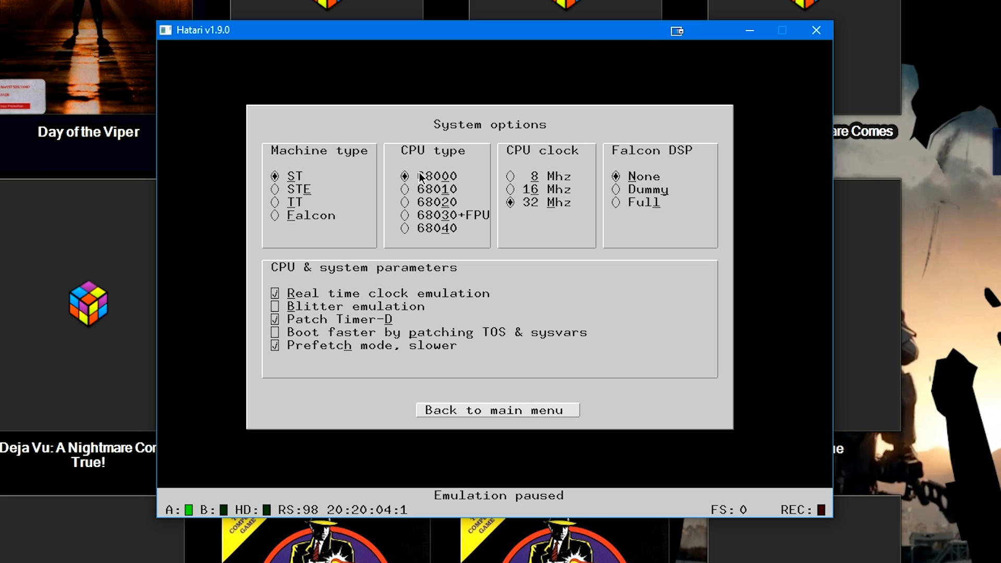
mouse_move(557, 257)
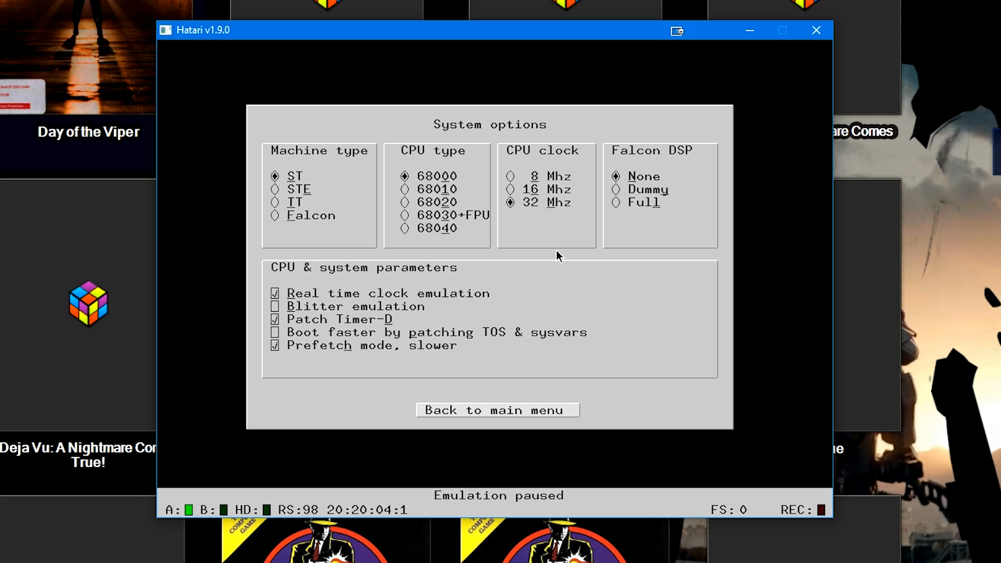
left_click(497, 410)
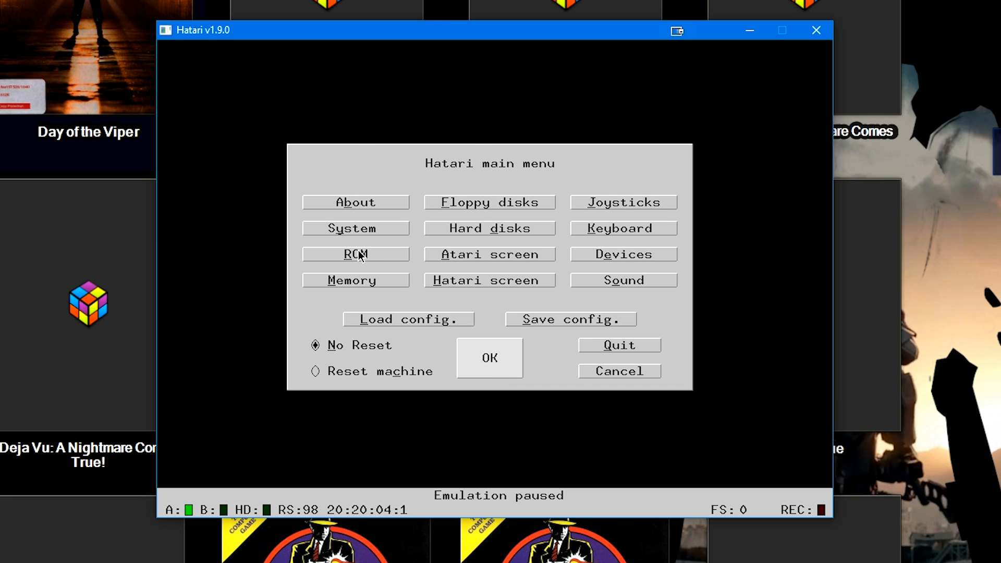
Step: In Memory setup, set ST-RAM to the largest size, 14 MiB
left_click(351, 280)
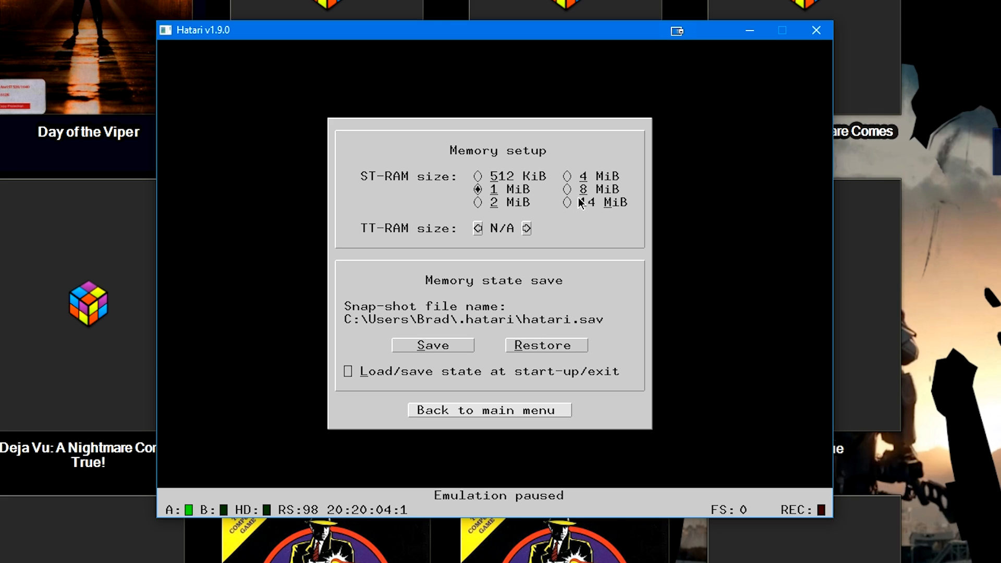
left_click(567, 202)
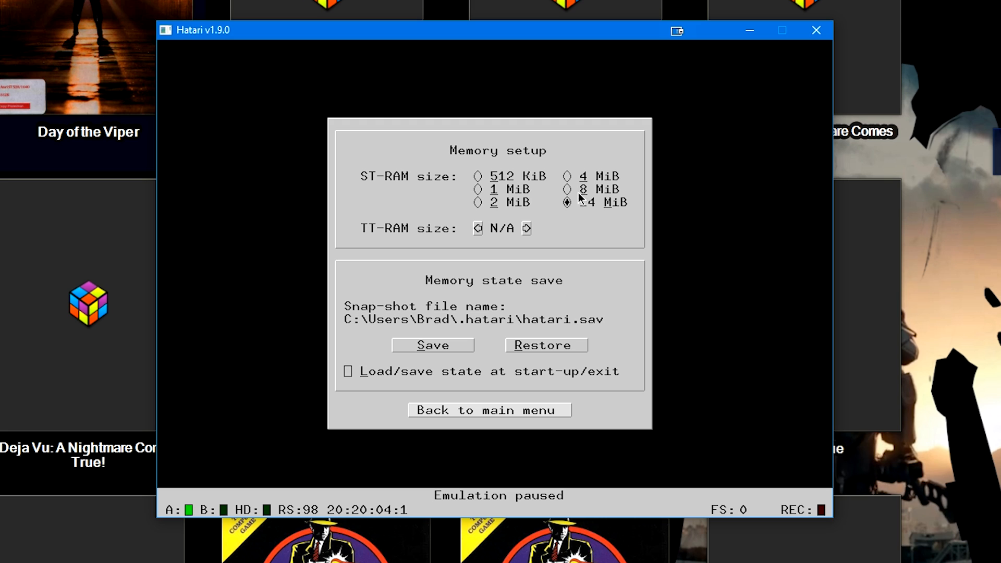
mouse_move(536, 414)
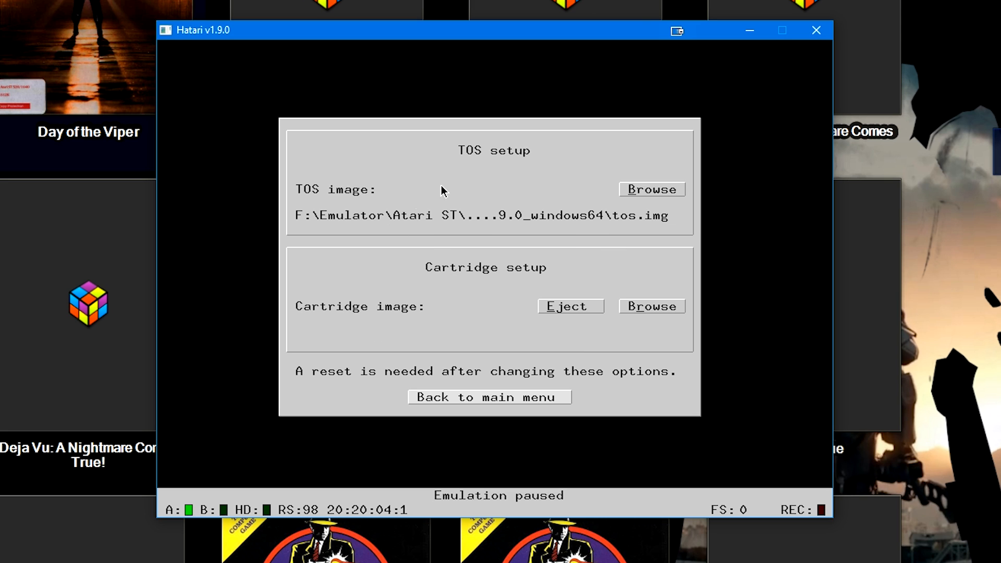
mouse_move(676, 195)
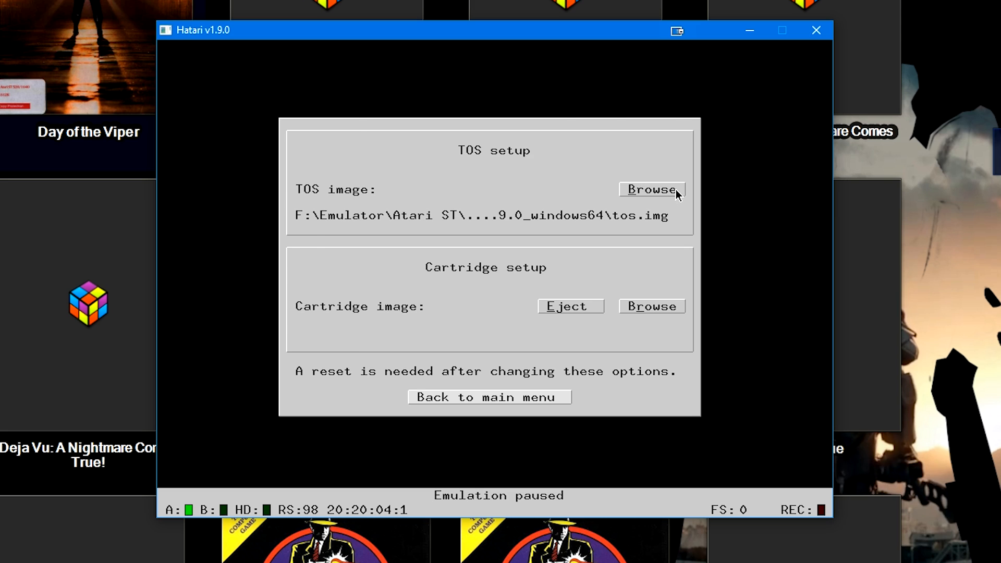
Step: Point the TOS image at etos512k.img from the emutos-512k-0.9.6 folder and return to the main menu
left_click(650, 189)
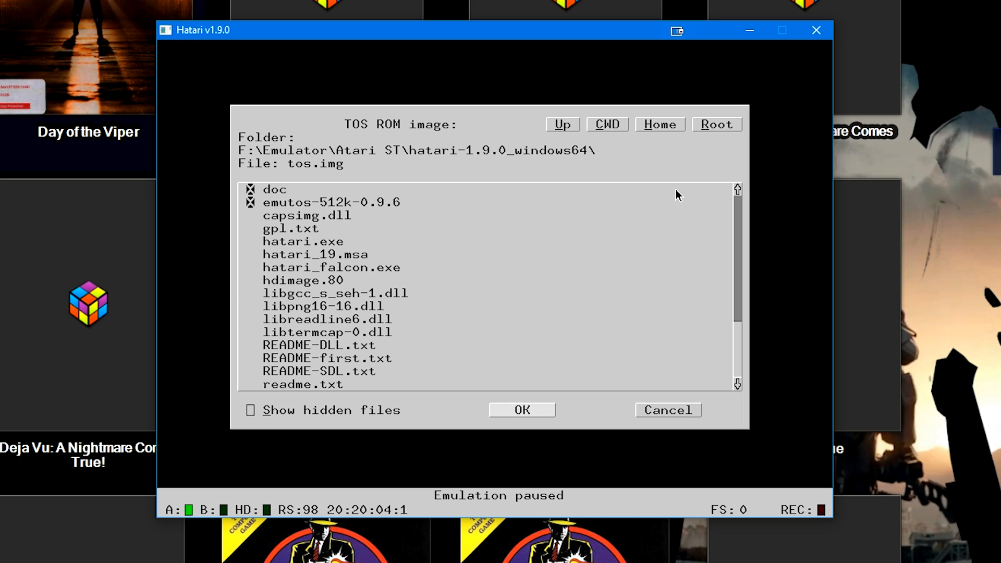
mouse_move(547, 314)
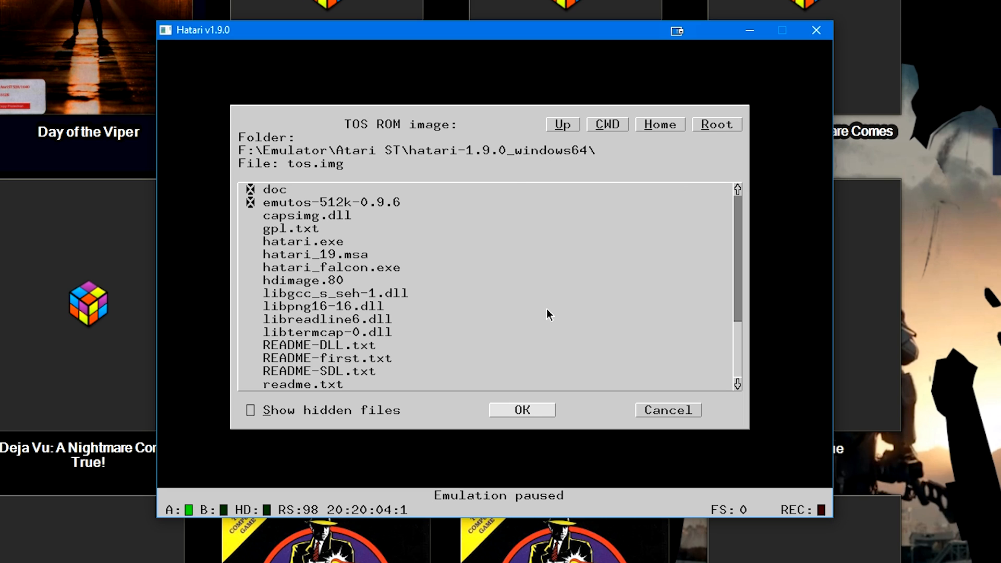
mouse_move(510, 291)
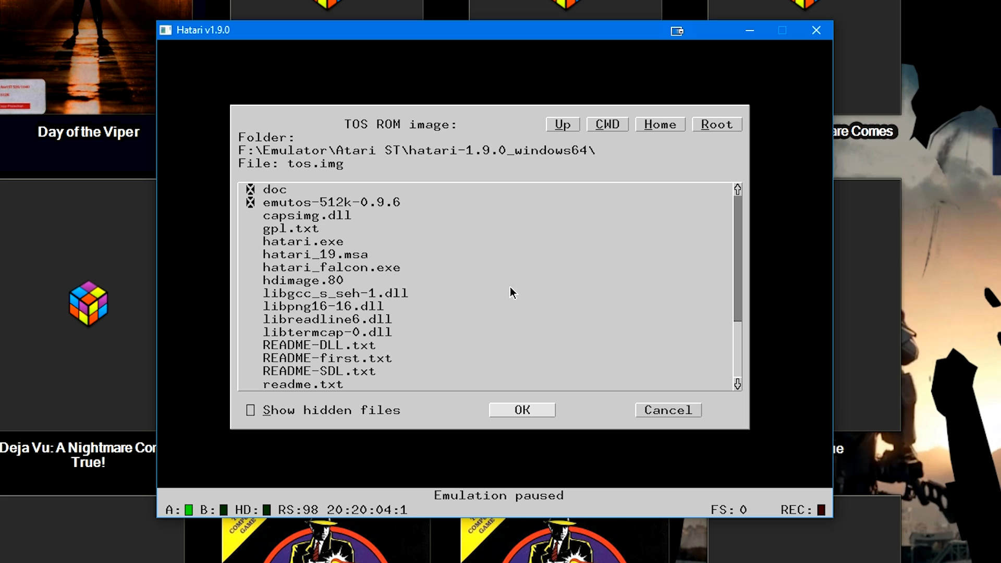
mouse_move(487, 288)
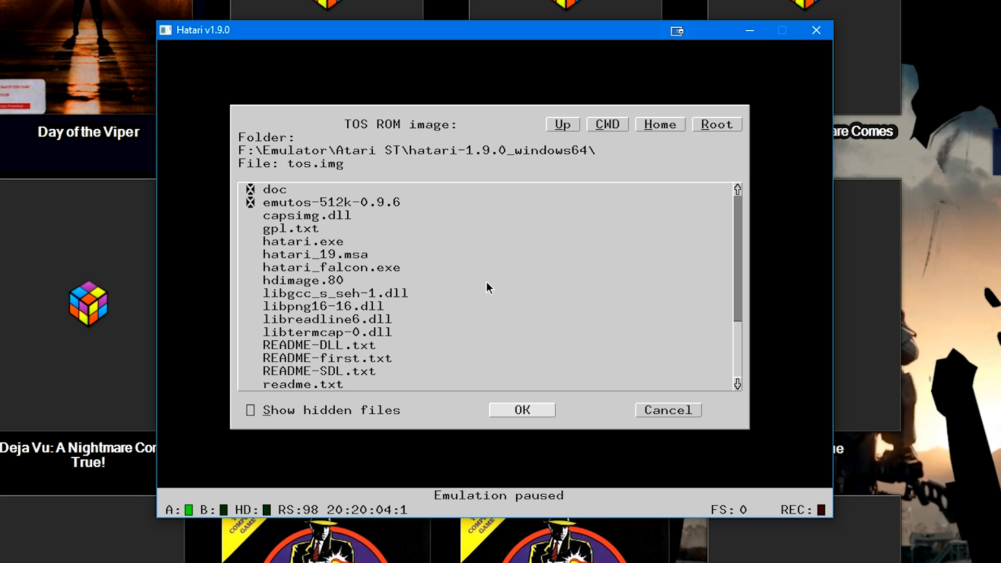
mouse_move(274, 210)
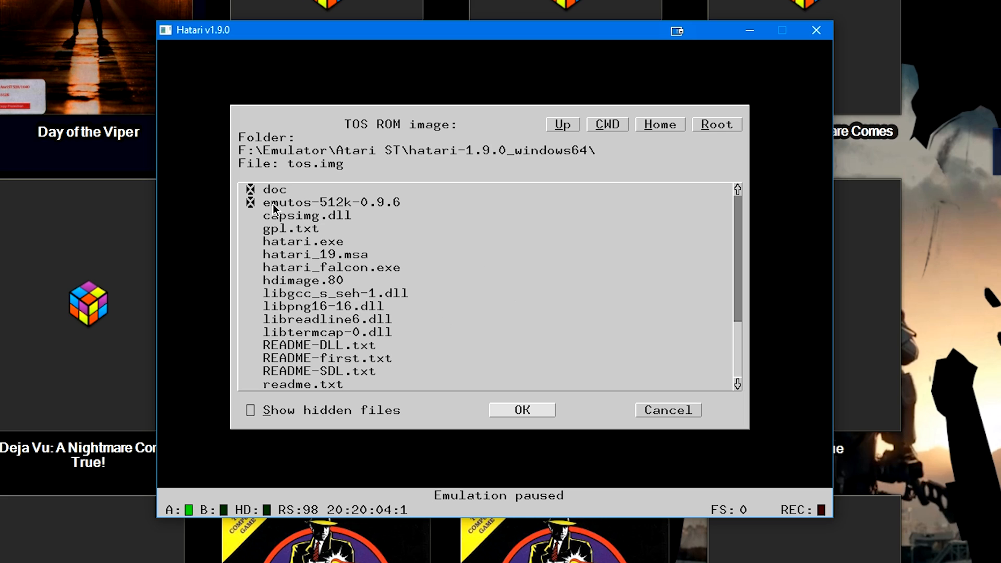
double_click(331, 201)
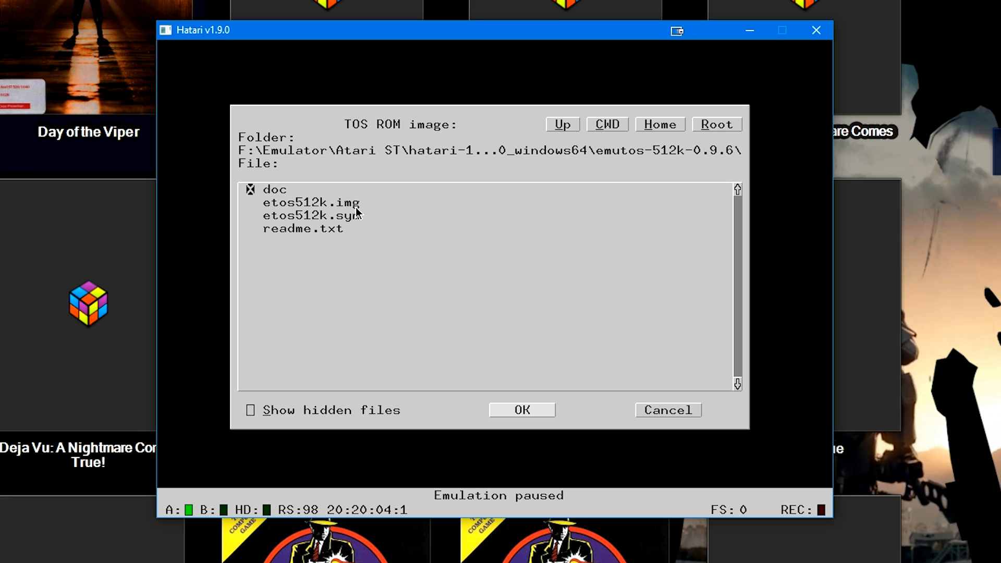
mouse_move(352, 159)
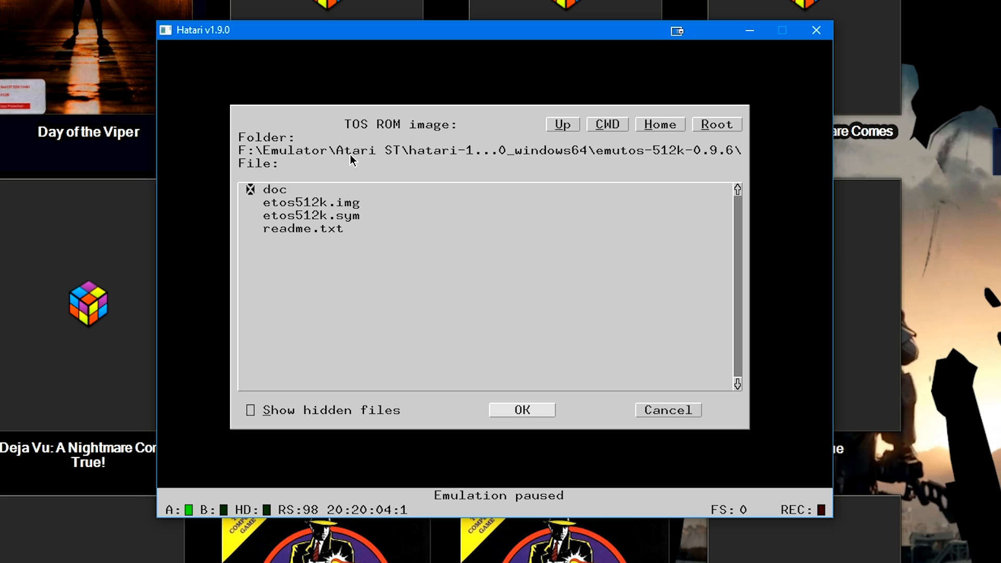
mouse_move(353, 235)
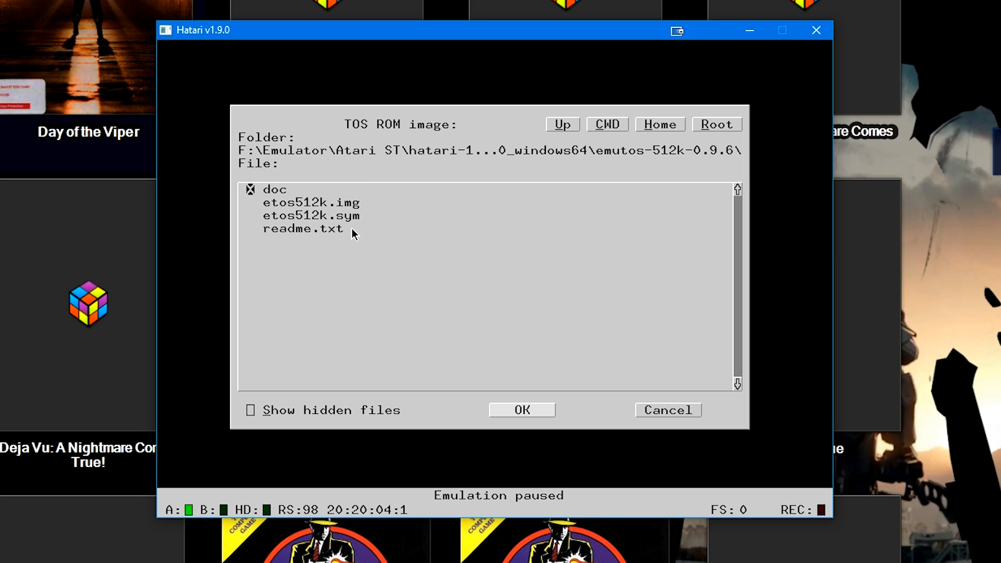
mouse_move(353, 211)
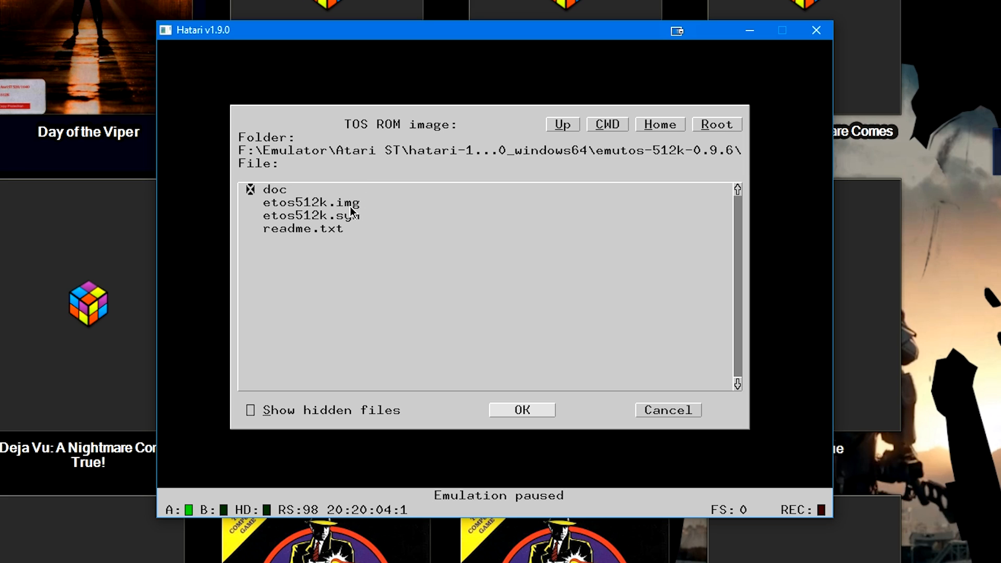
left_click(311, 203)
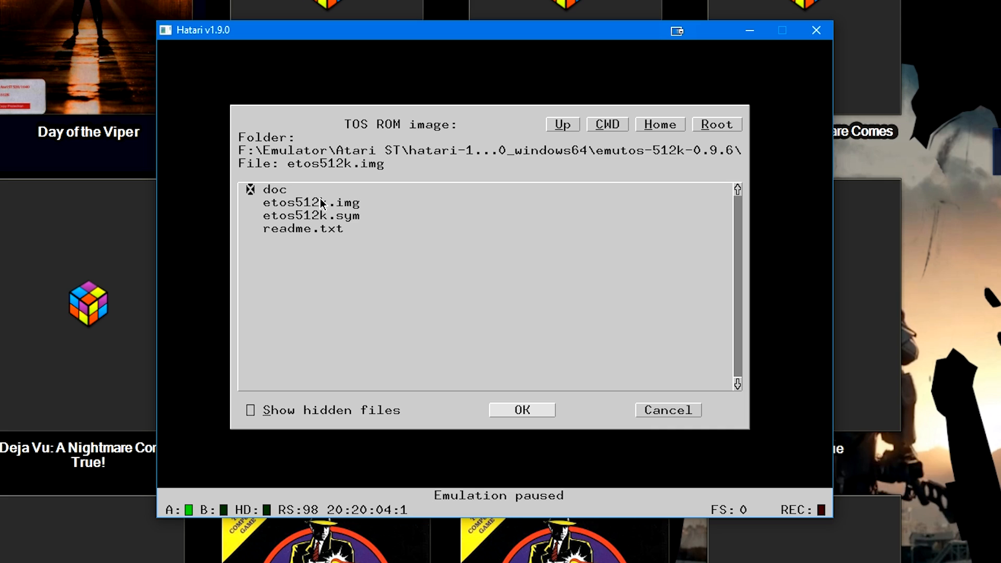
mouse_move(545, 408)
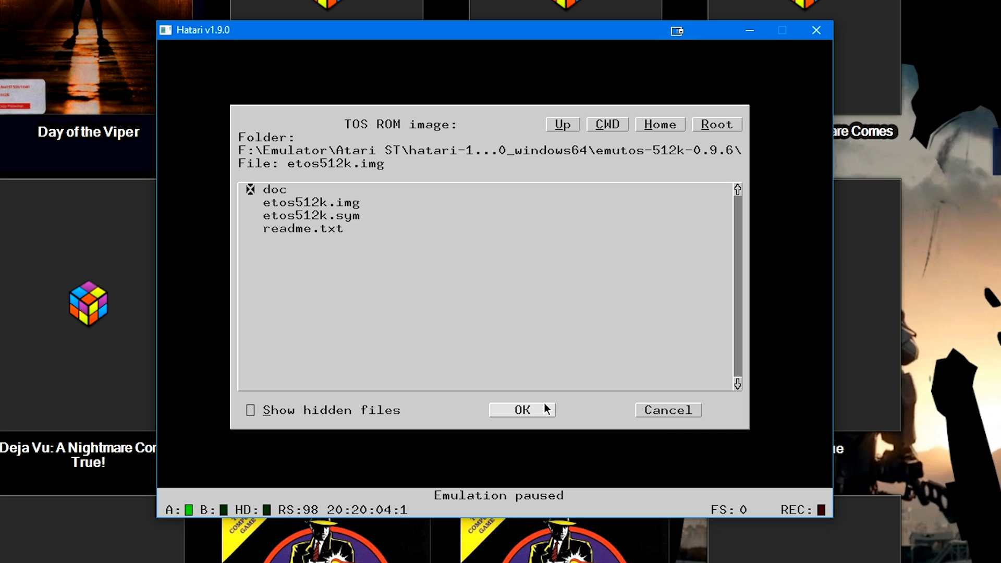
left_click(521, 409)
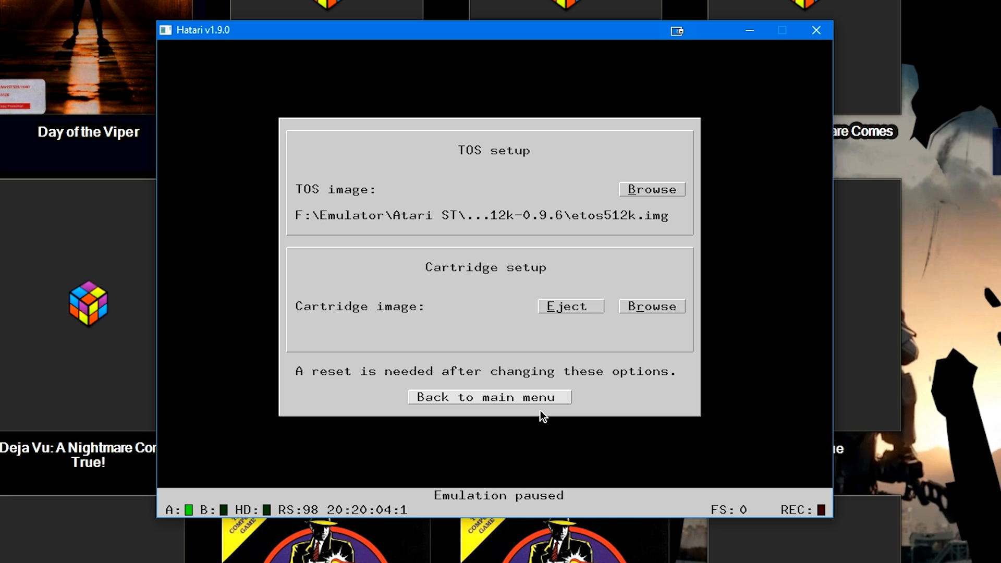
mouse_move(650, 243)
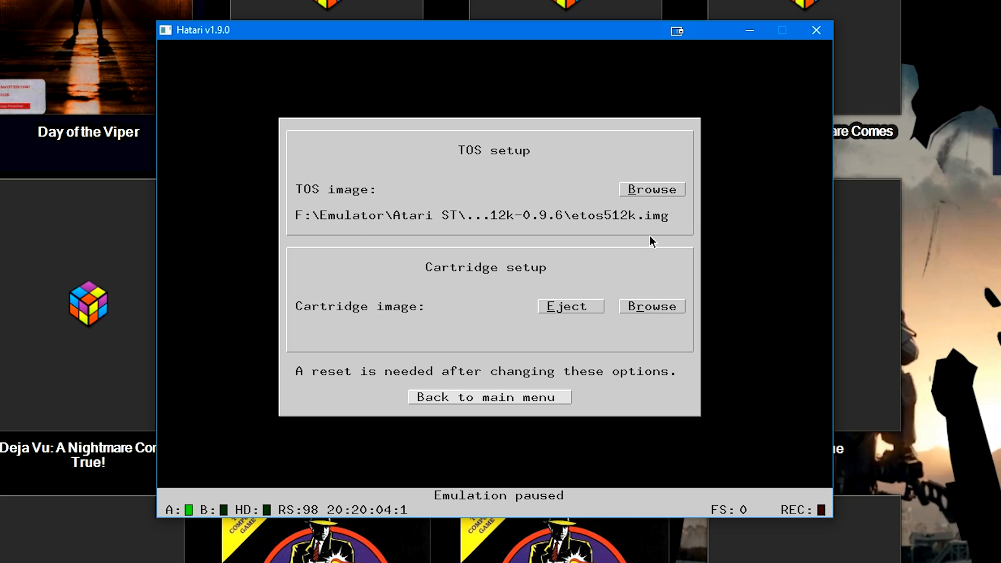
left_click(489, 398)
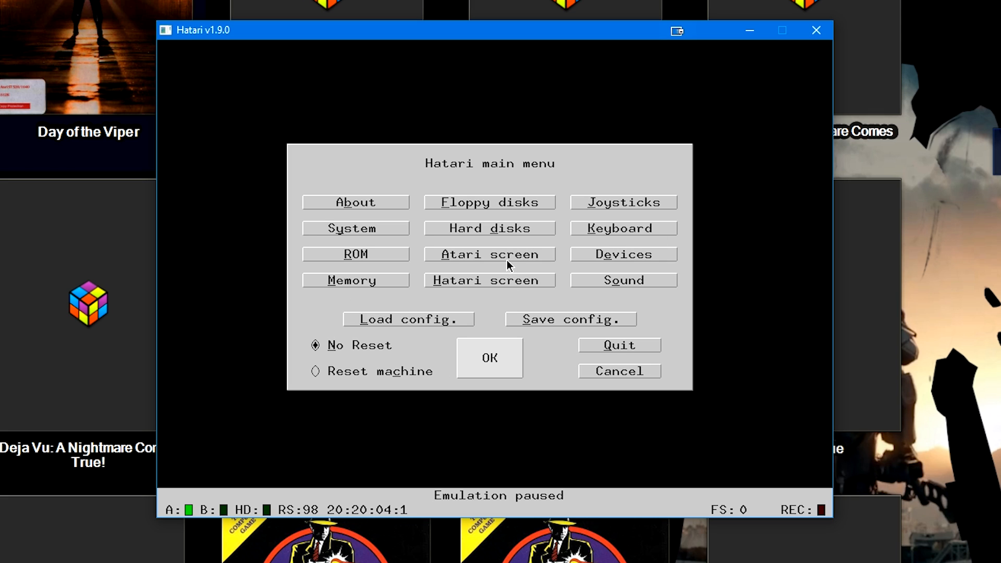
mouse_move(507, 291)
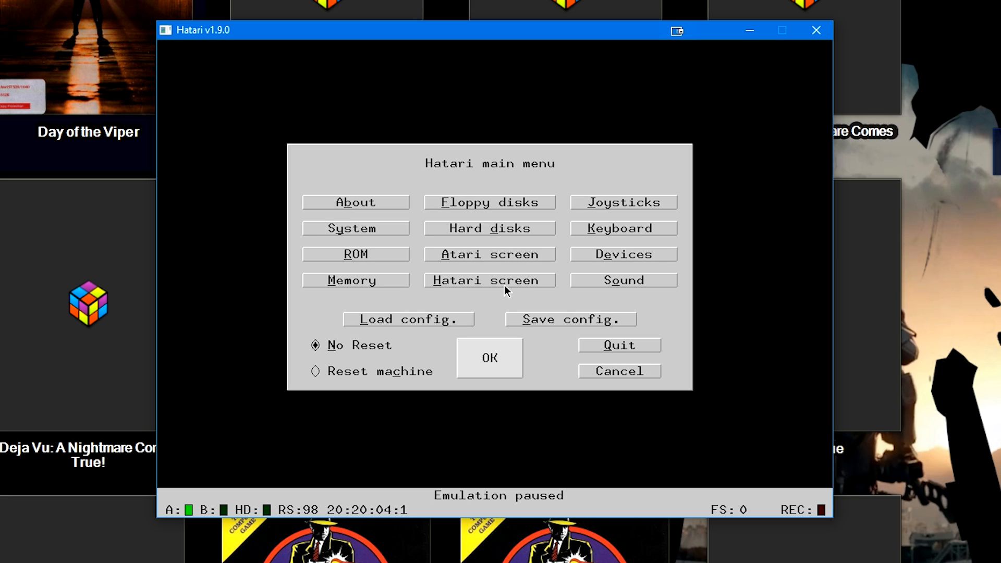
mouse_move(503, 284)
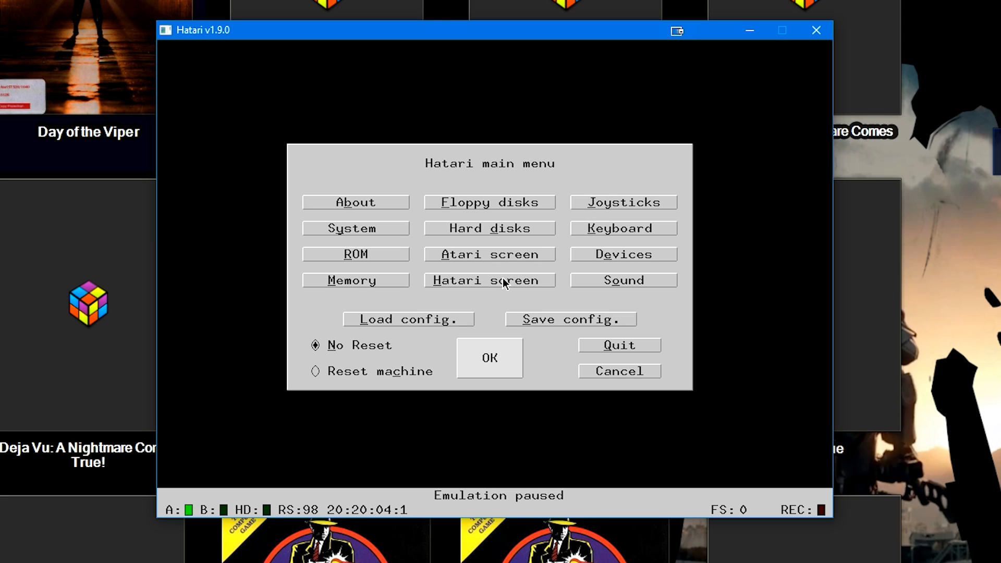
Step: Check the ACSI hard disk image browser, keeping hdimage.80 as the attached image
left_click(489, 228)
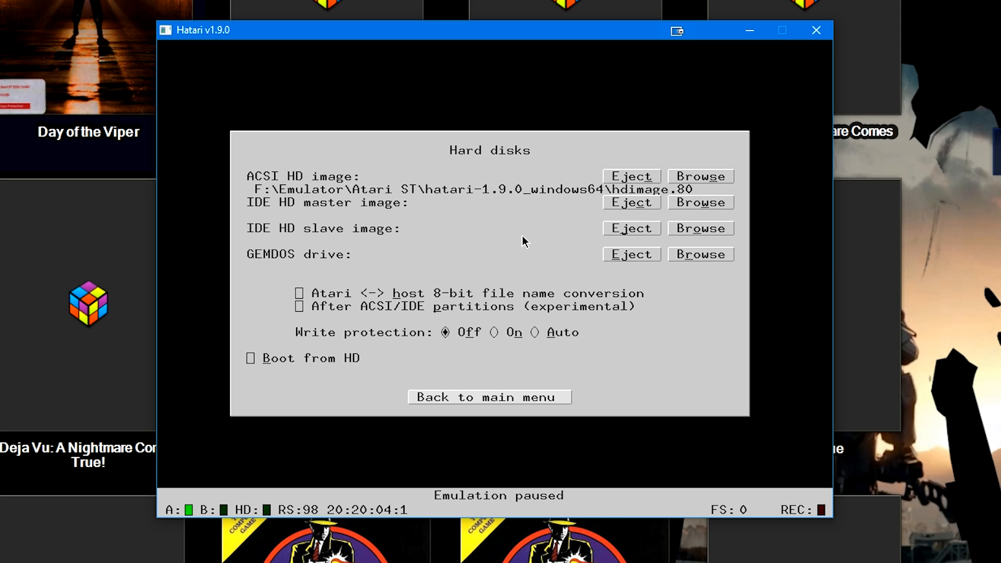
mouse_move(605, 184)
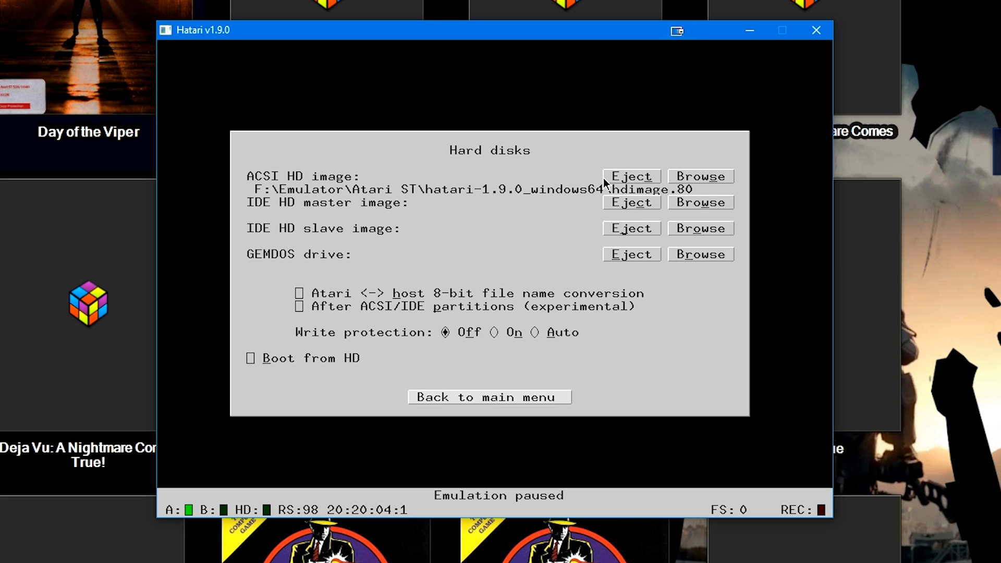
left_click(700, 176)
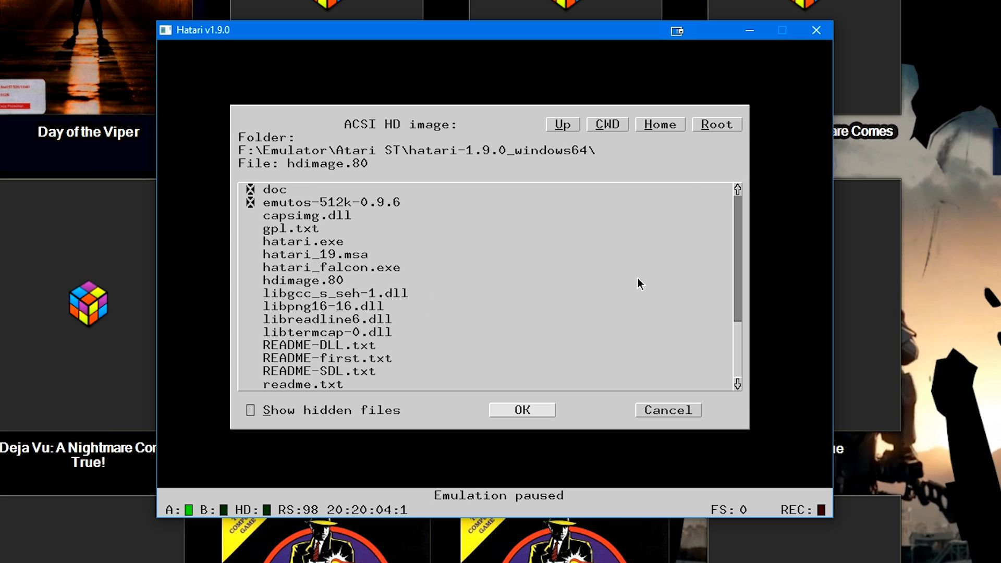
mouse_move(335, 268)
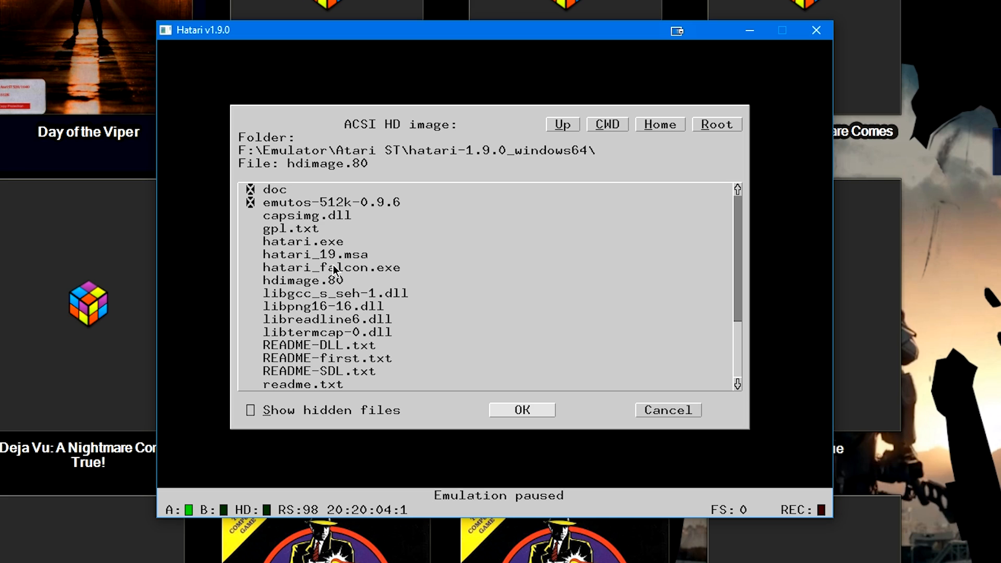
mouse_move(333, 291)
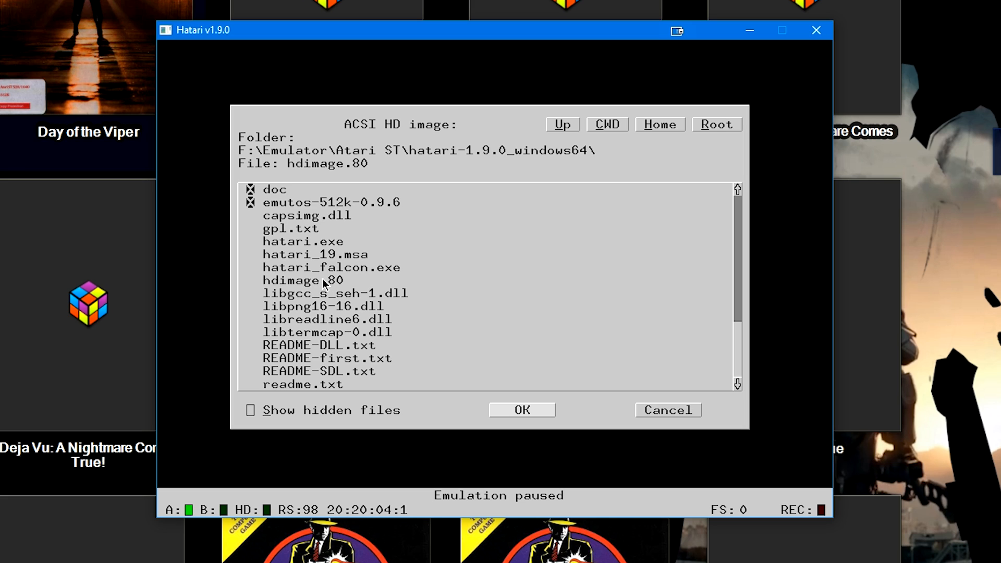
mouse_move(322, 289)
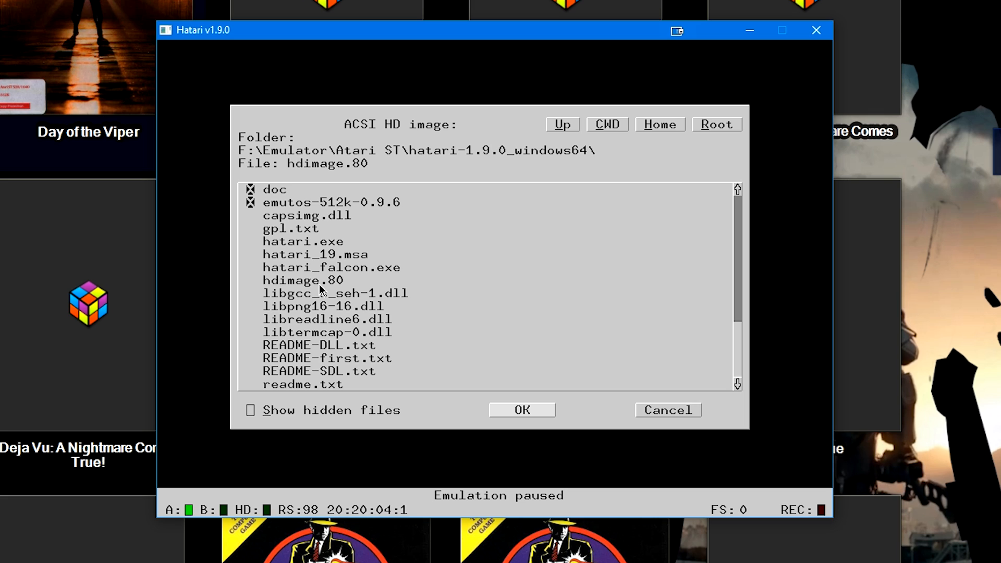
mouse_move(516, 440)
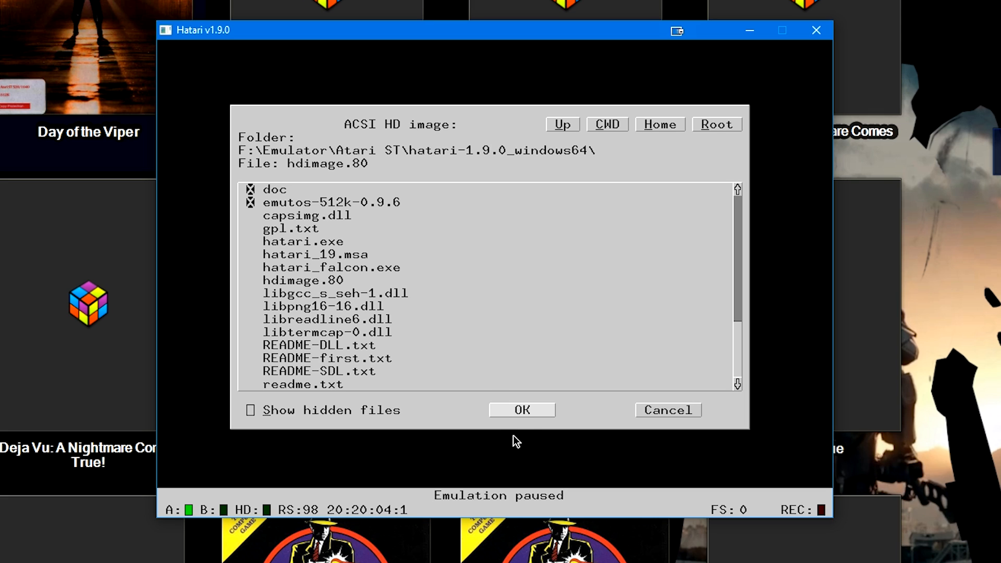
left_click(520, 408)
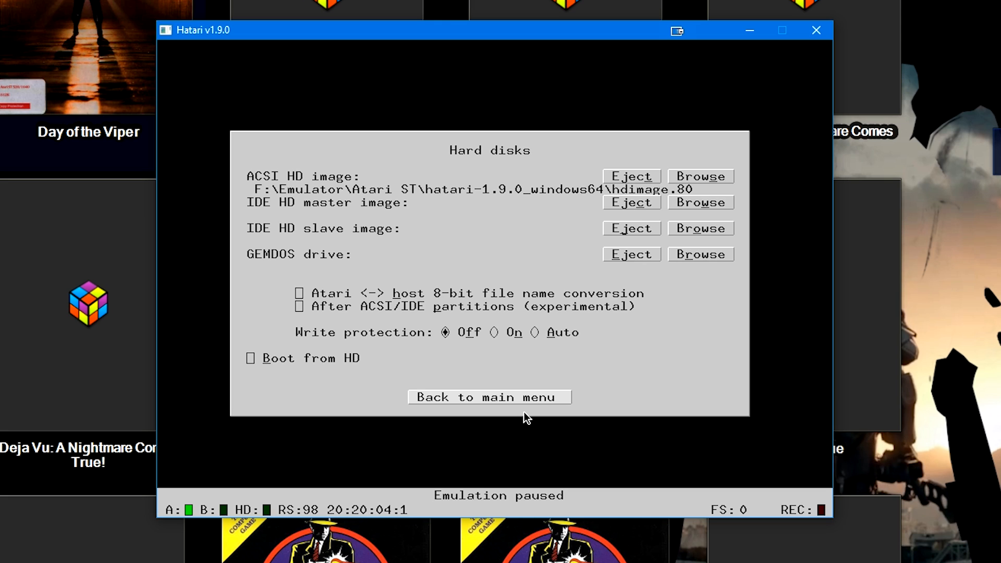
Step: In Joysticks, keep ST Joystick 1 on the real Xbox controller and enable autofire
left_click(489, 396)
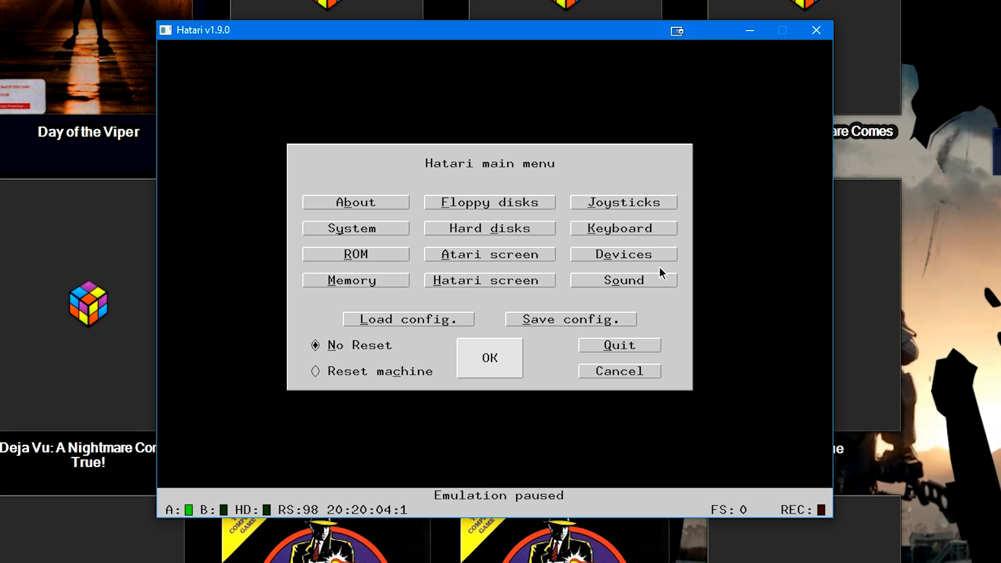
mouse_move(647, 240)
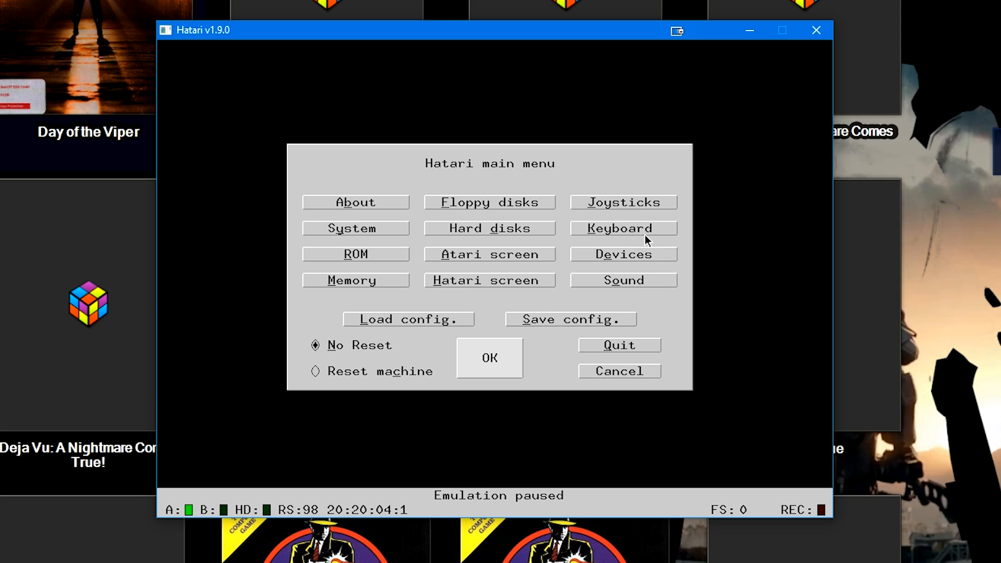
left_click(622, 202)
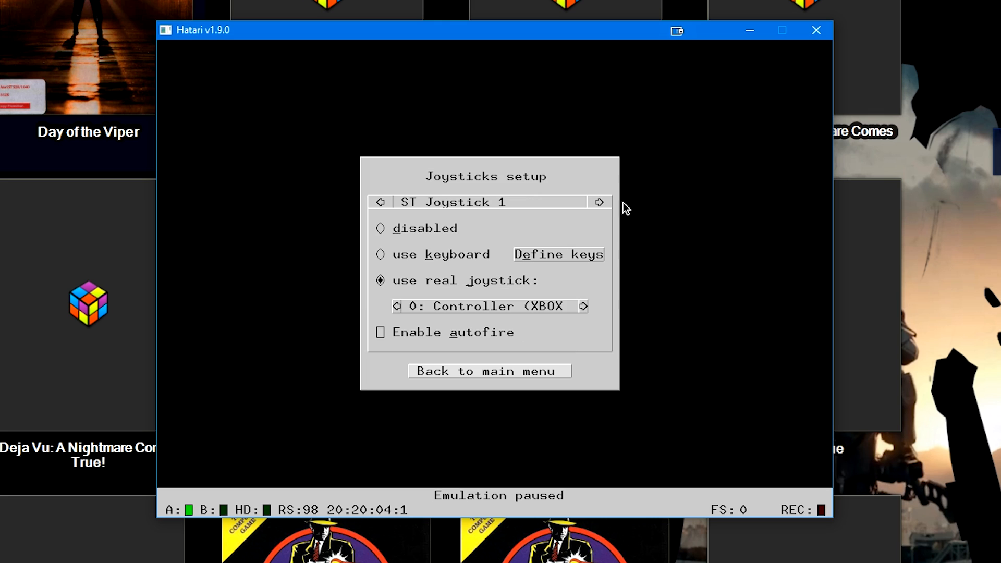
left_click(379, 201)
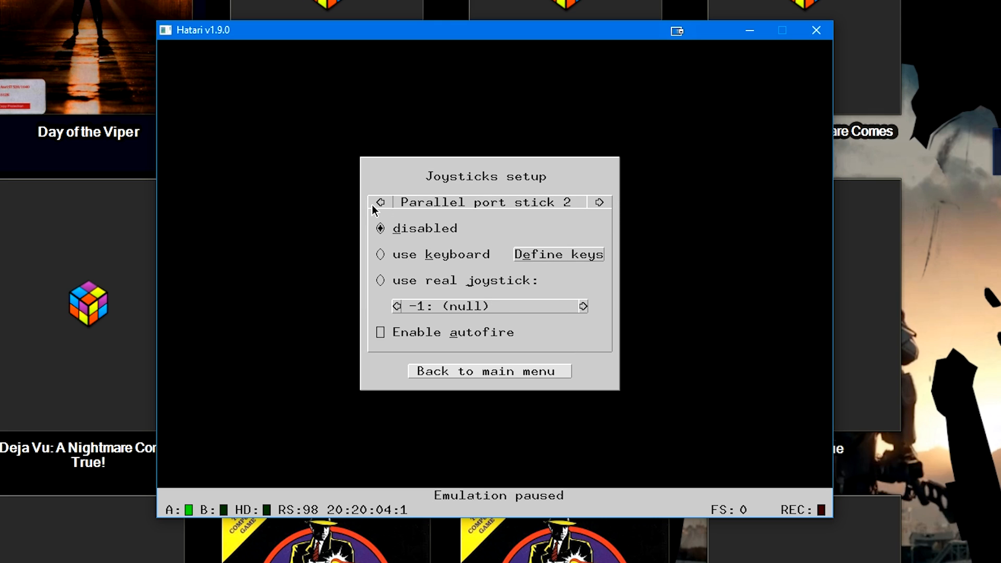
left_click(381, 202)
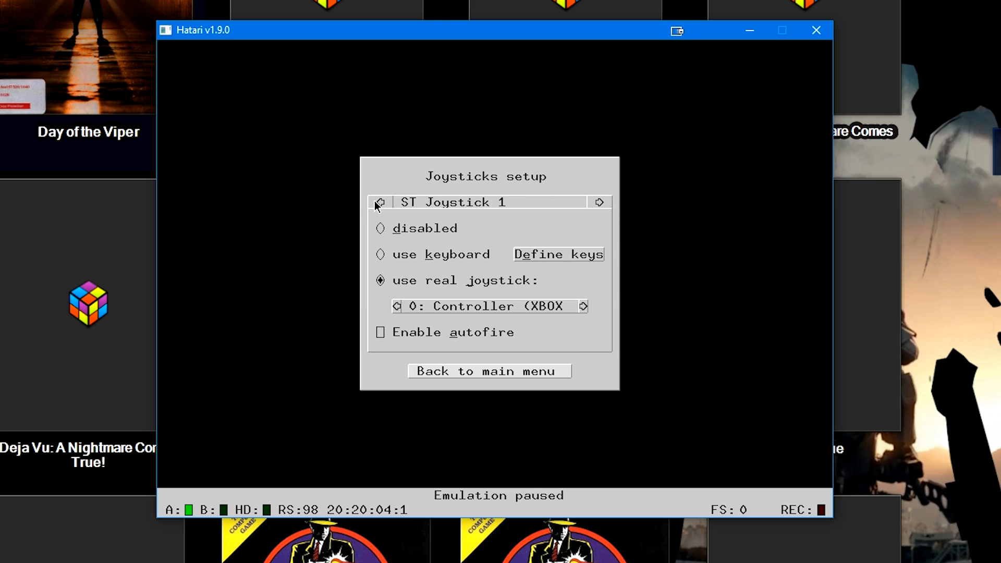
mouse_move(519, 234)
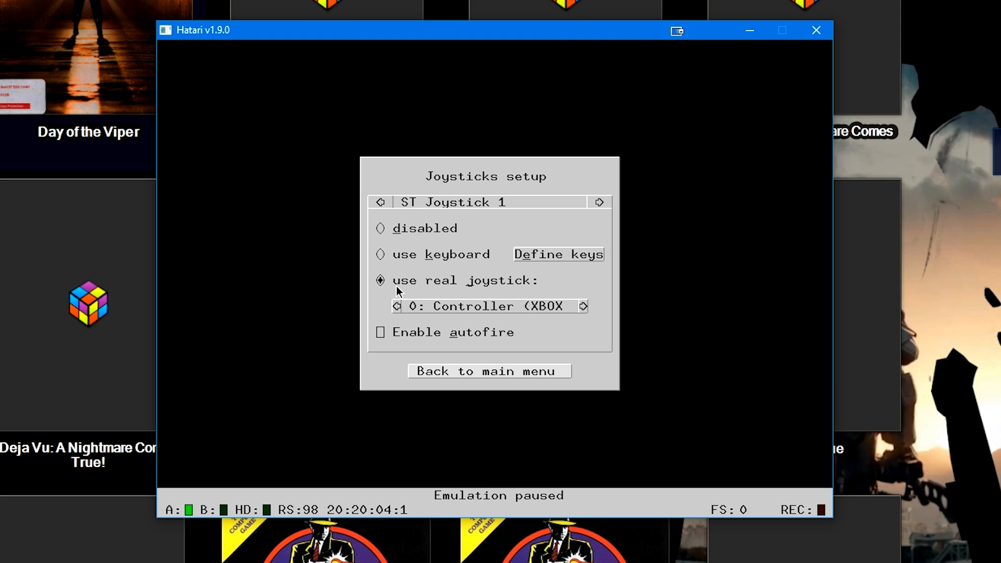
mouse_move(451, 294)
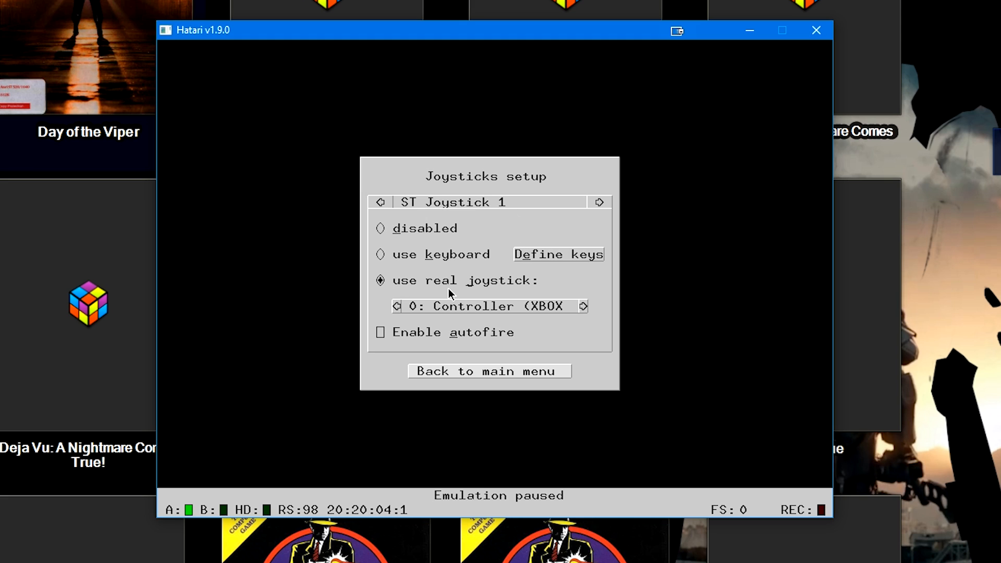
mouse_move(576, 311)
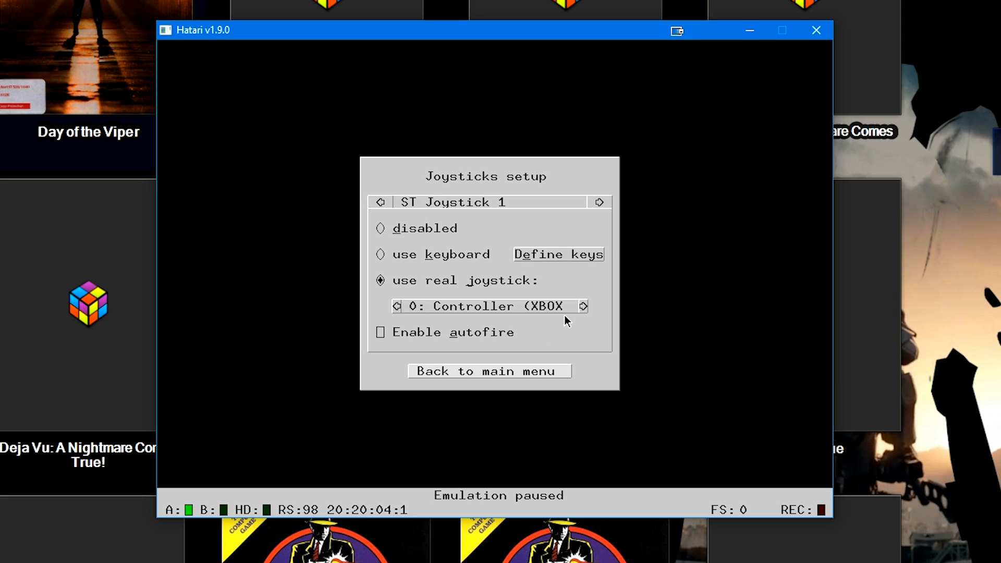
mouse_move(586, 309)
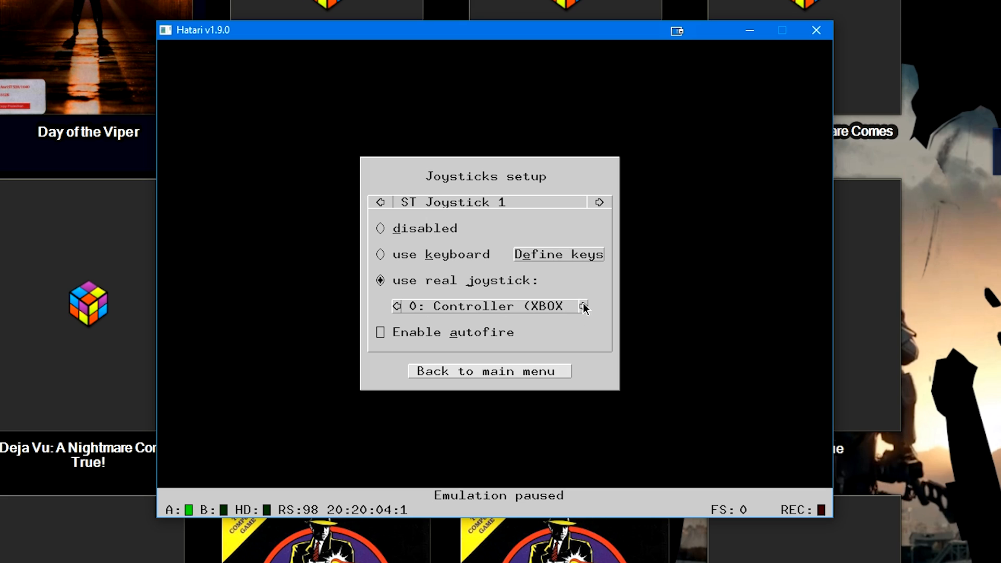
left_click(380, 331)
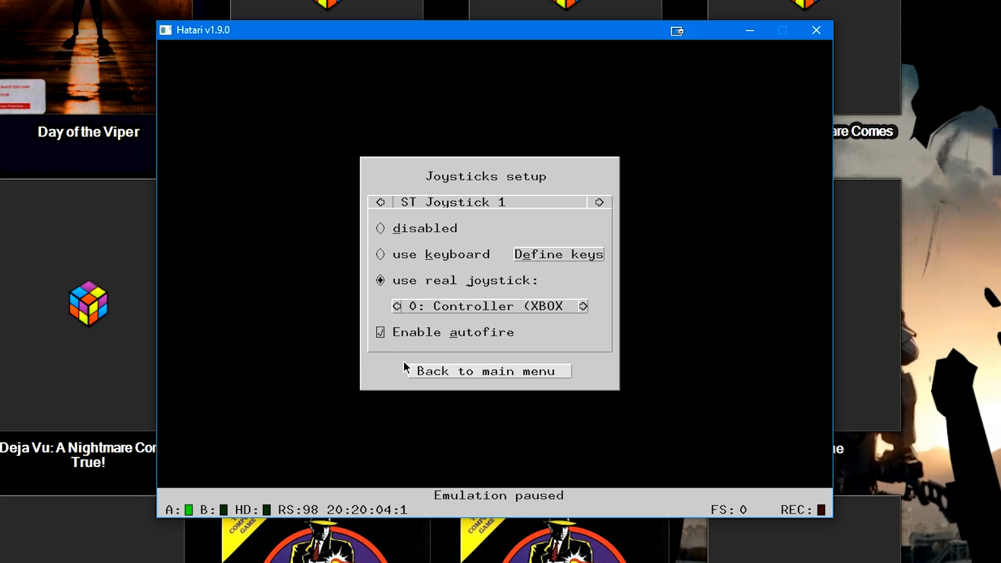
mouse_move(505, 454)
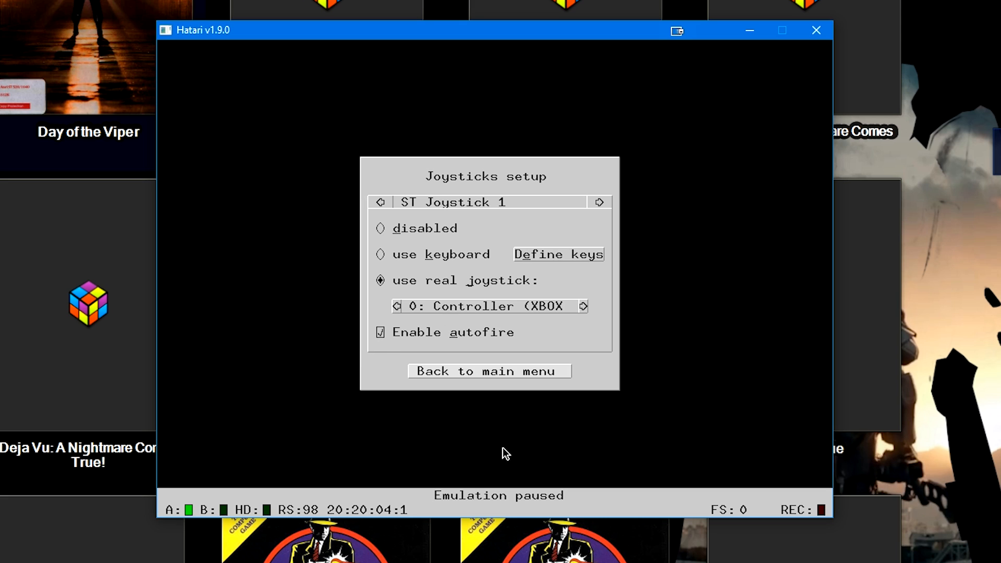
mouse_move(508, 420)
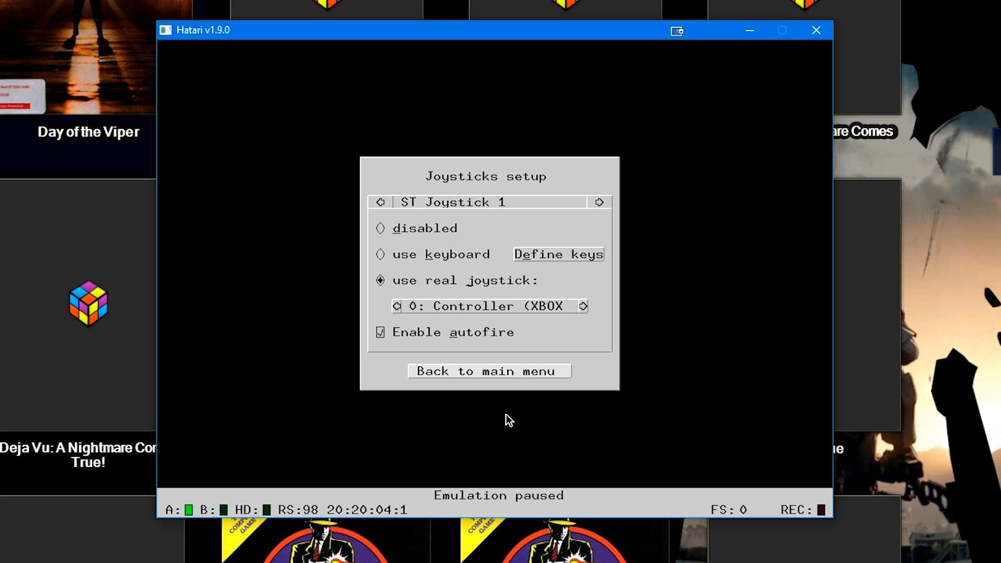
Step: Return to Hatari's main menu and save the configuration as hatari.cfg
left_click(489, 371)
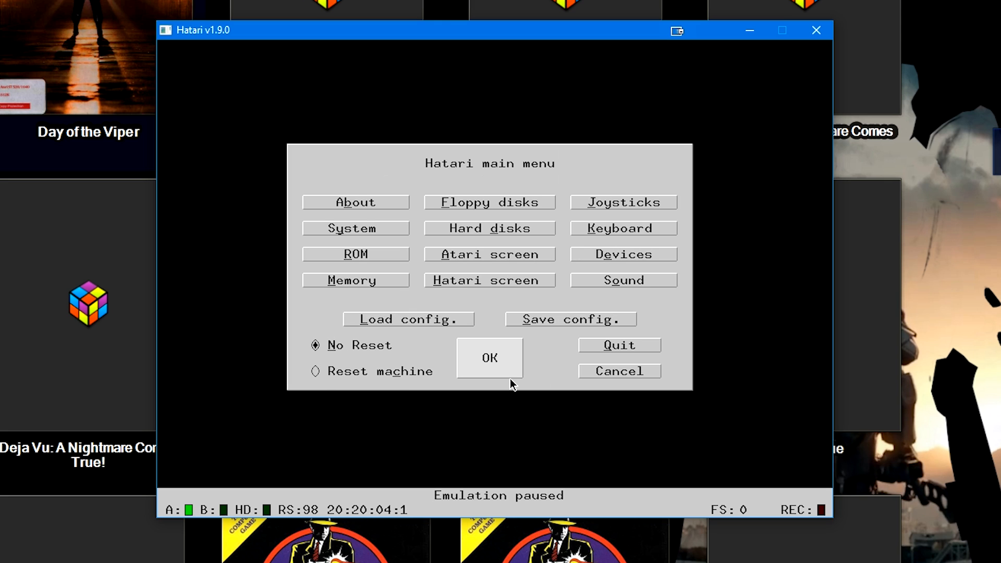
left_click(568, 319)
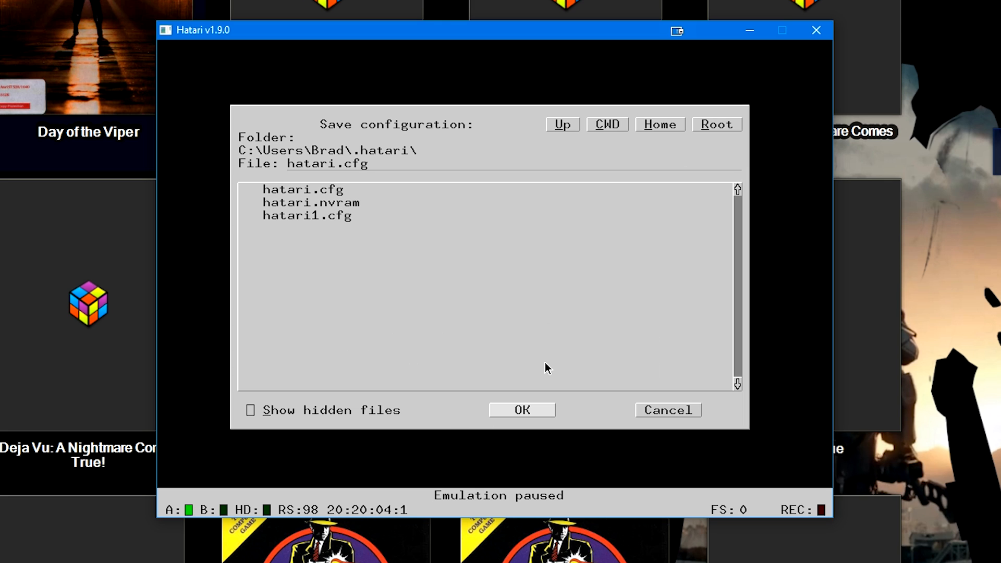
mouse_move(369, 178)
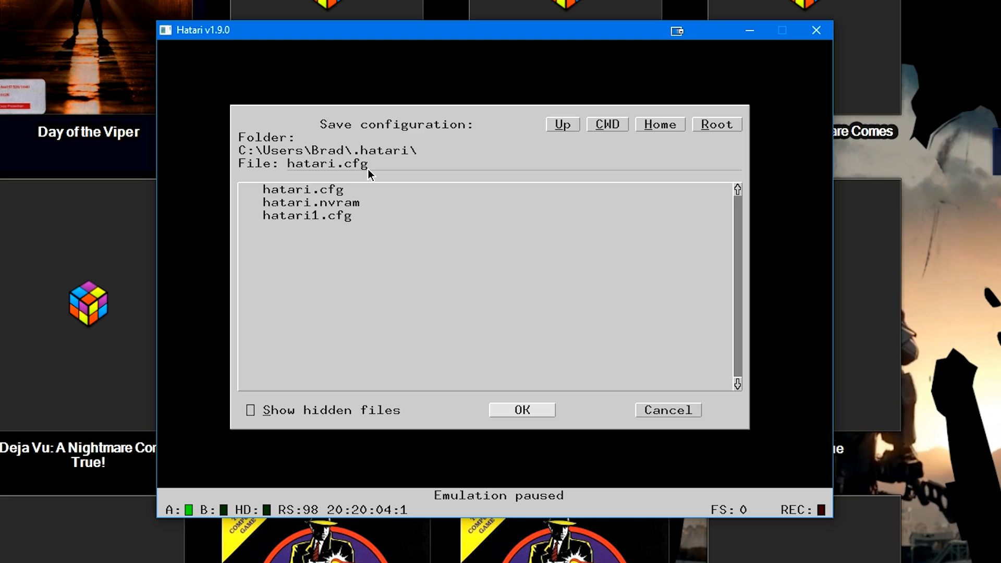
mouse_move(290, 180)
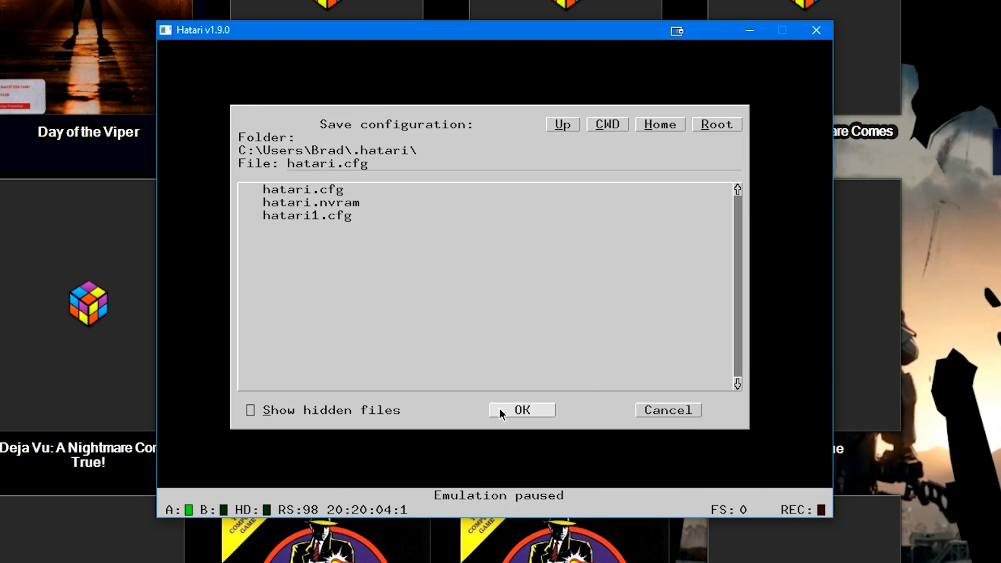
left_click(521, 410)
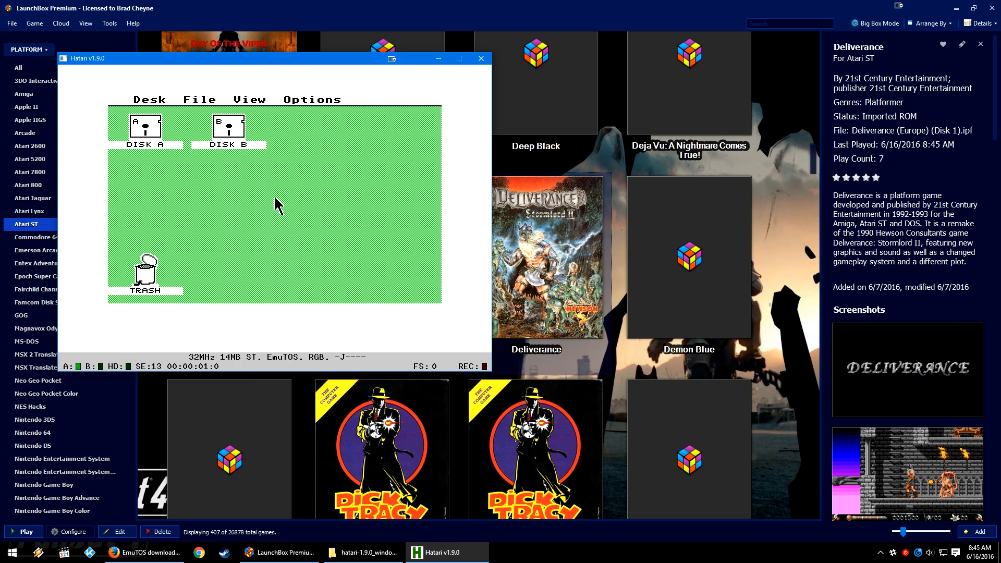
Step: Close the Hatari window and confirm quitting, returning to LaunchBox's Atari ST library
left_click(248, 100)
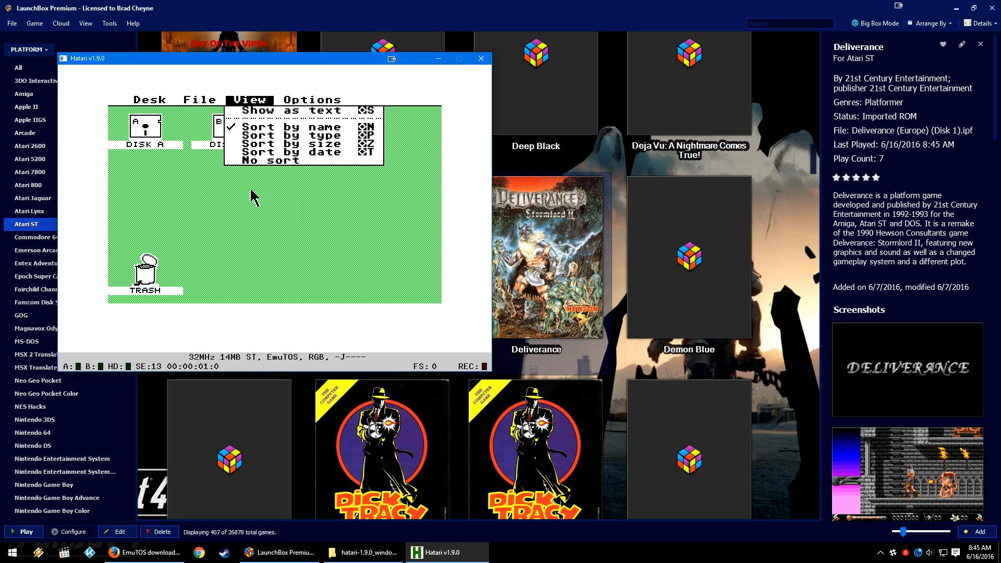
left_click(481, 58)
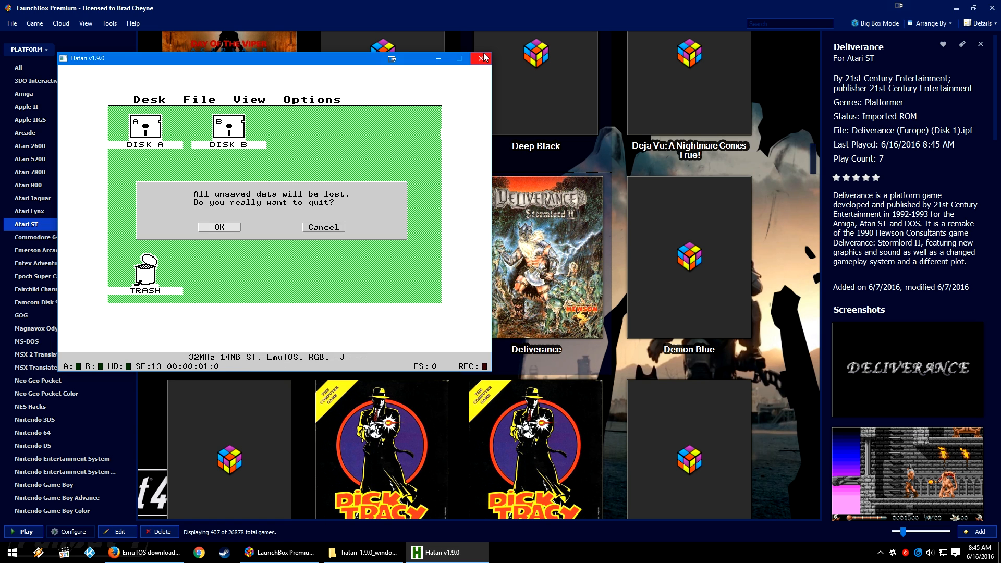
left_click(218, 226)
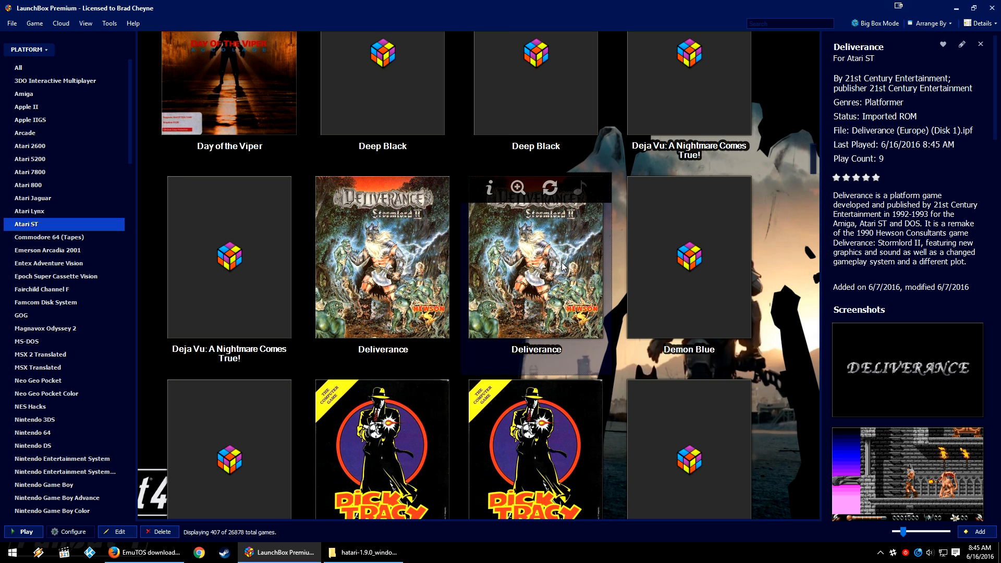
mouse_move(571, 260)
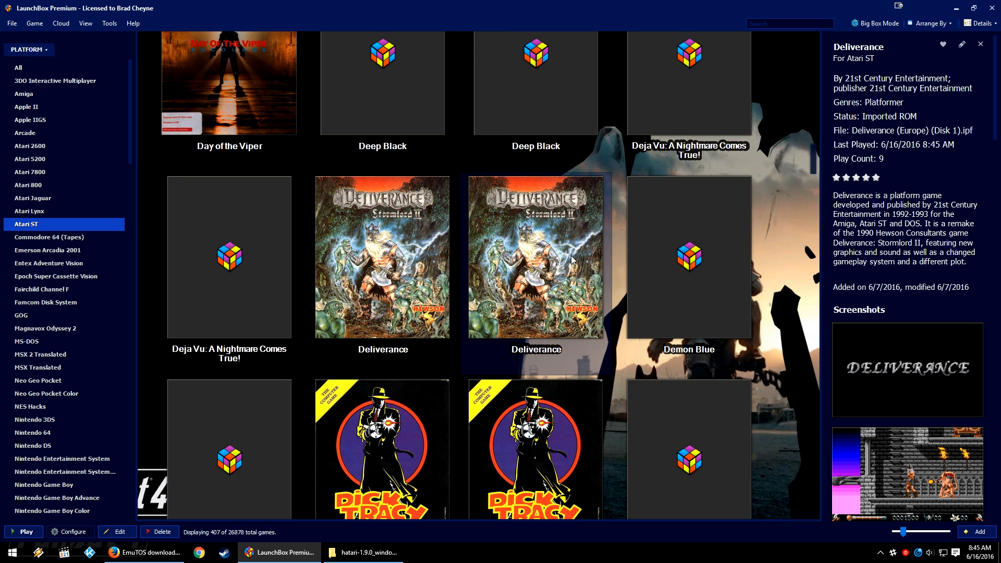
Step: Launch Deliverance in Hatari, let it play, then close the emulator window
left_click(24, 531)
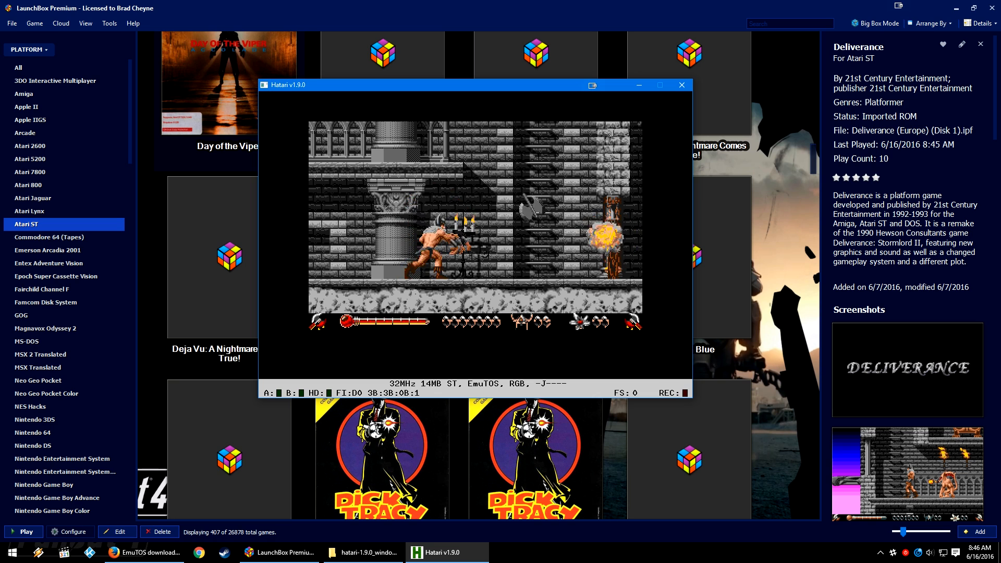
left_click(680, 85)
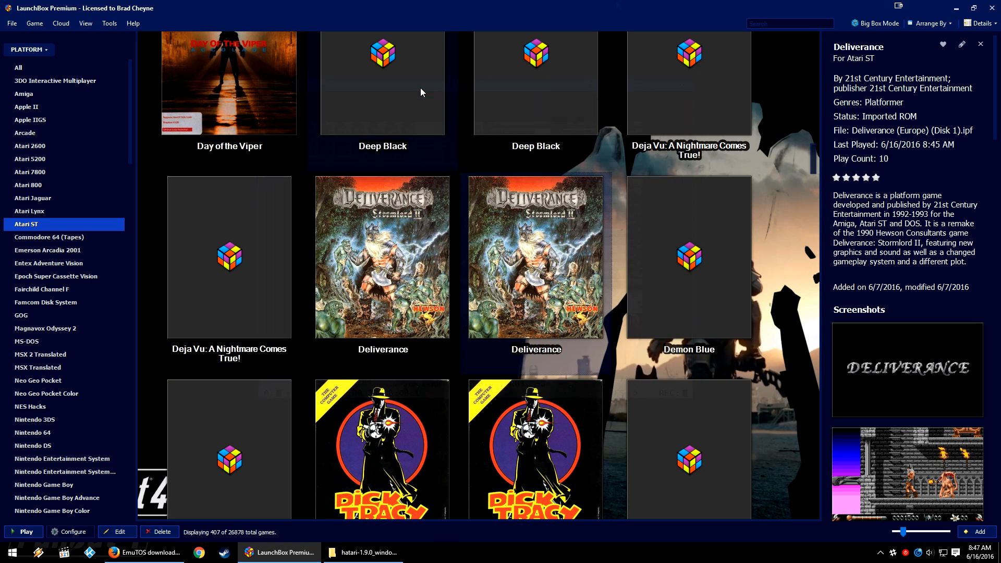